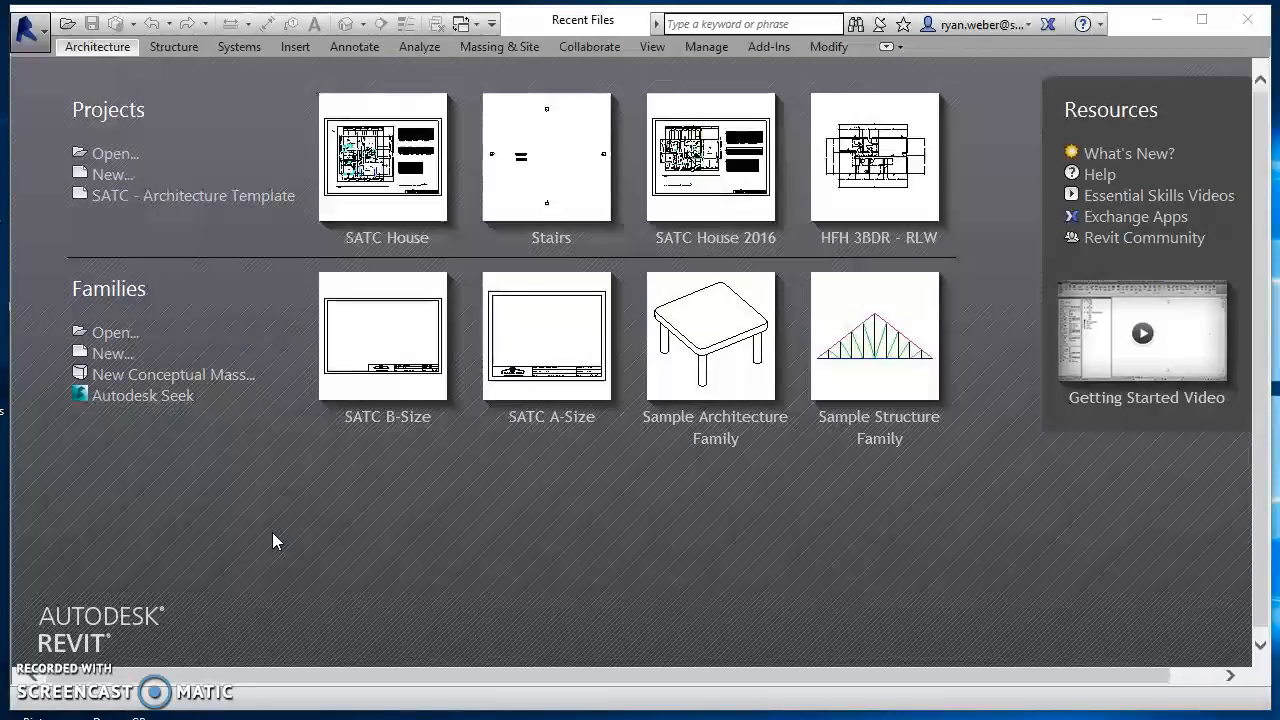
pyautogui.moveTo(304, 604)
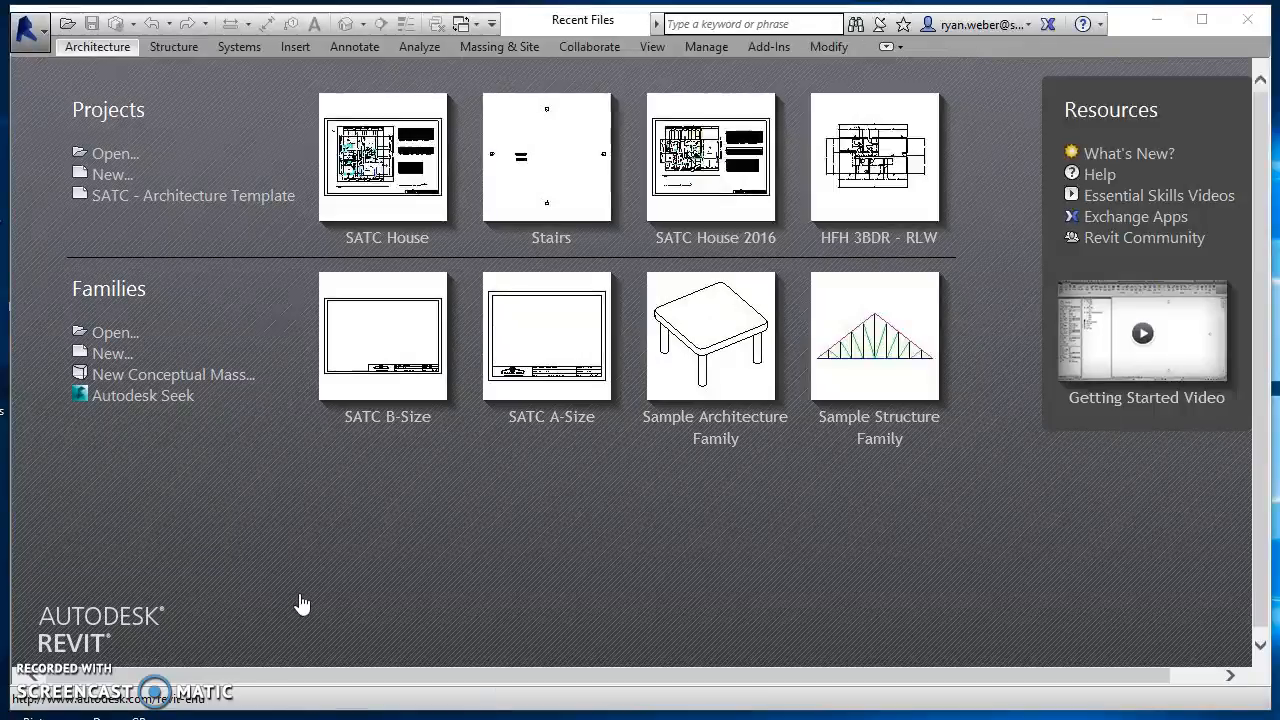
pyautogui.moveTo(64, 456)
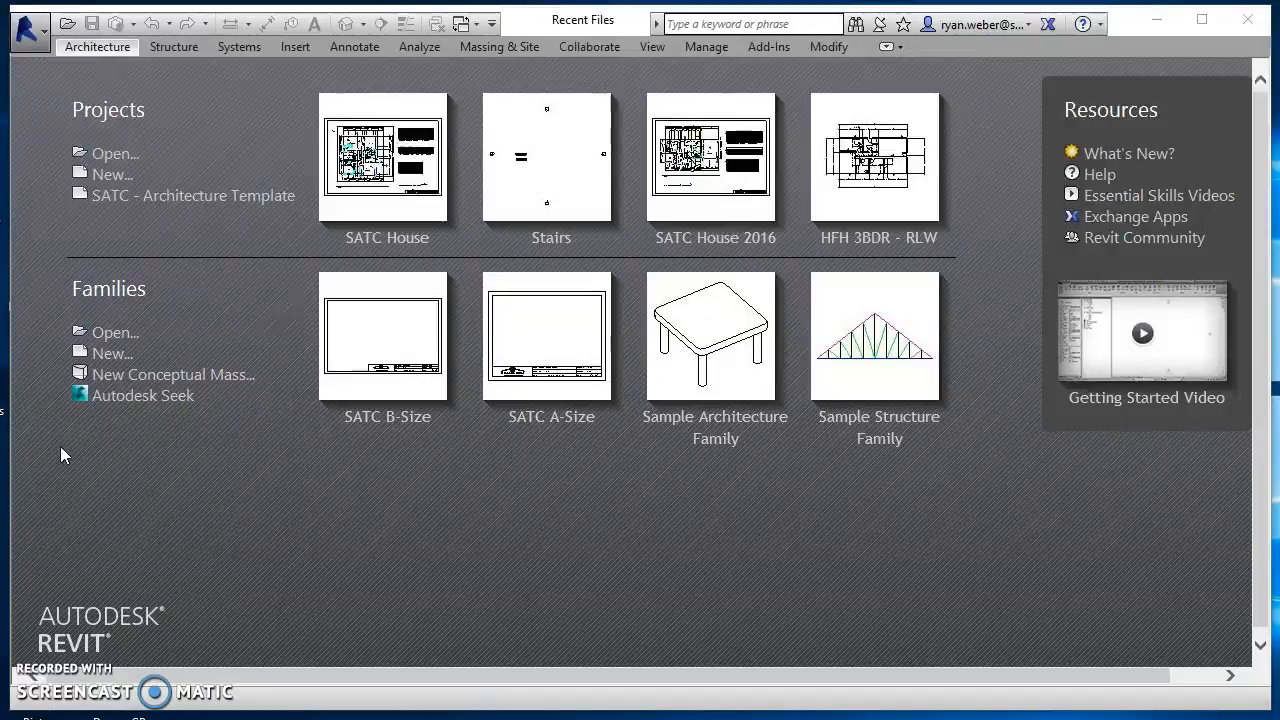
pyautogui.moveTo(192, 196)
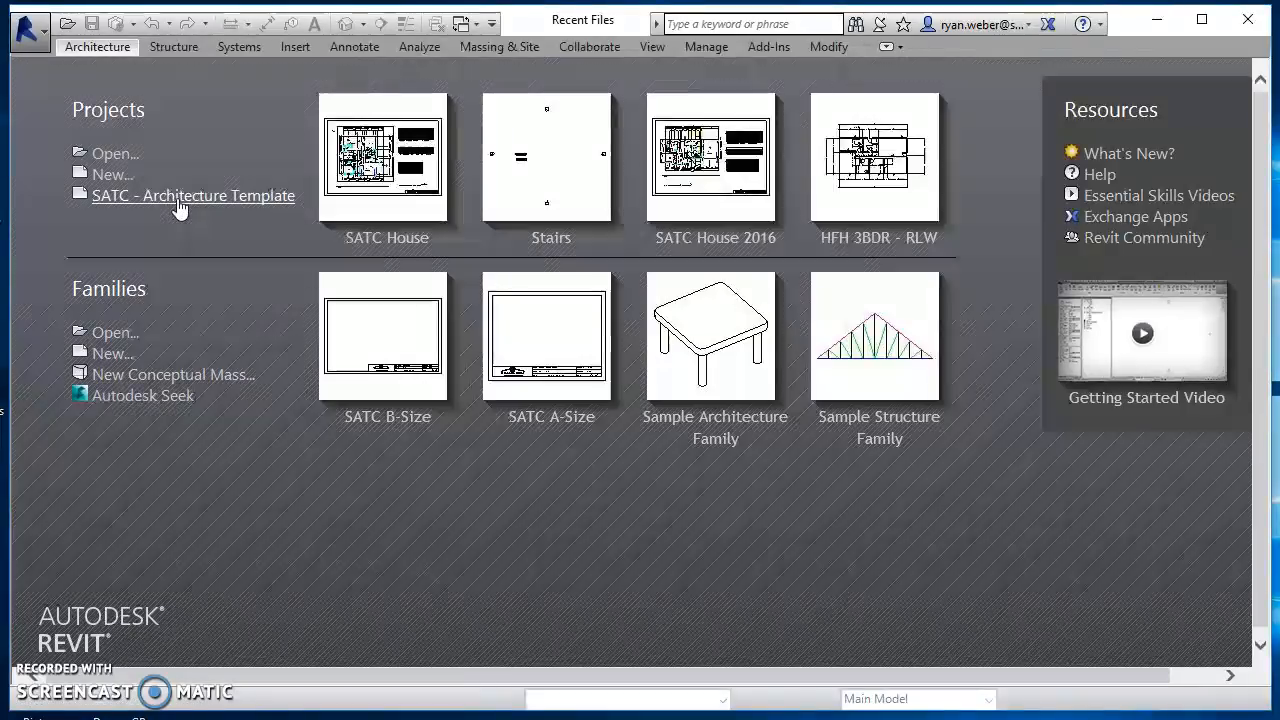
# Create a new project from the SATC - Architecture Template and scroll the Project Browser to the elevations
pyautogui.click(192, 196)
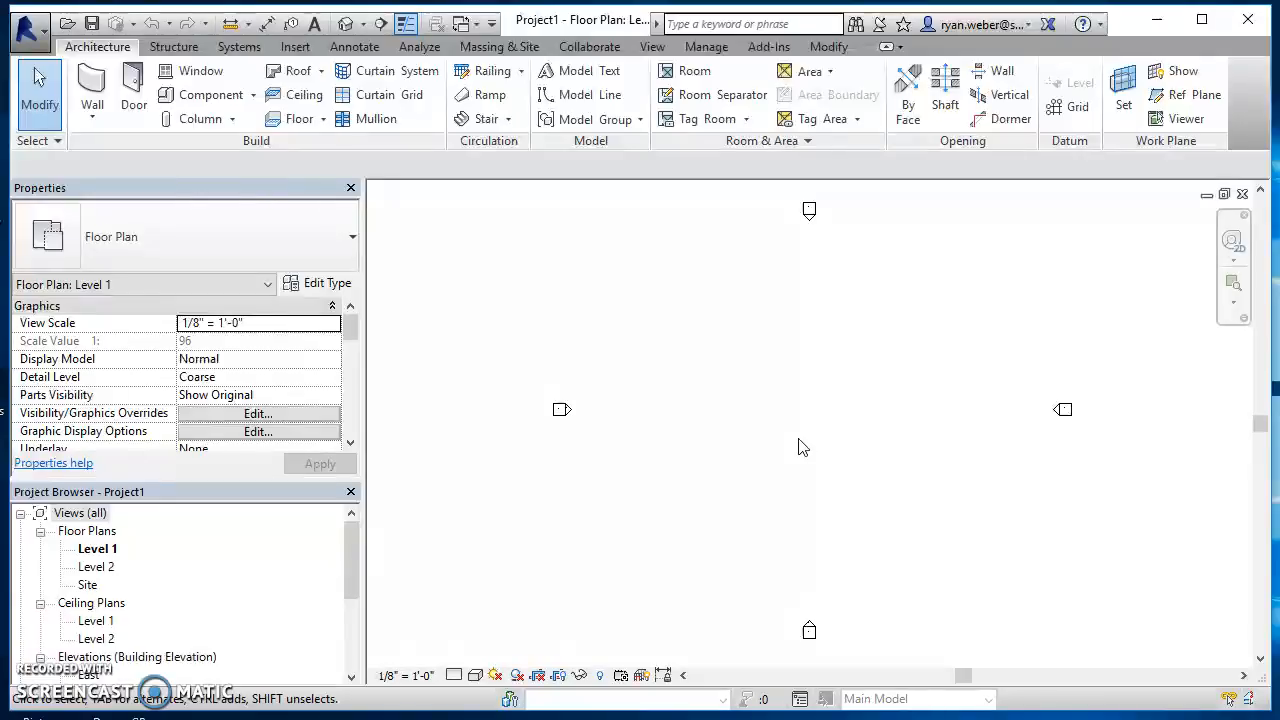
pyautogui.scroll(-3)
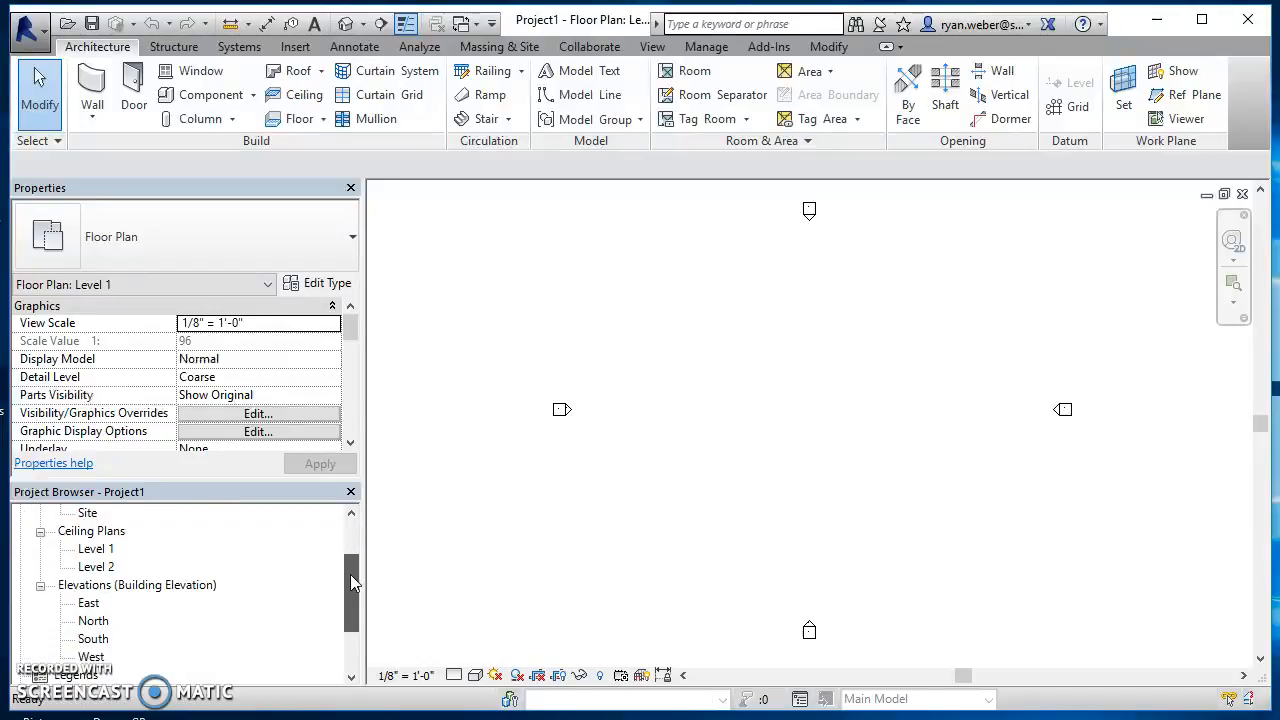
pyautogui.scroll(-3)
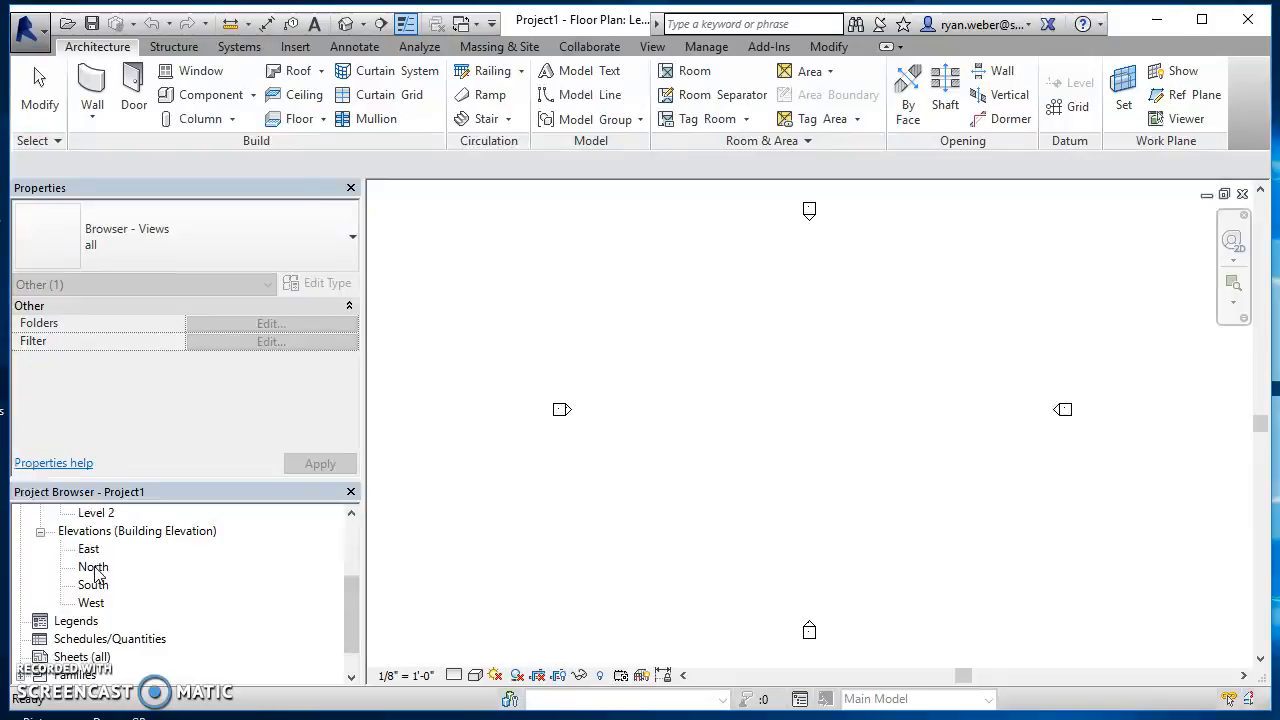
# In the North elevation, set Level 2's elevation to 8.5 ft above Level 1
pyautogui.doubleClick(92, 566)
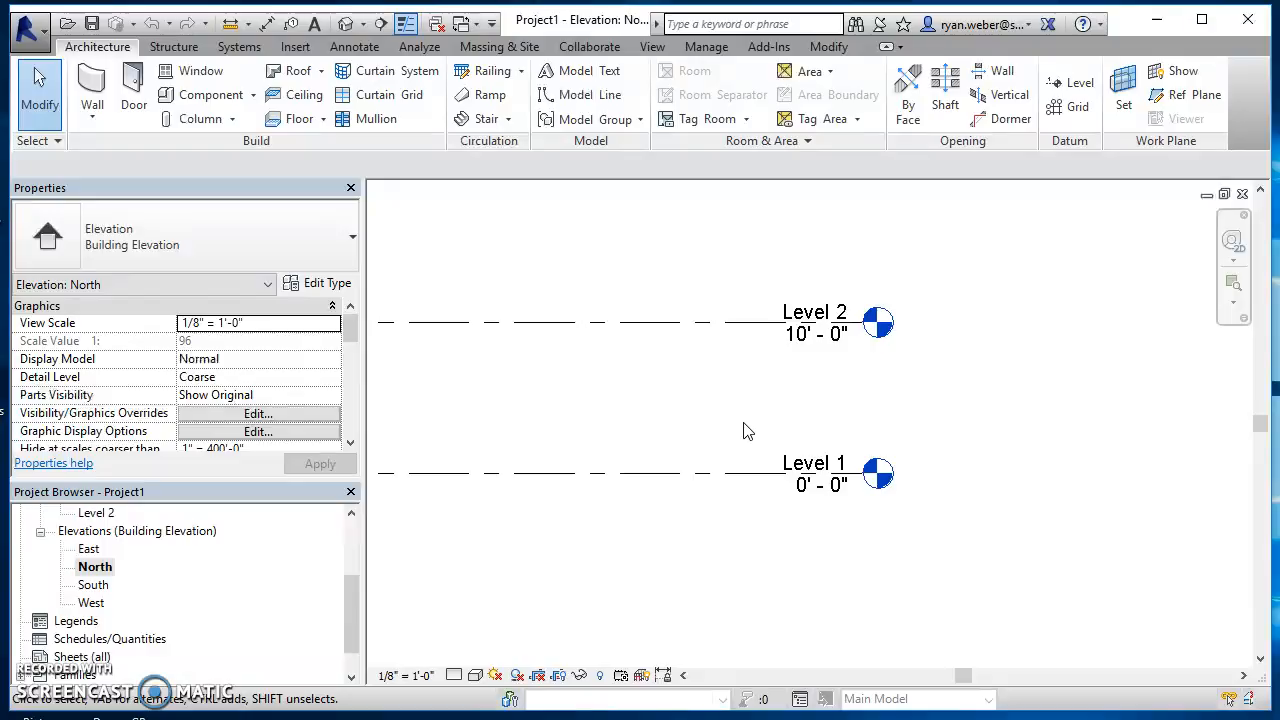
pyautogui.click(656, 474)
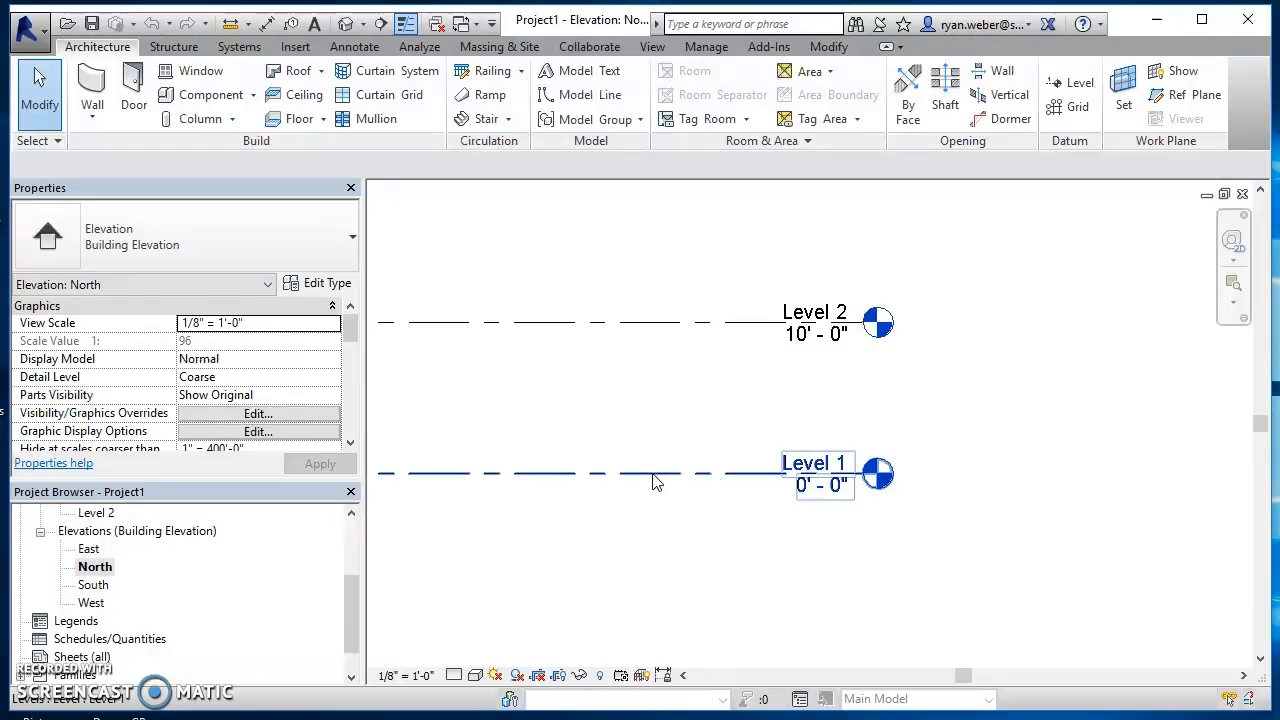
pyautogui.moveTo(656, 476)
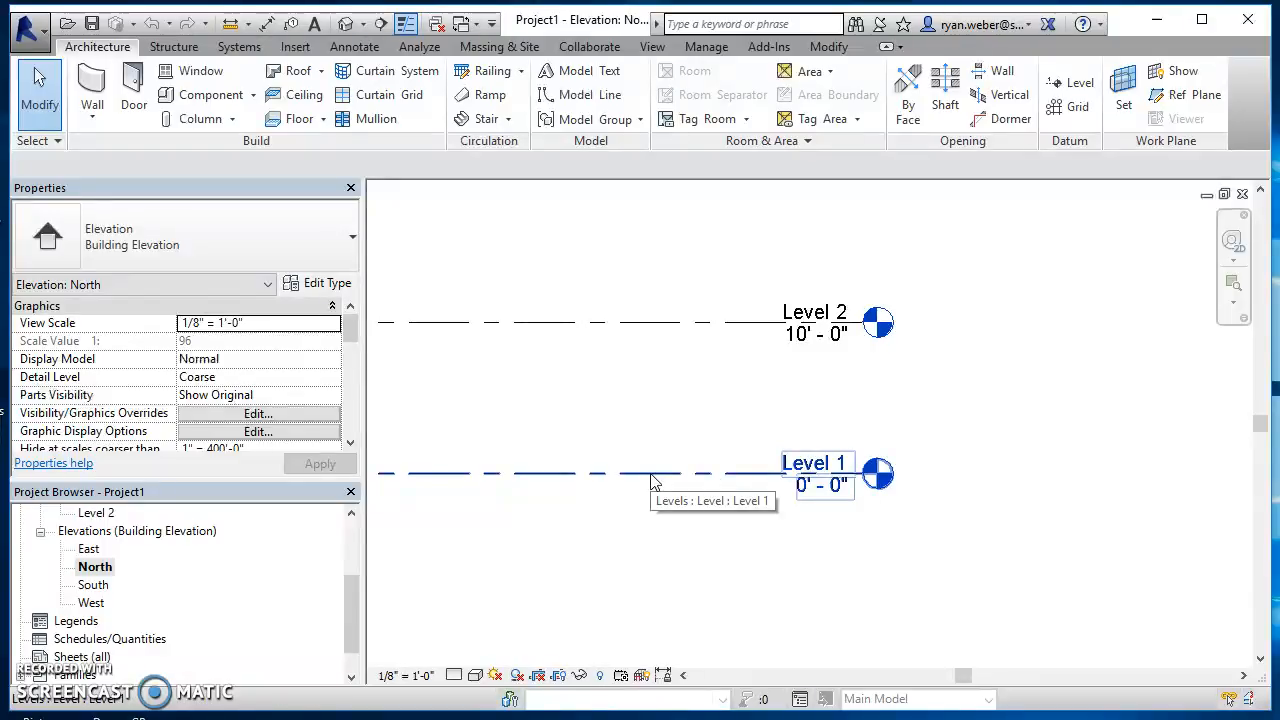
pyautogui.moveTo(664, 480)
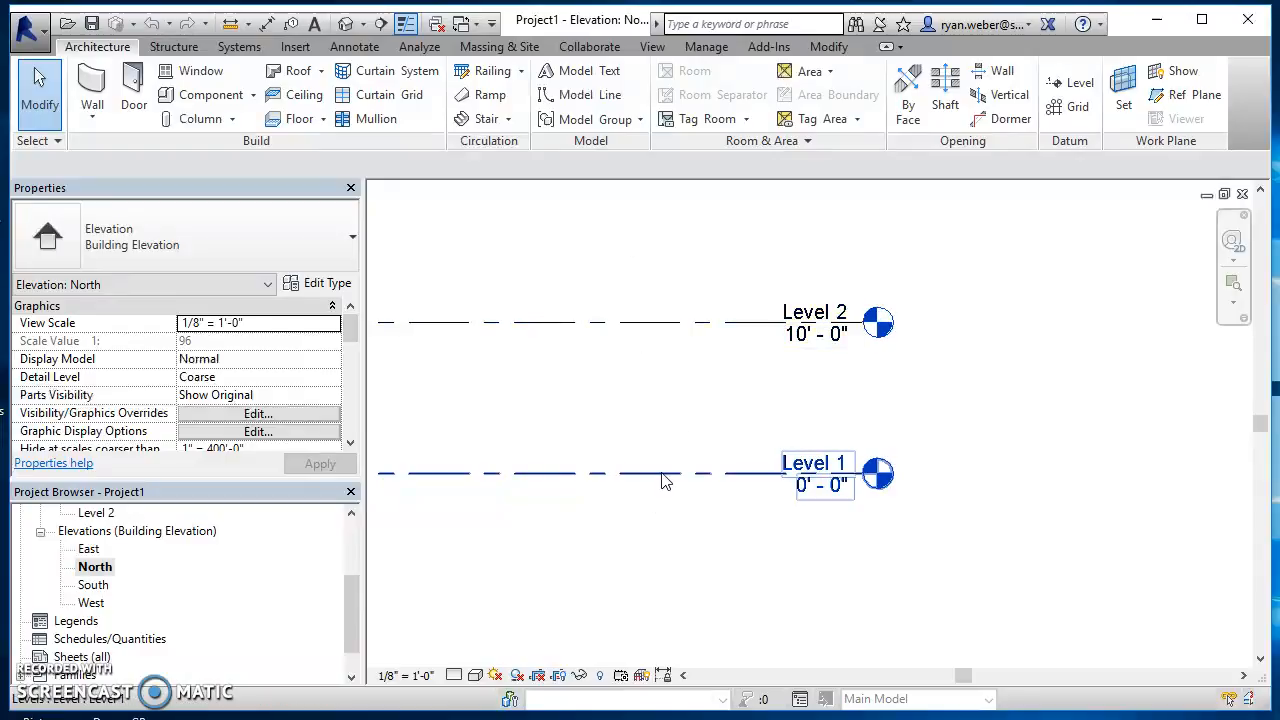
pyautogui.moveTo(668, 482)
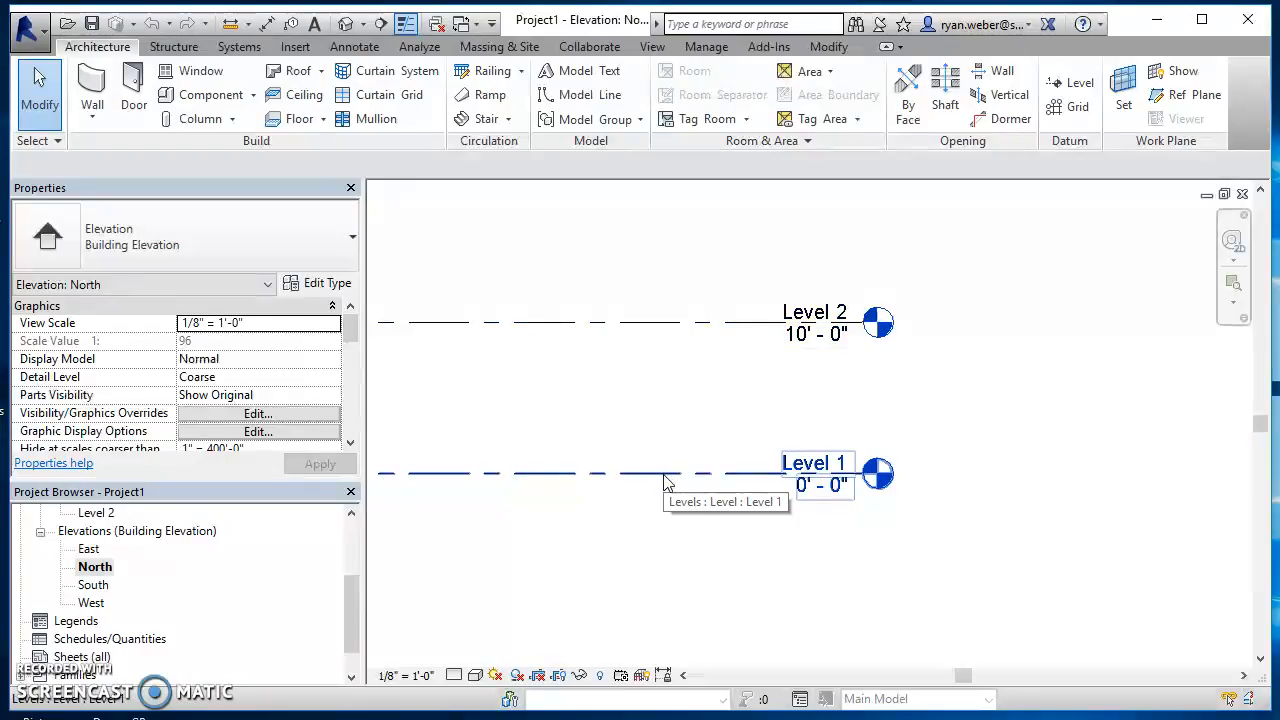
pyautogui.moveTo(650, 330)
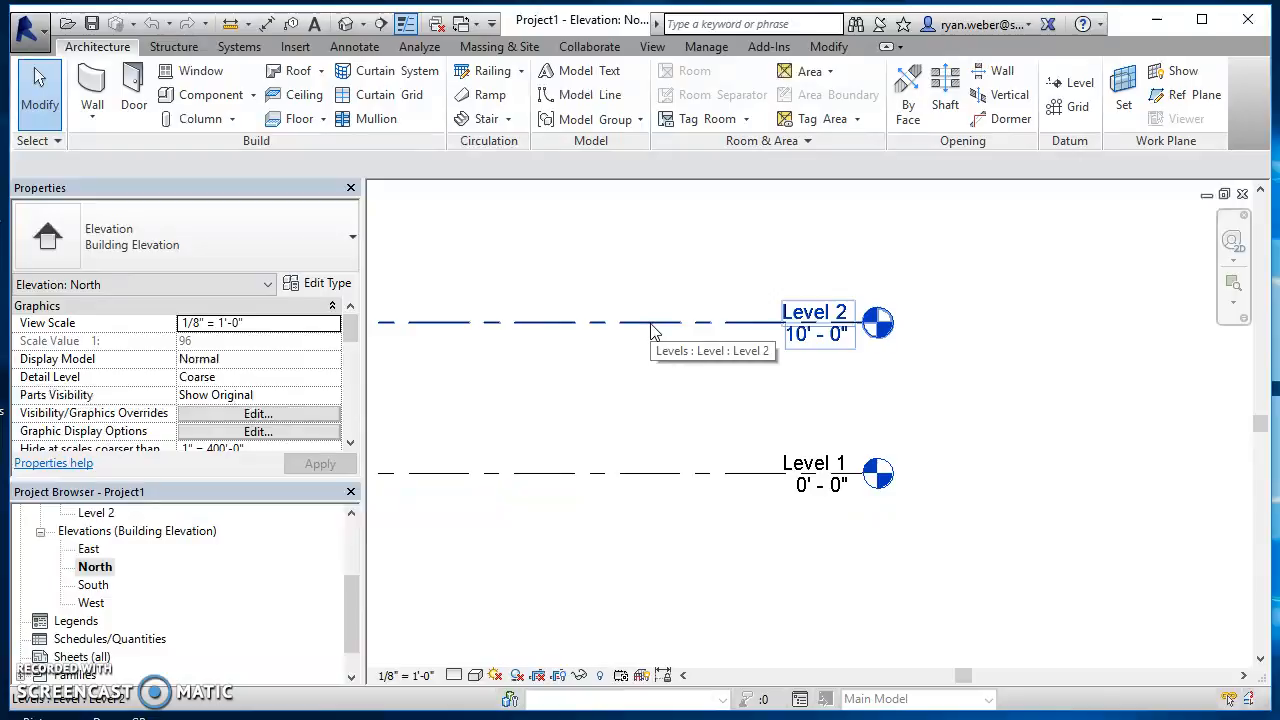
pyautogui.moveTo(620, 336)
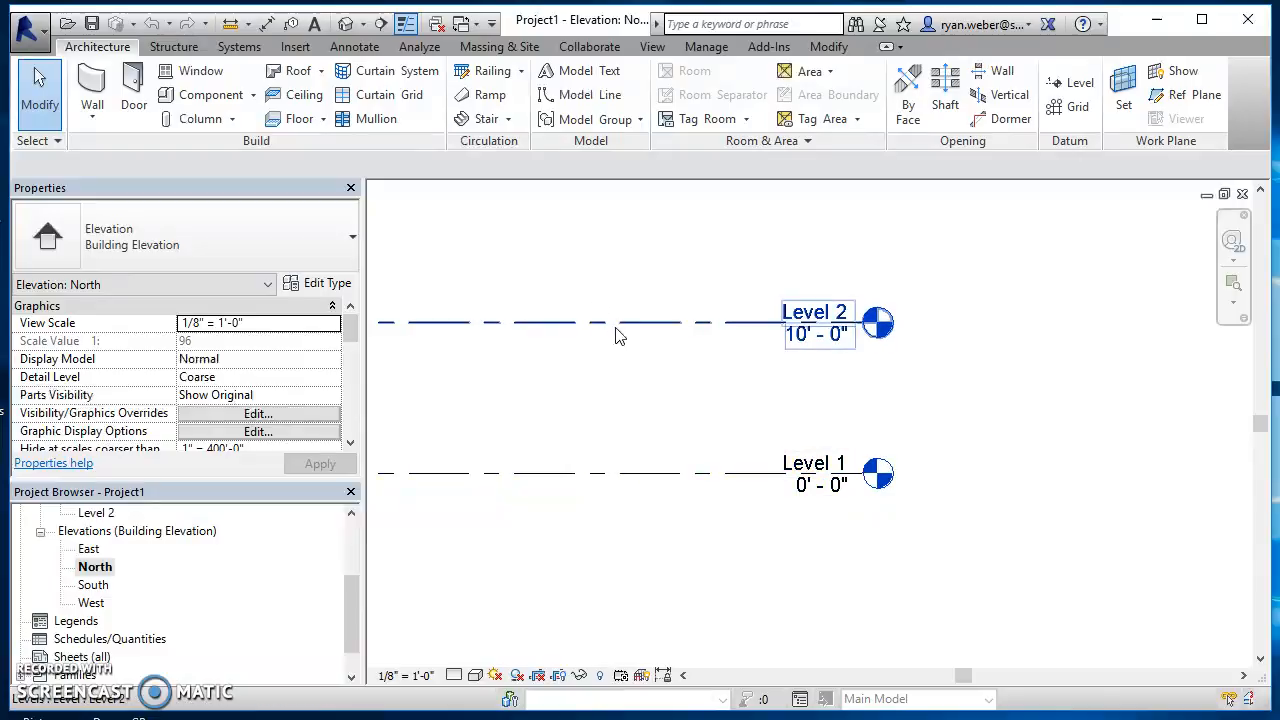
pyautogui.click(650, 324)
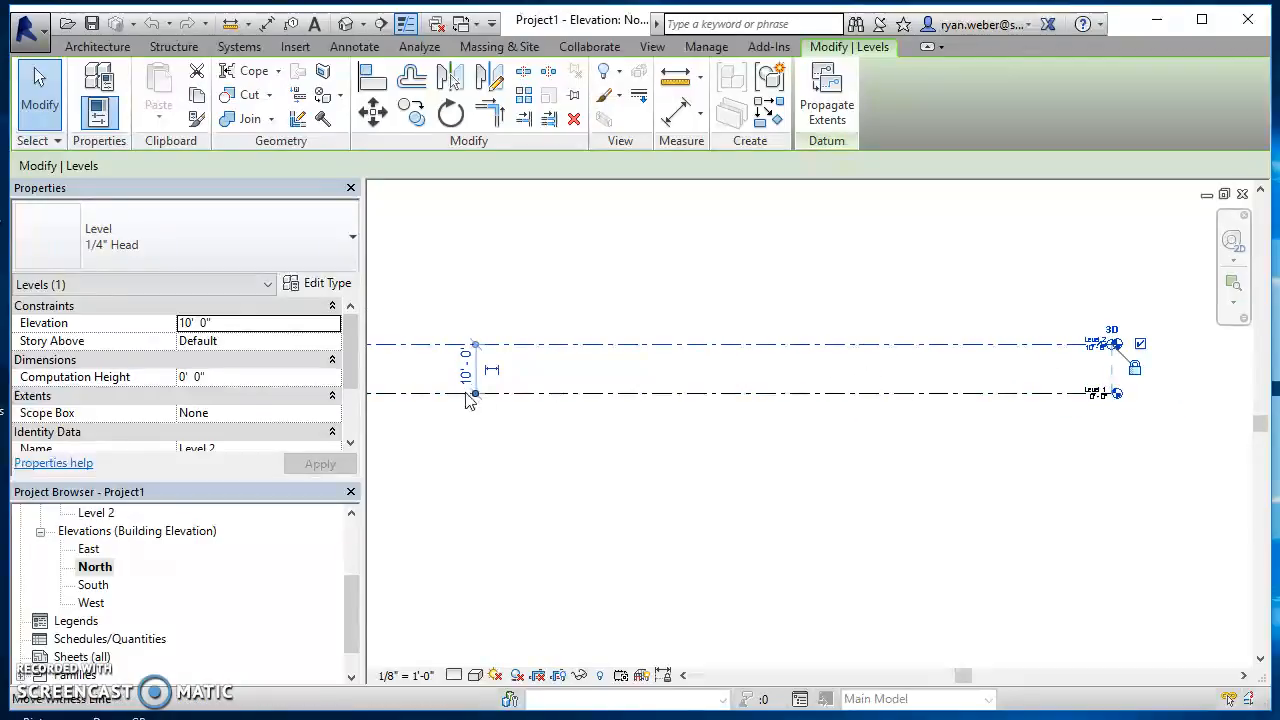
pyautogui.click(464, 370)
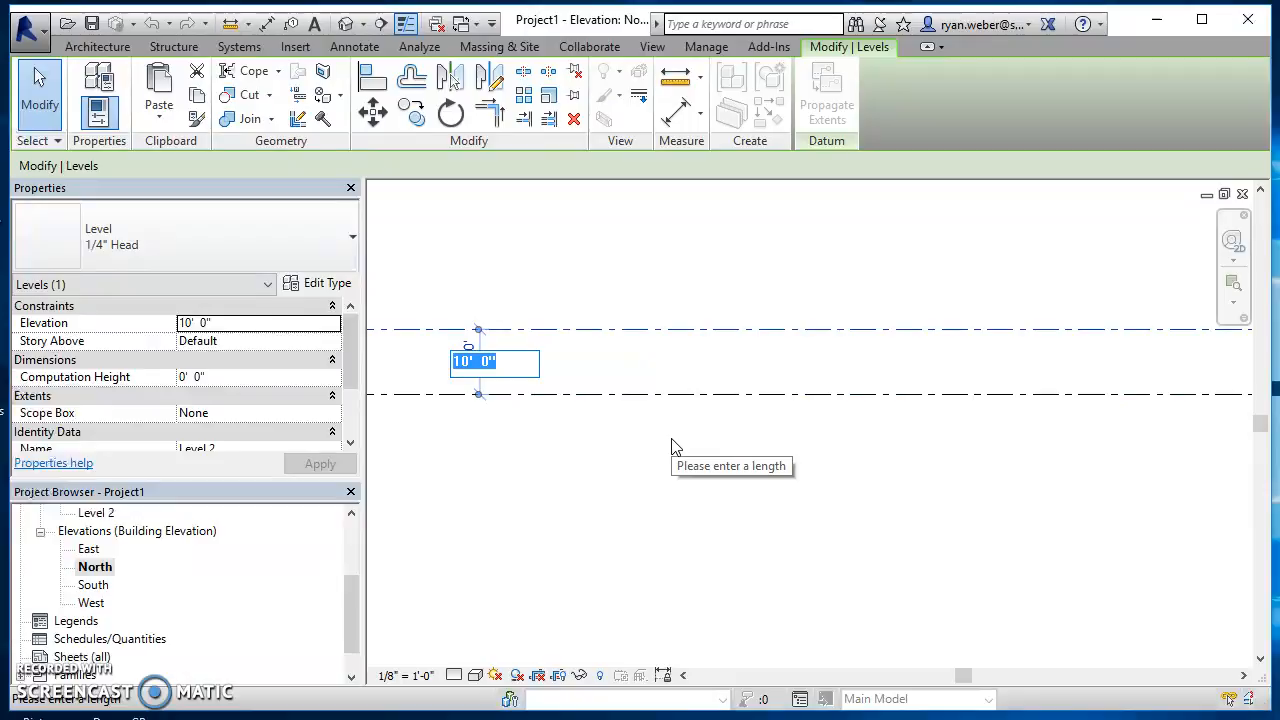
pyautogui.write('8.5')
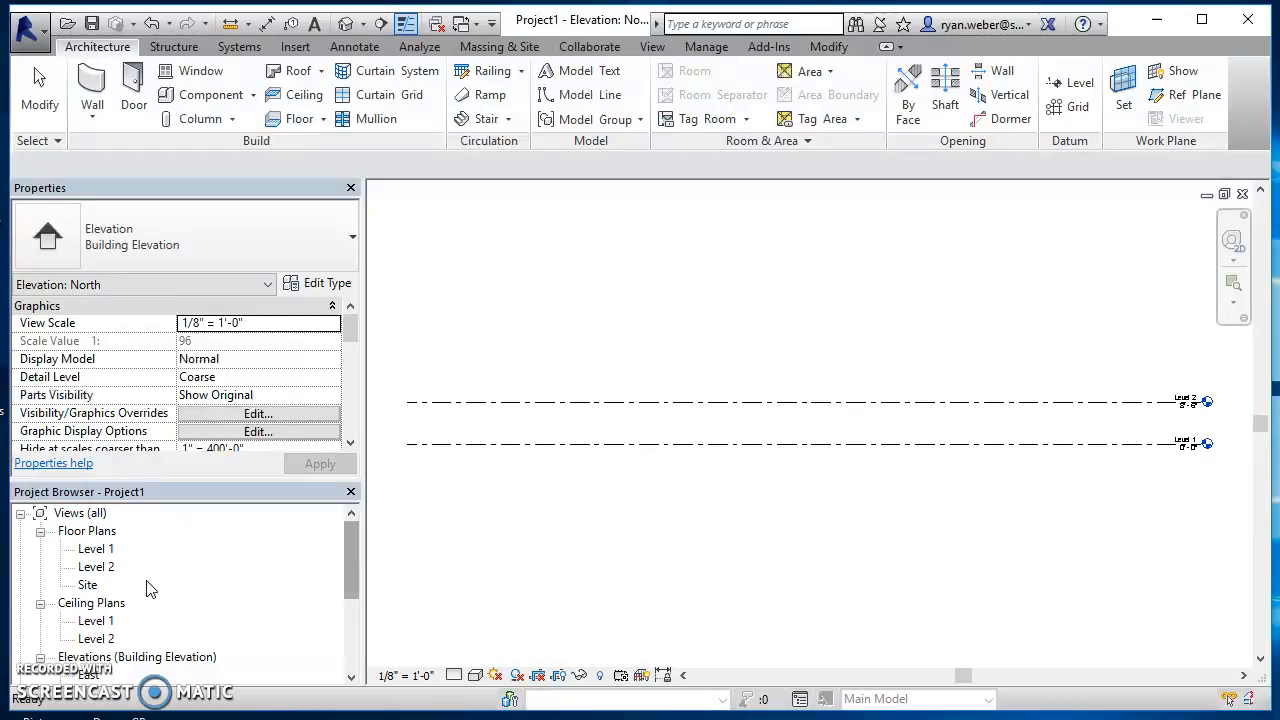
pyautogui.moveTo(796, 436)
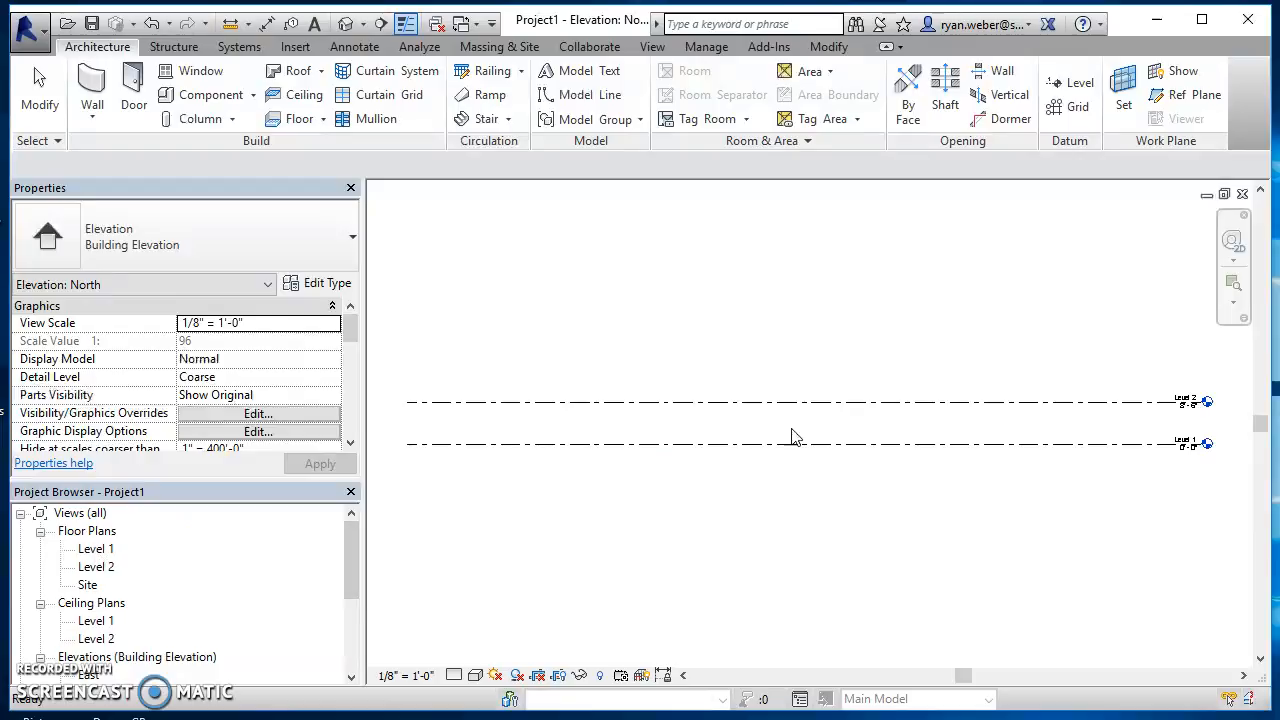
pyautogui.moveTo(196, 526)
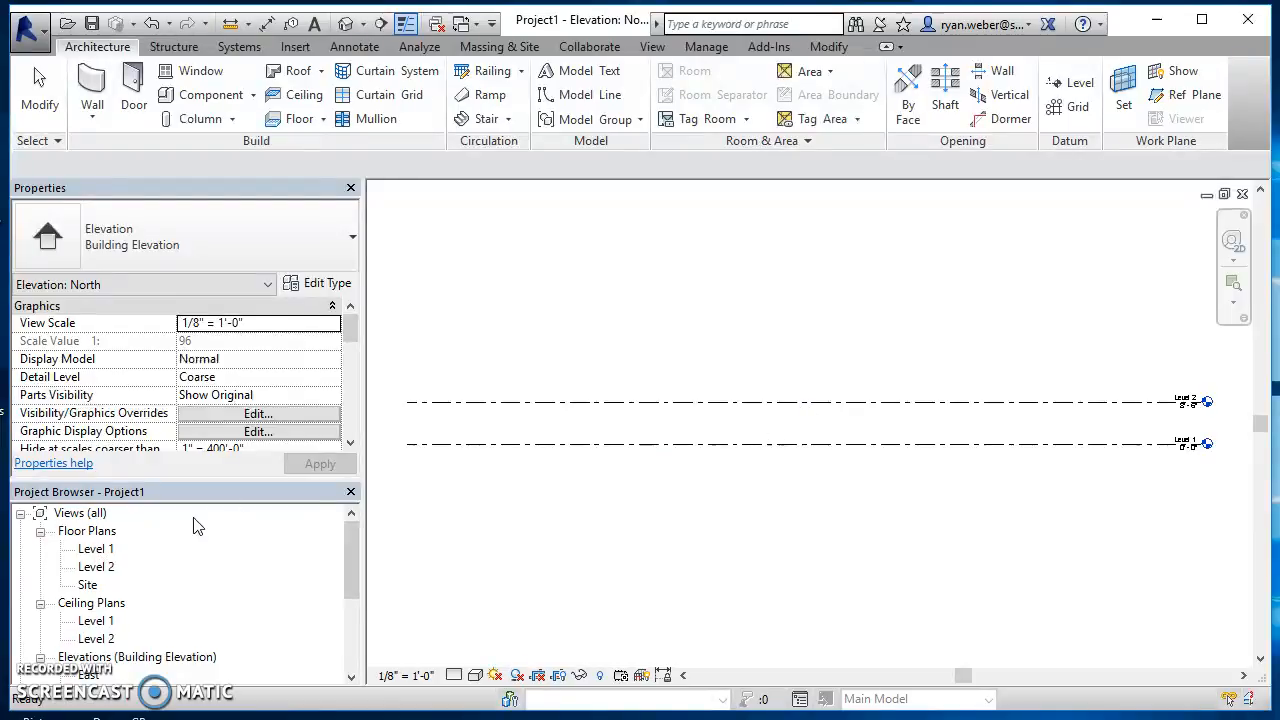
# Return to the Level 1 floor plan and show the Stair tool's creation options
pyautogui.doubleClick(96, 548)
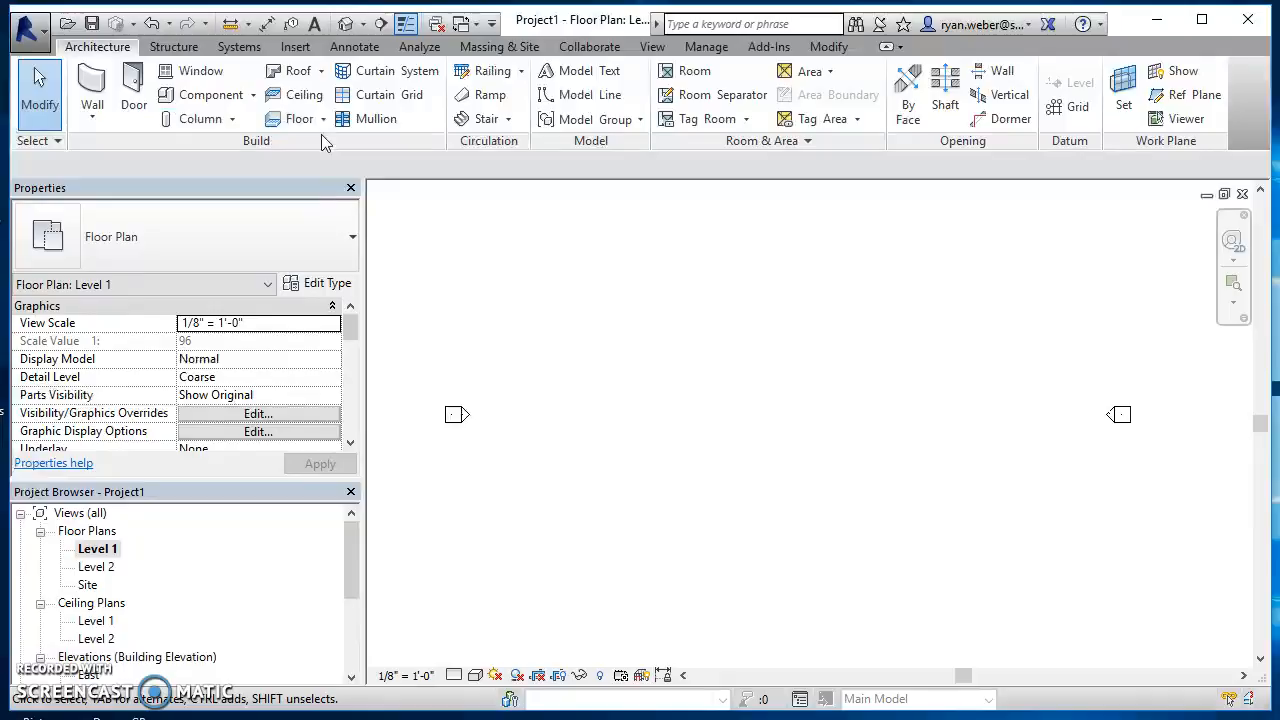
pyautogui.click(508, 118)
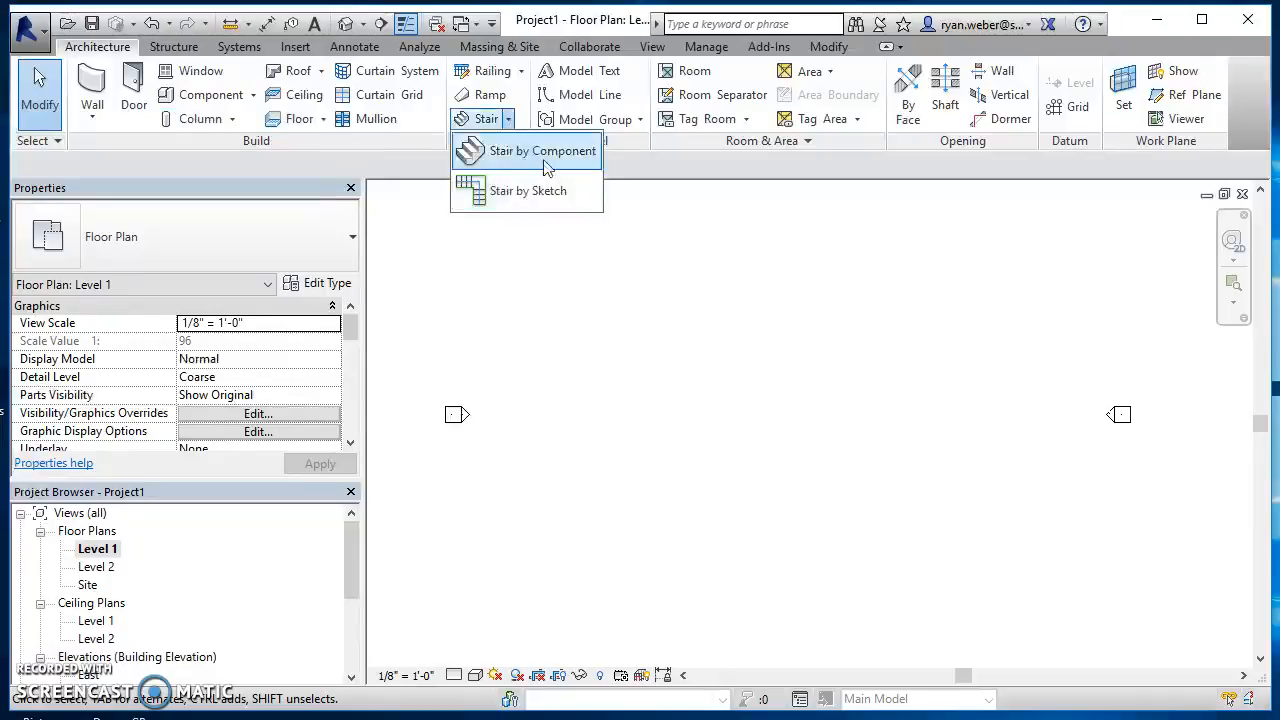
pyautogui.moveTo(528, 190)
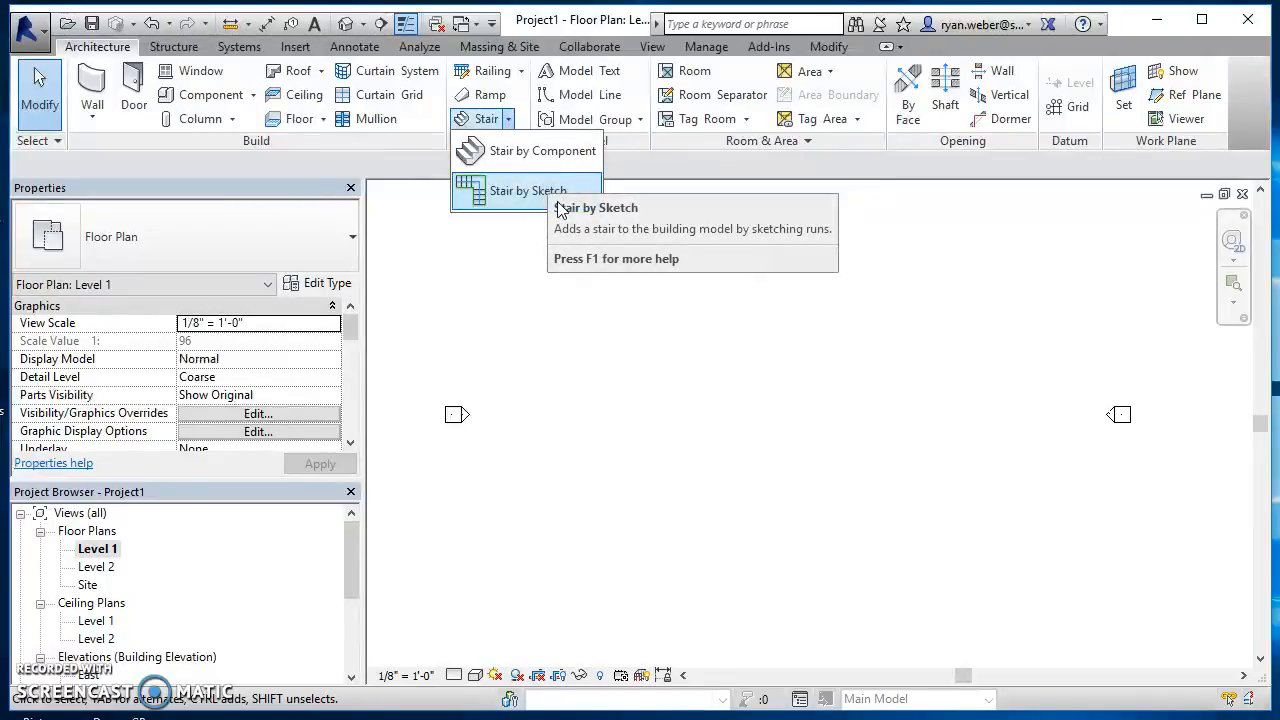
pyautogui.moveTo(528, 190)
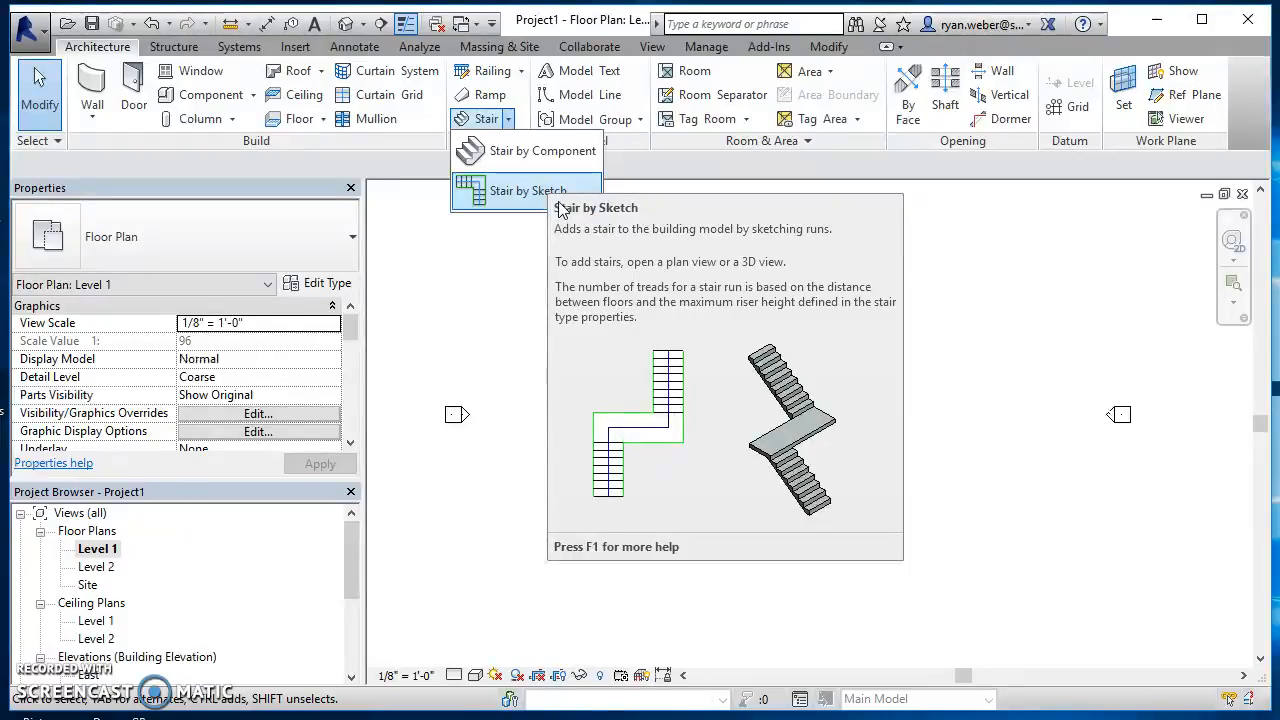
pyautogui.click(528, 190)
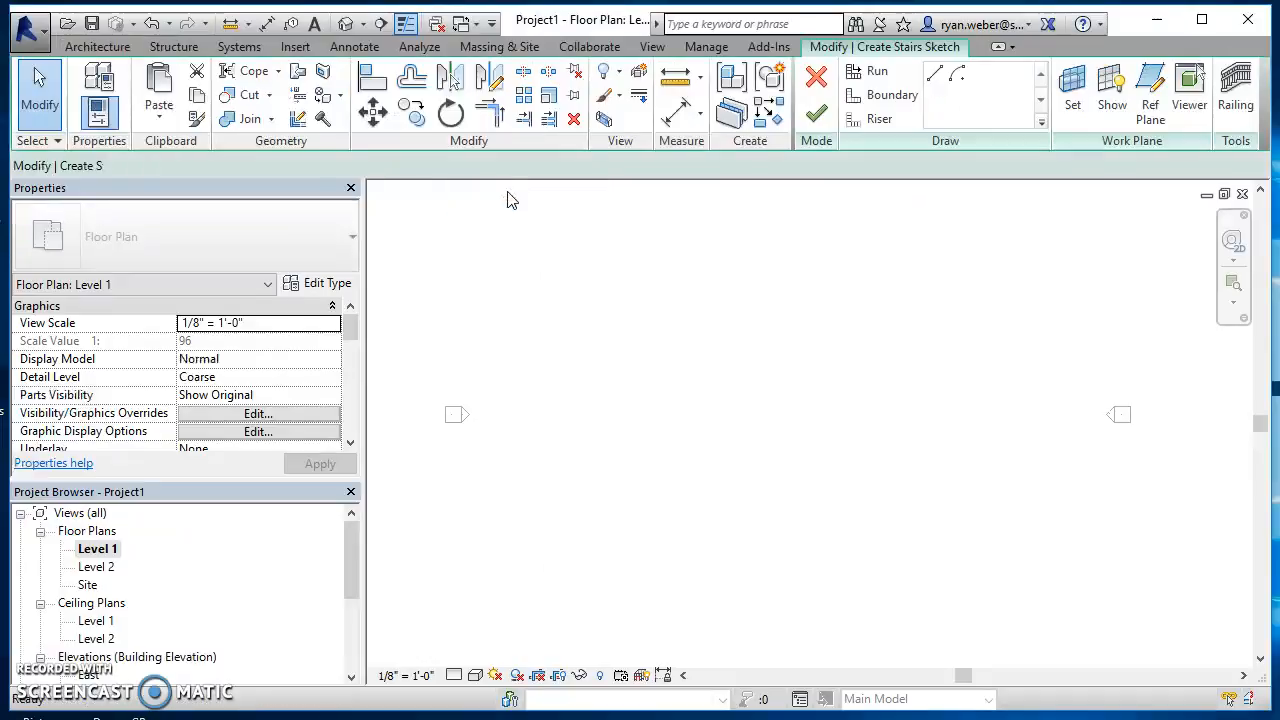
pyautogui.click(876, 70)
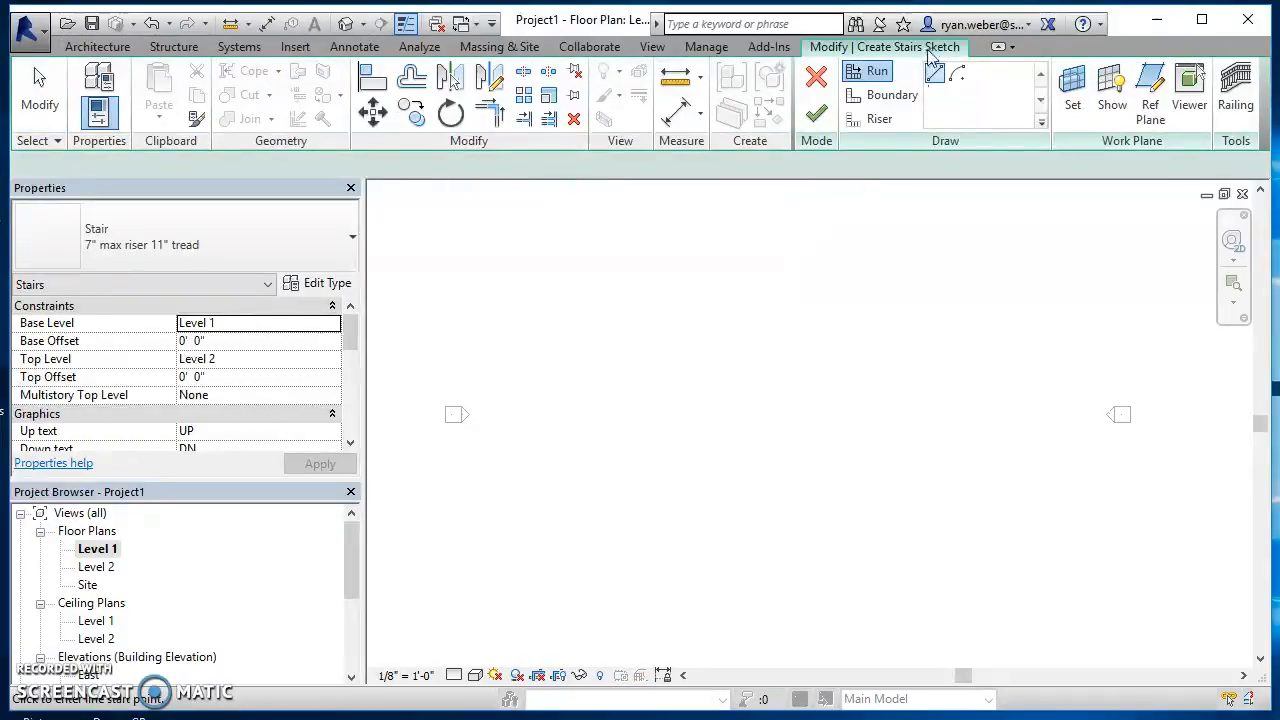
pyautogui.click(892, 94)
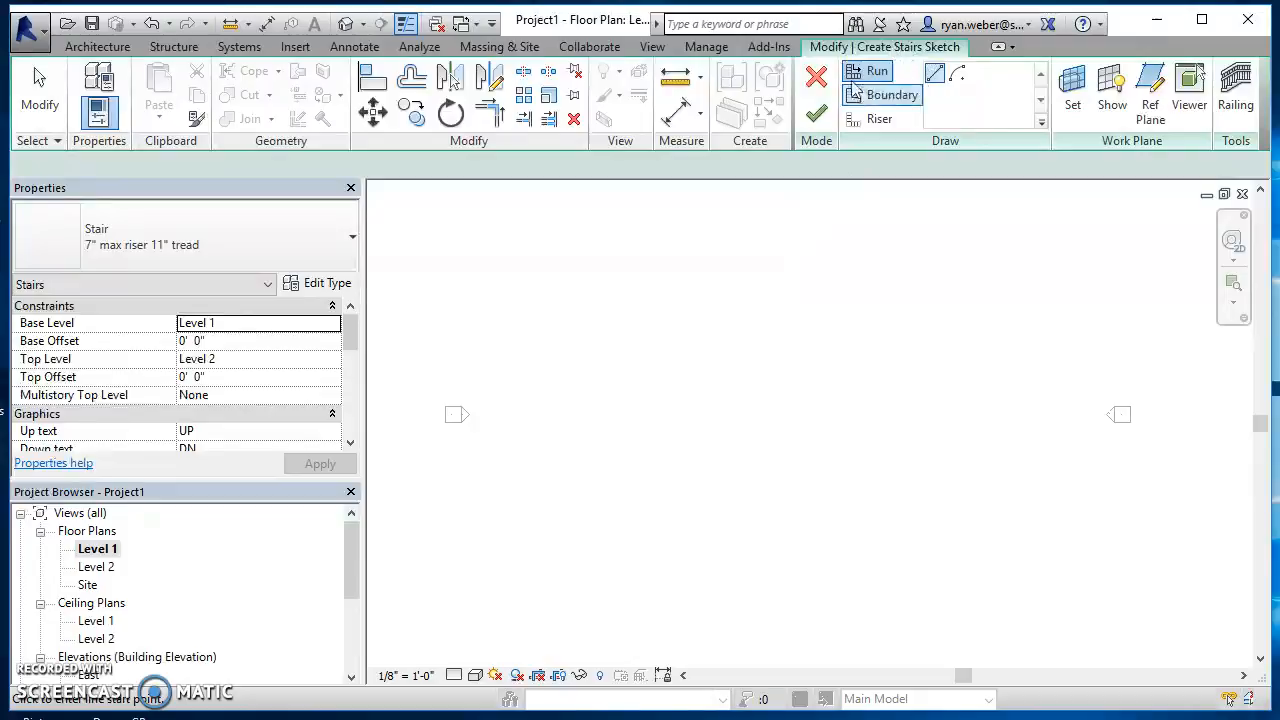
pyautogui.moveTo(876, 72)
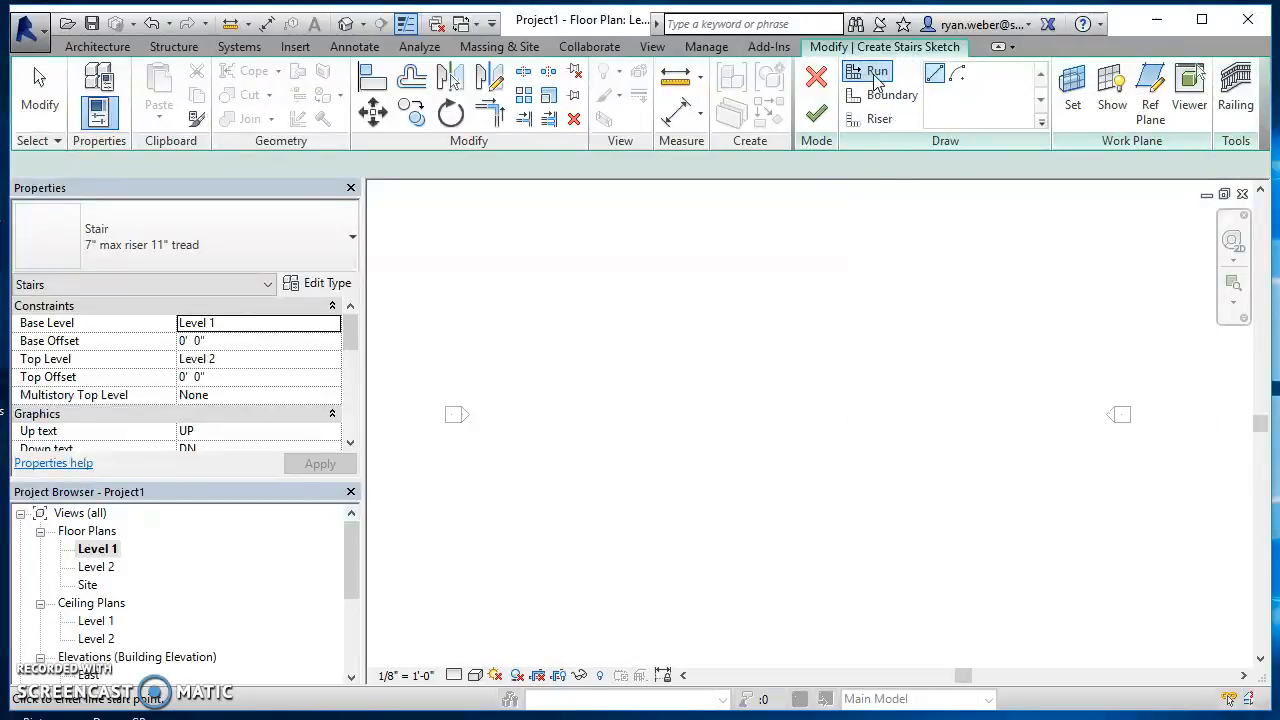
pyautogui.moveTo(878, 72)
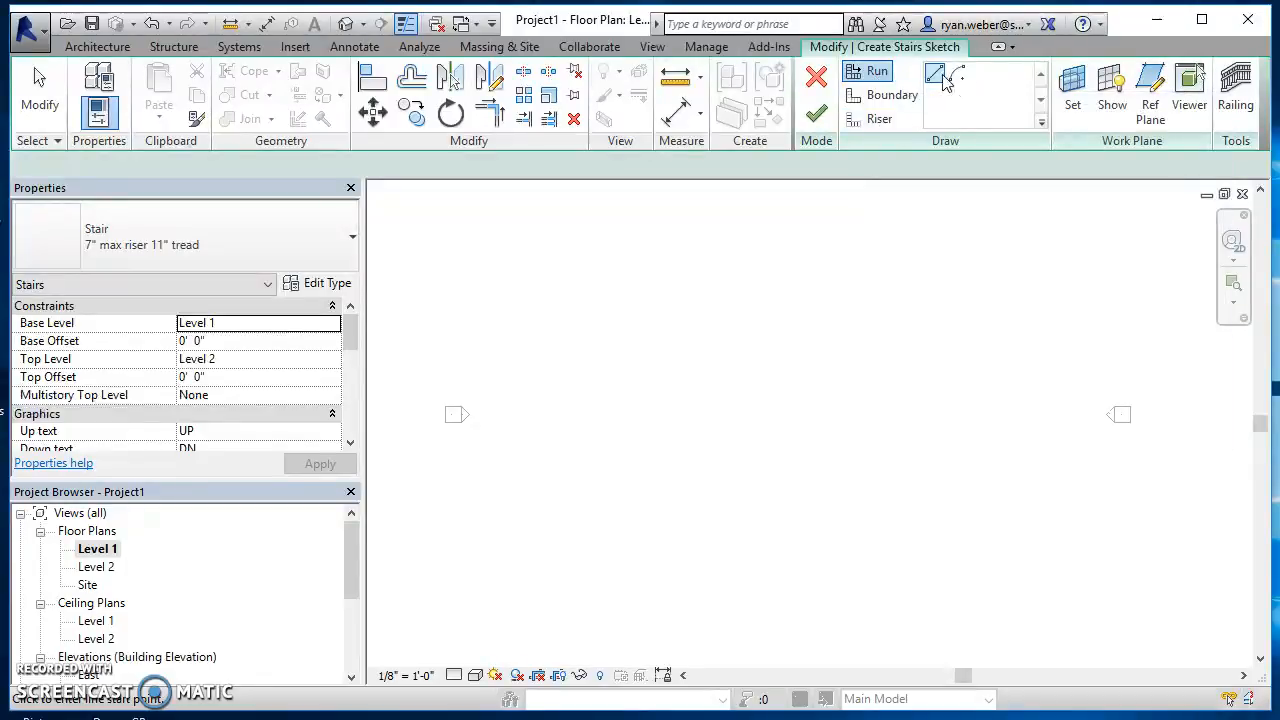
pyautogui.moveTo(936, 78)
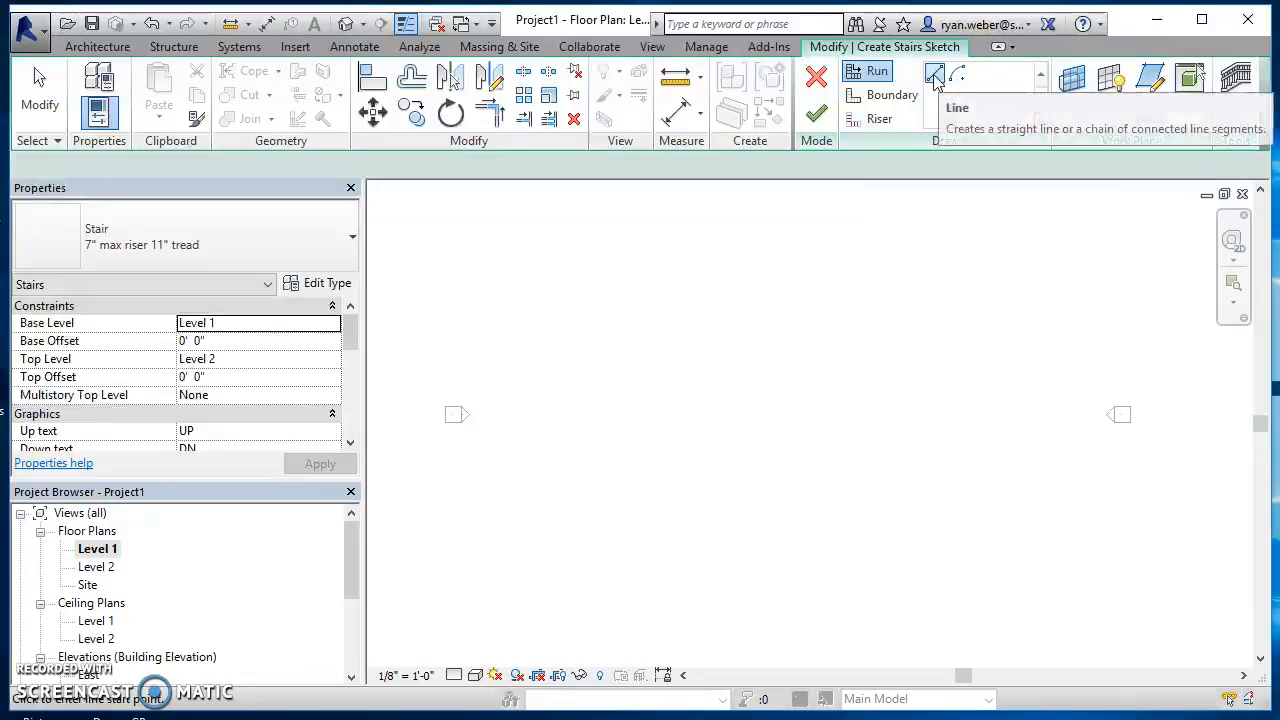
pyautogui.moveTo(956, 78)
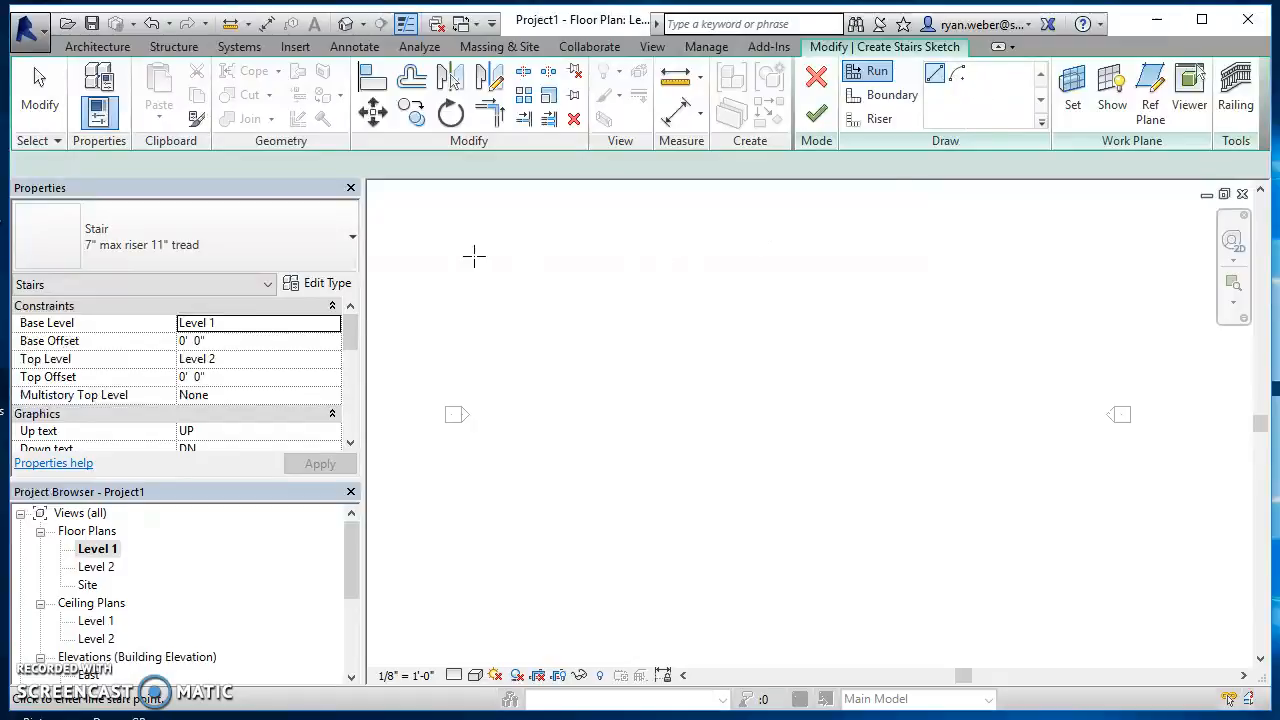
pyautogui.moveTo(150, 240)
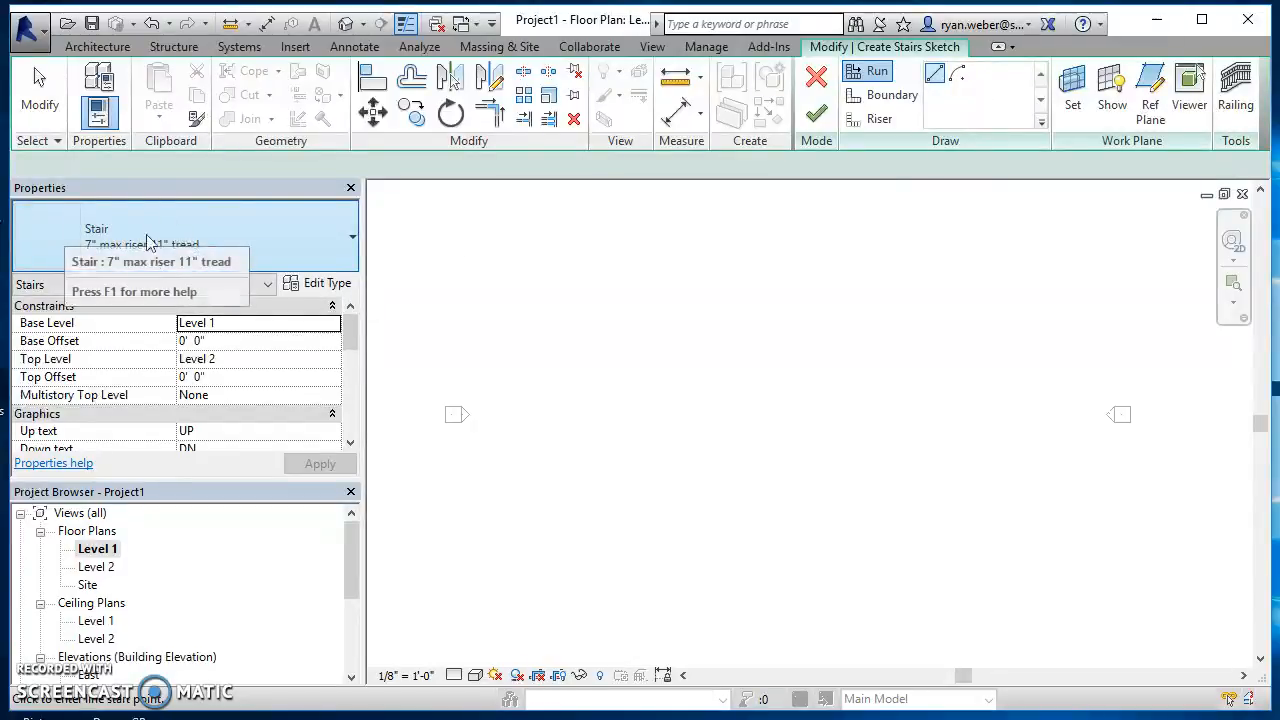
pyautogui.moveTo(326, 292)
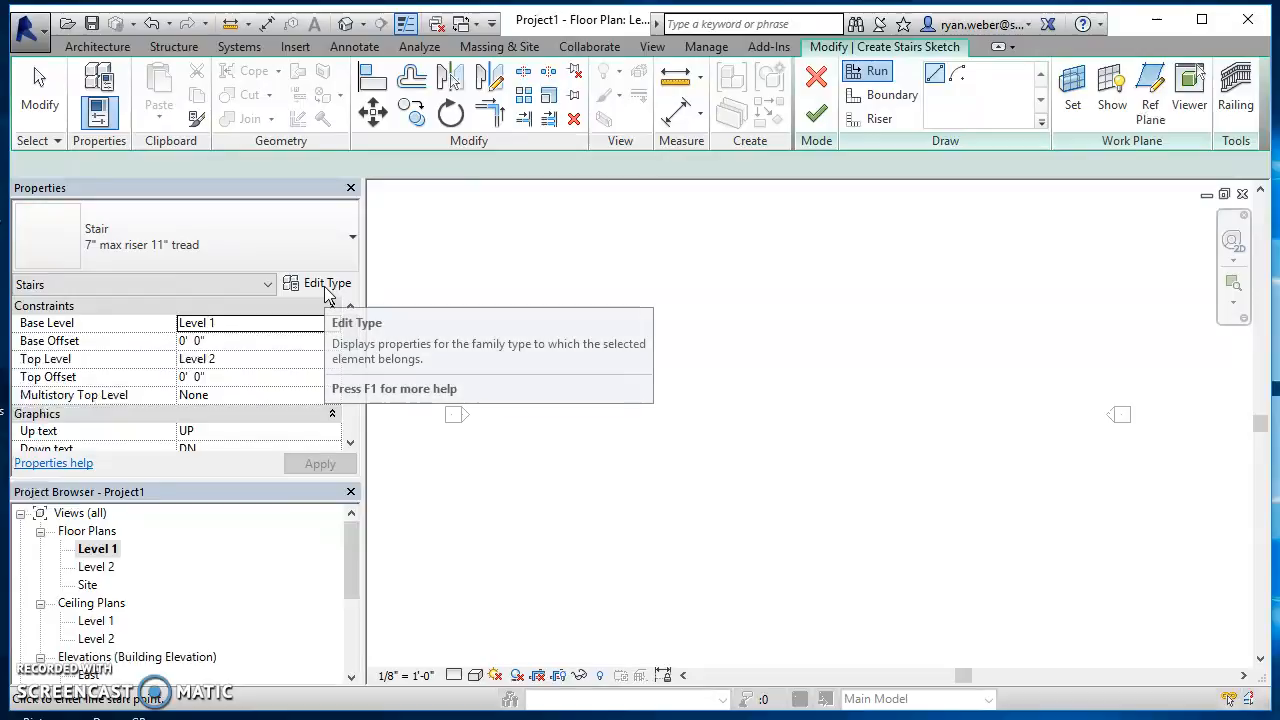
pyautogui.moveTo(328, 284)
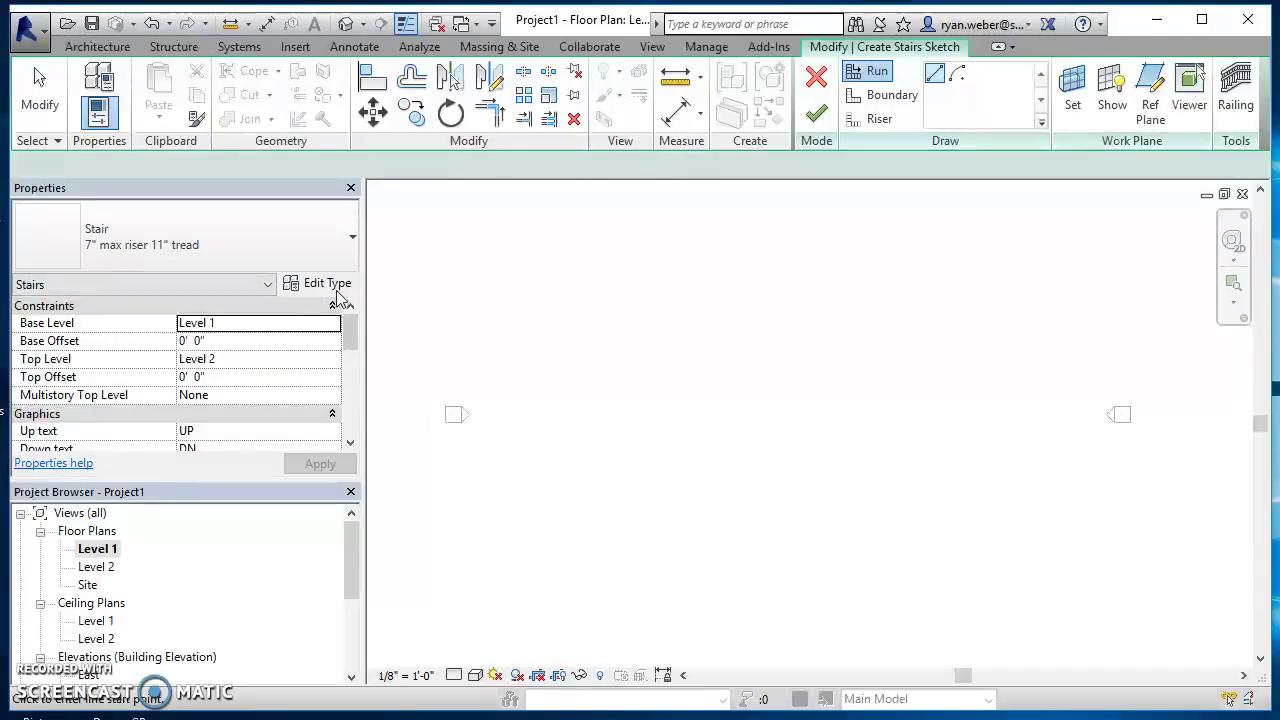
pyautogui.moveTo(328, 284)
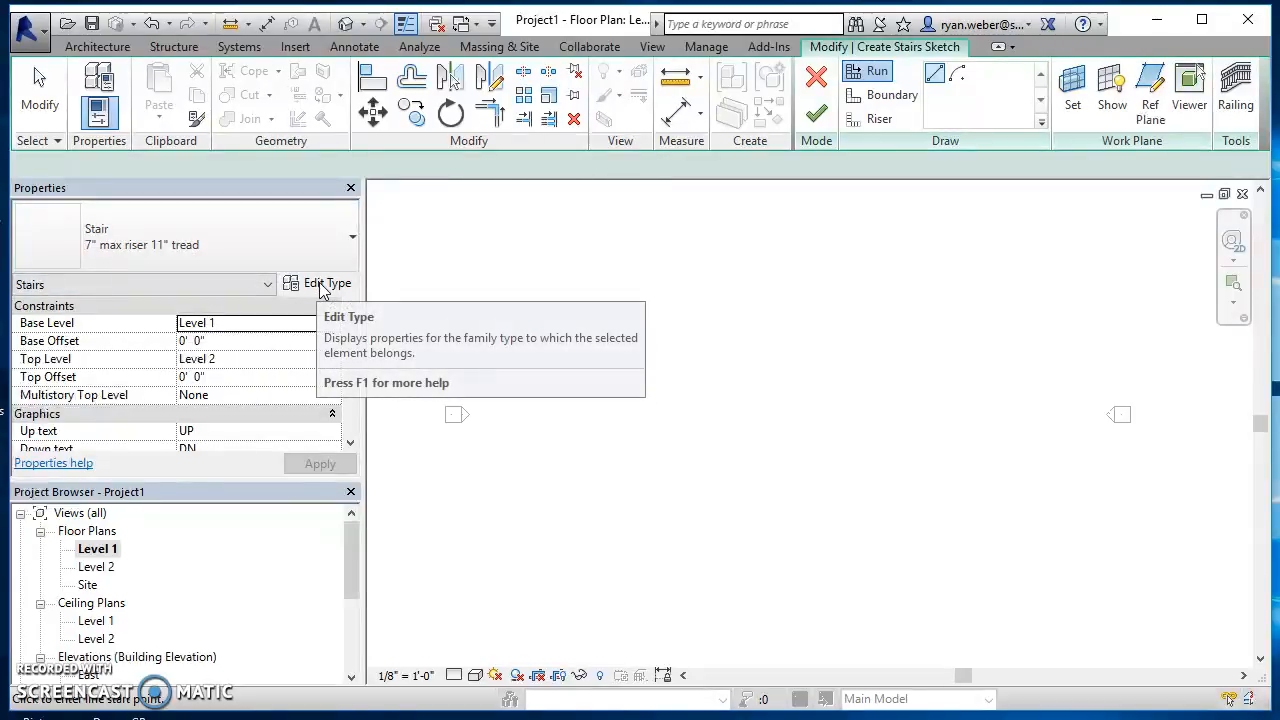
# Duplicate the stair type as '7-3/4" max riser 10" tread - SATC'
pyautogui.click(328, 284)
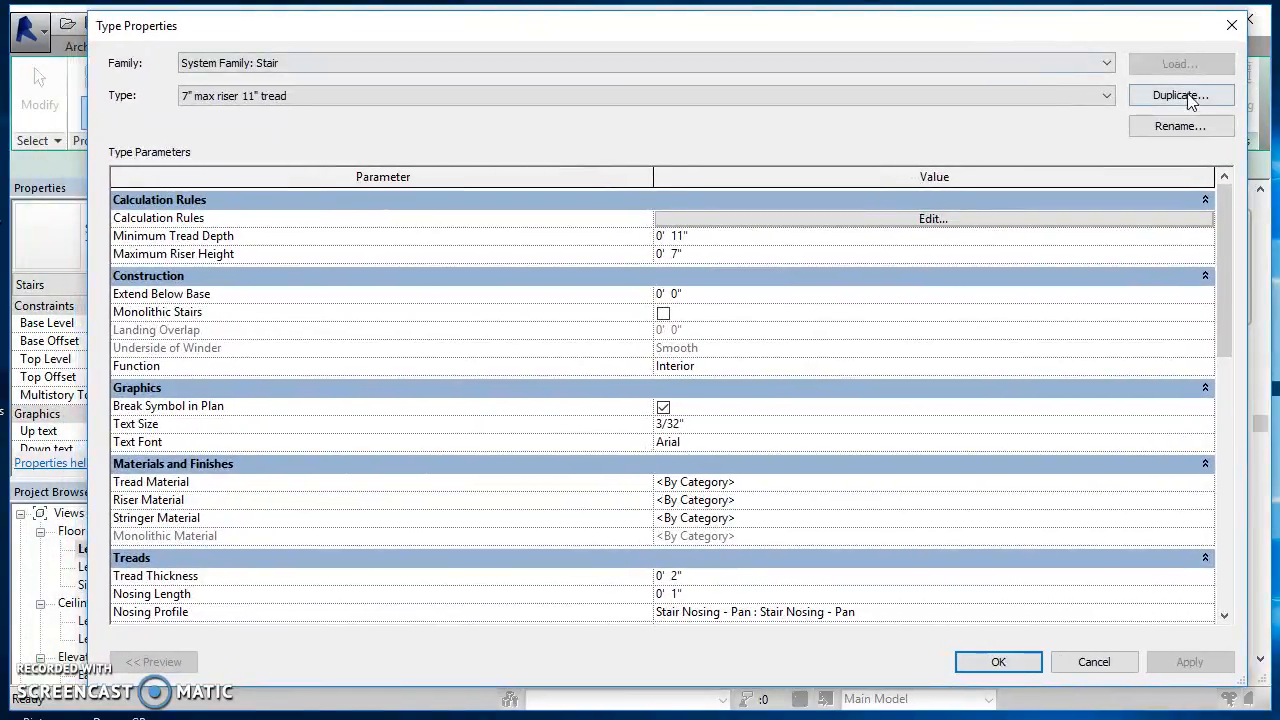
pyautogui.click(1180, 96)
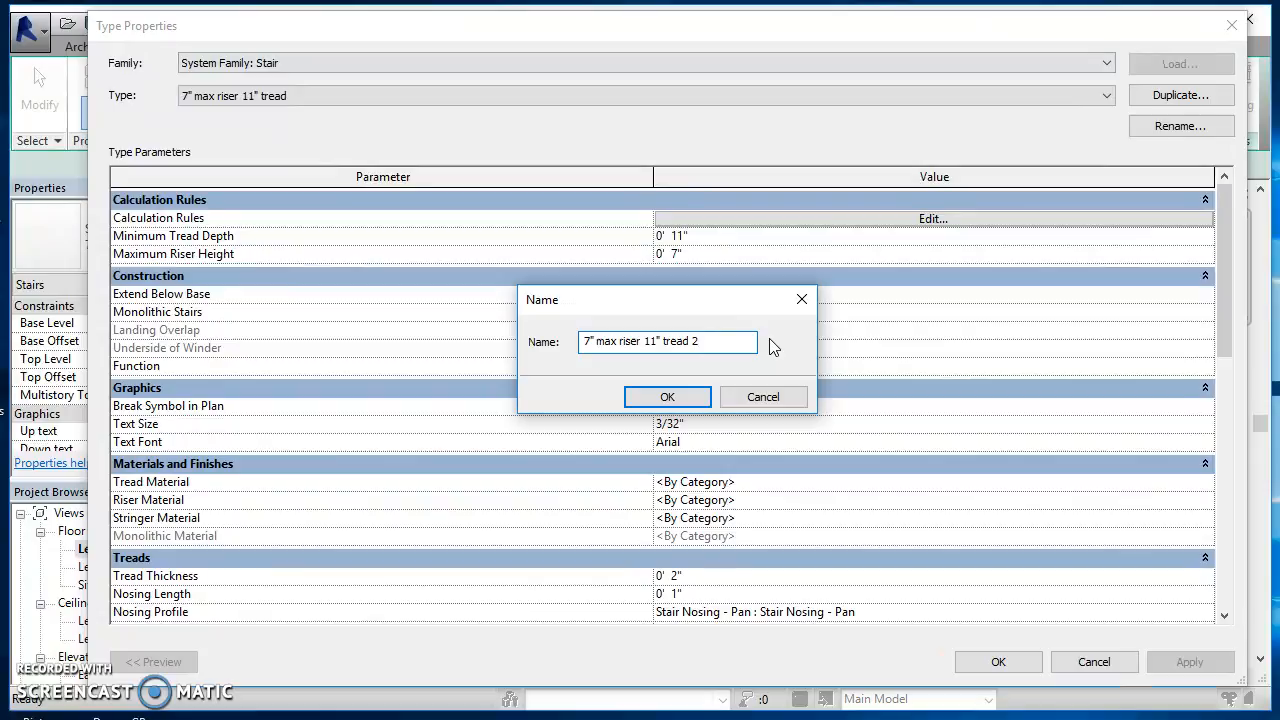
pyautogui.write('- s')
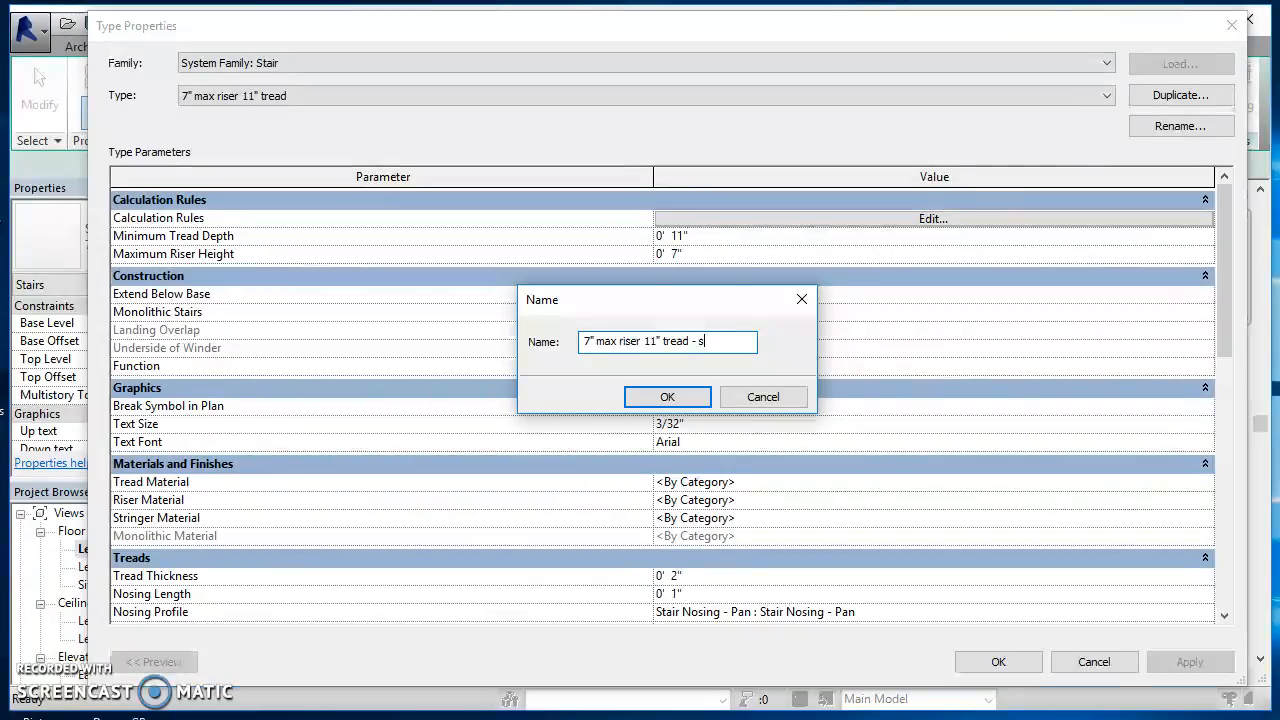
pyautogui.write('ATC')
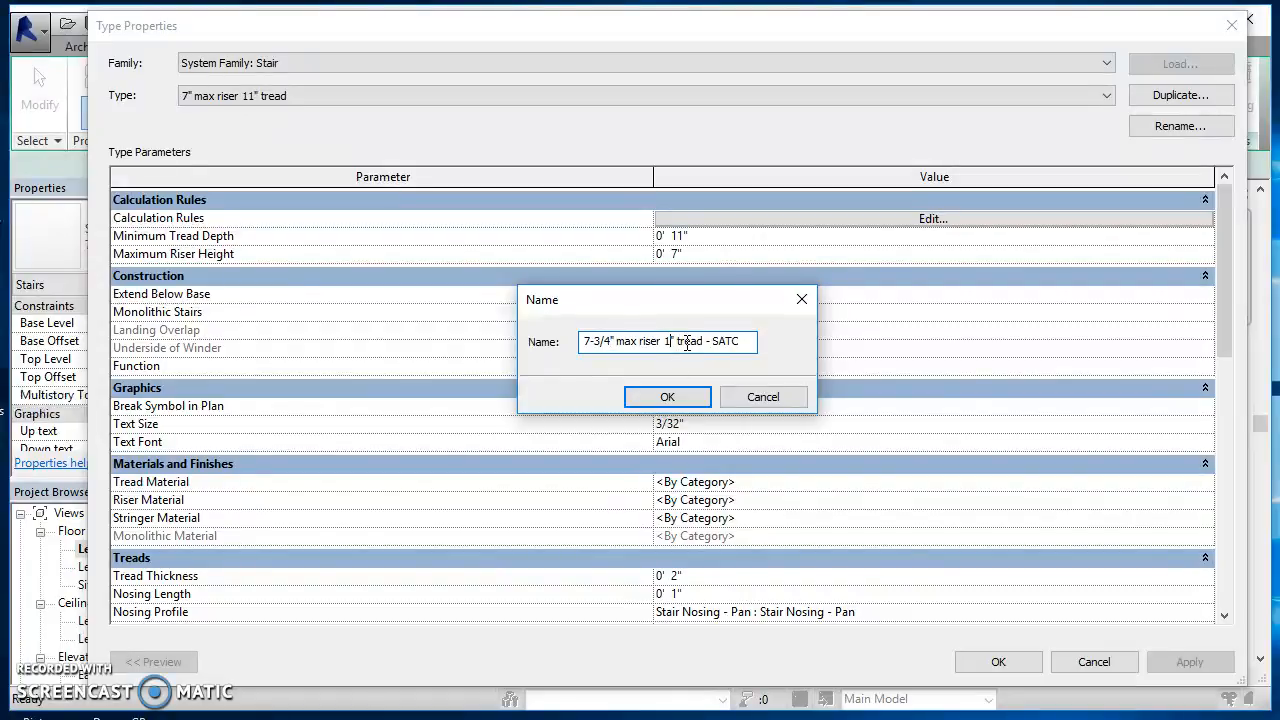
pyautogui.write('10')
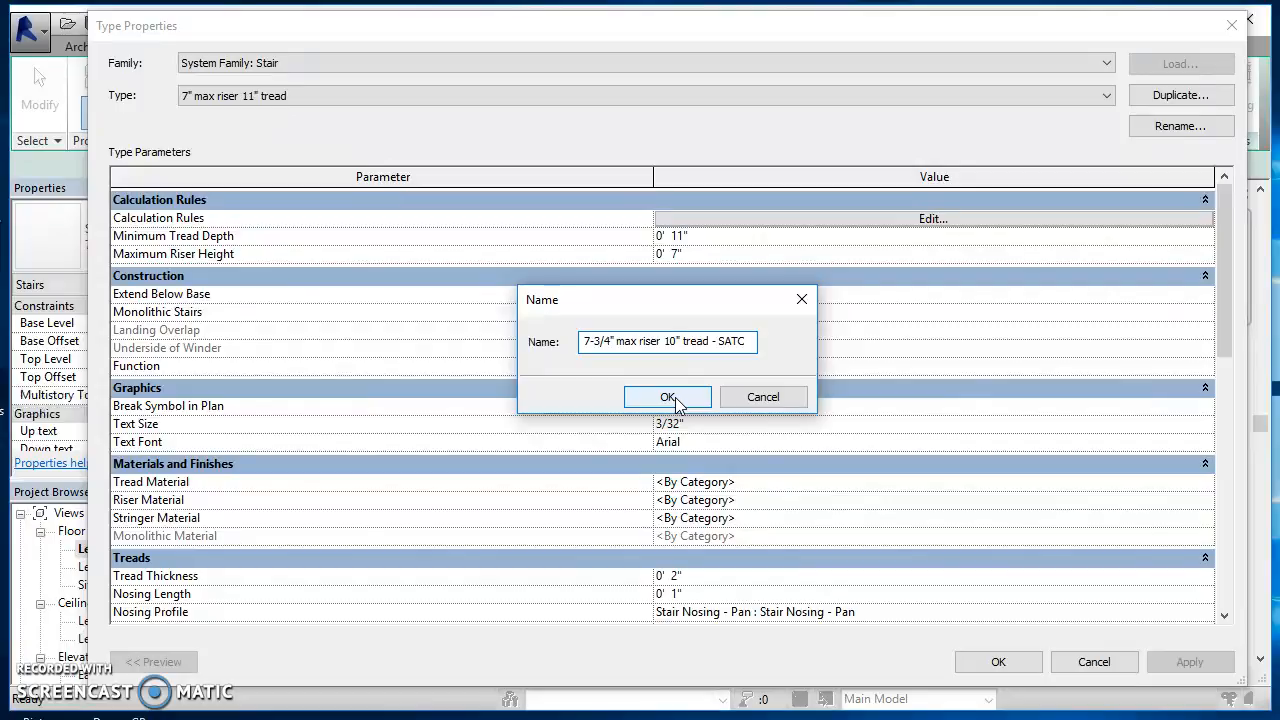
pyautogui.click(668, 396)
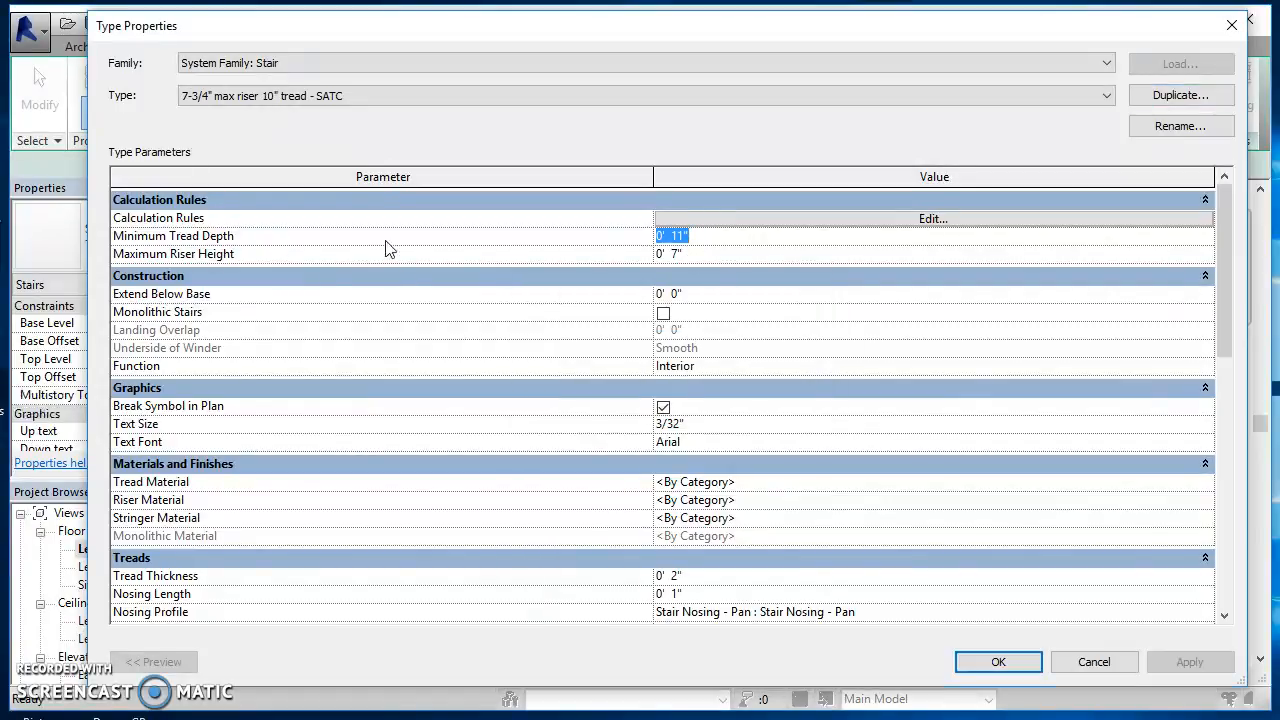
# Set the new type's Minimum Tread Depth to 10" and Maximum Riser Height to 7.75"
pyautogui.write('10"')
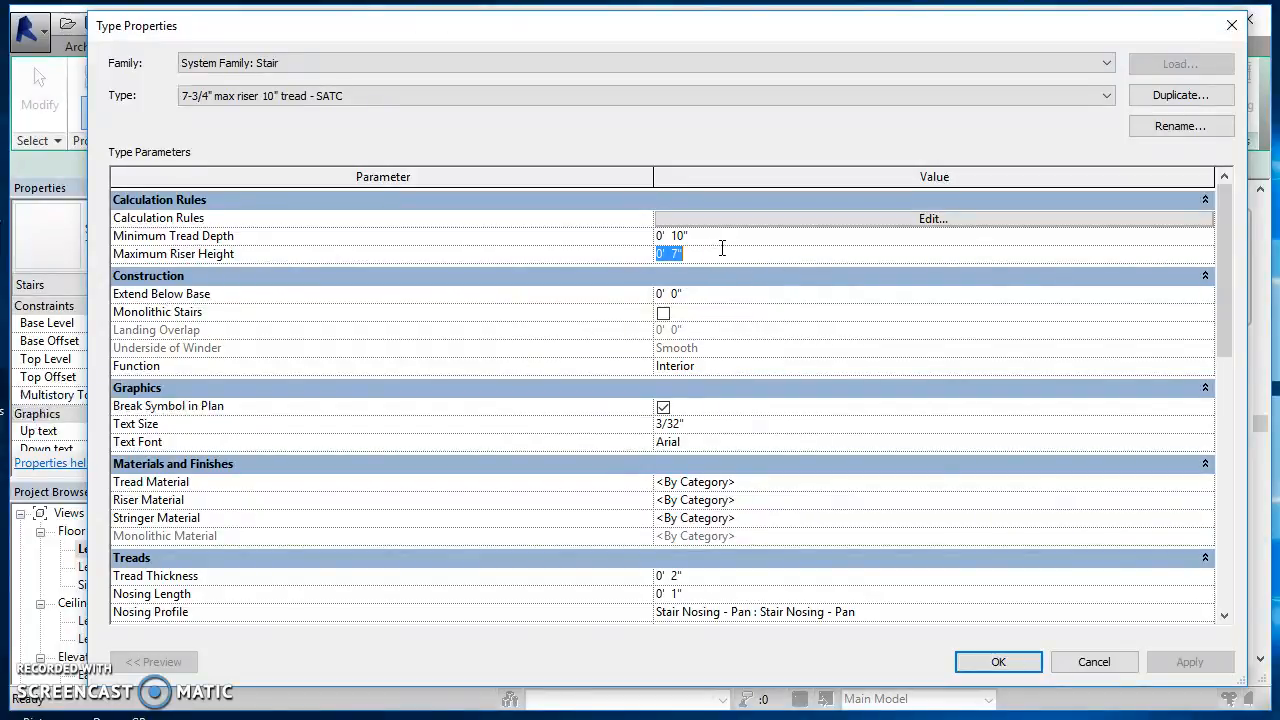
pyautogui.write('7.75')
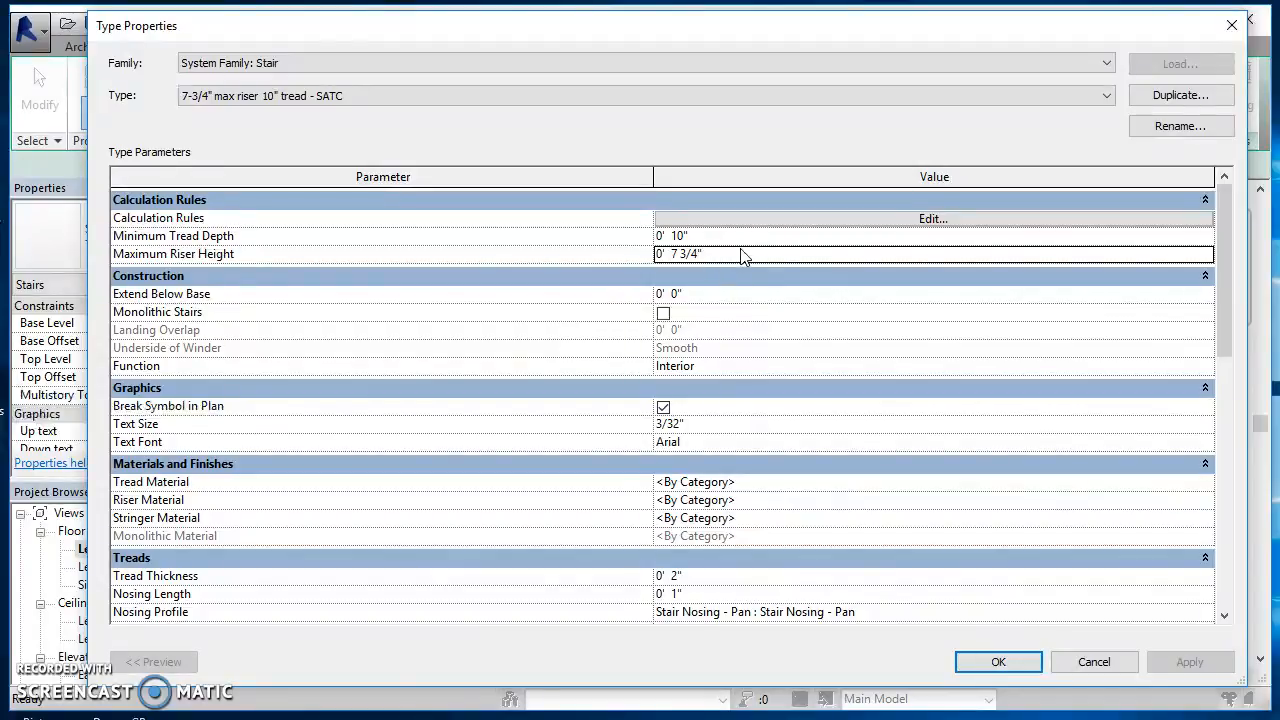
pyautogui.scroll(-3)
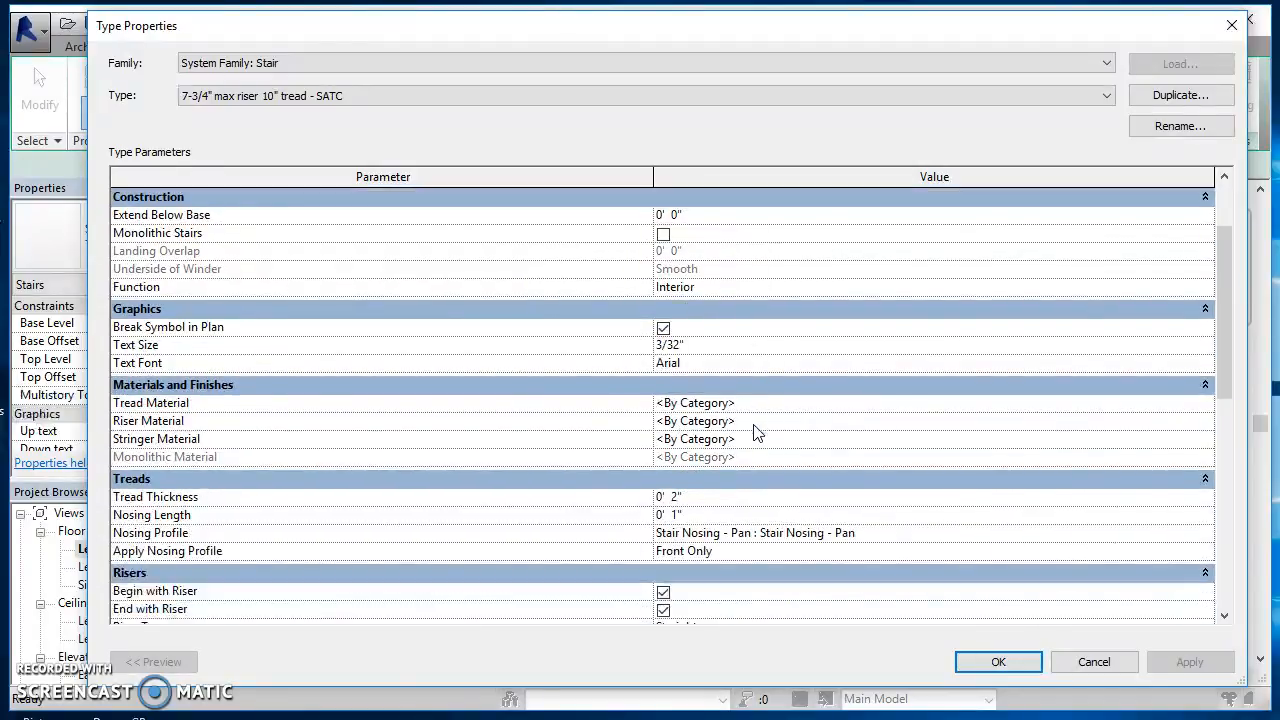
# Set Tread Thickness 0.75", Nosing Length 0" and Riser Thickness 0.75" in Type Properties
pyautogui.scroll(-3)
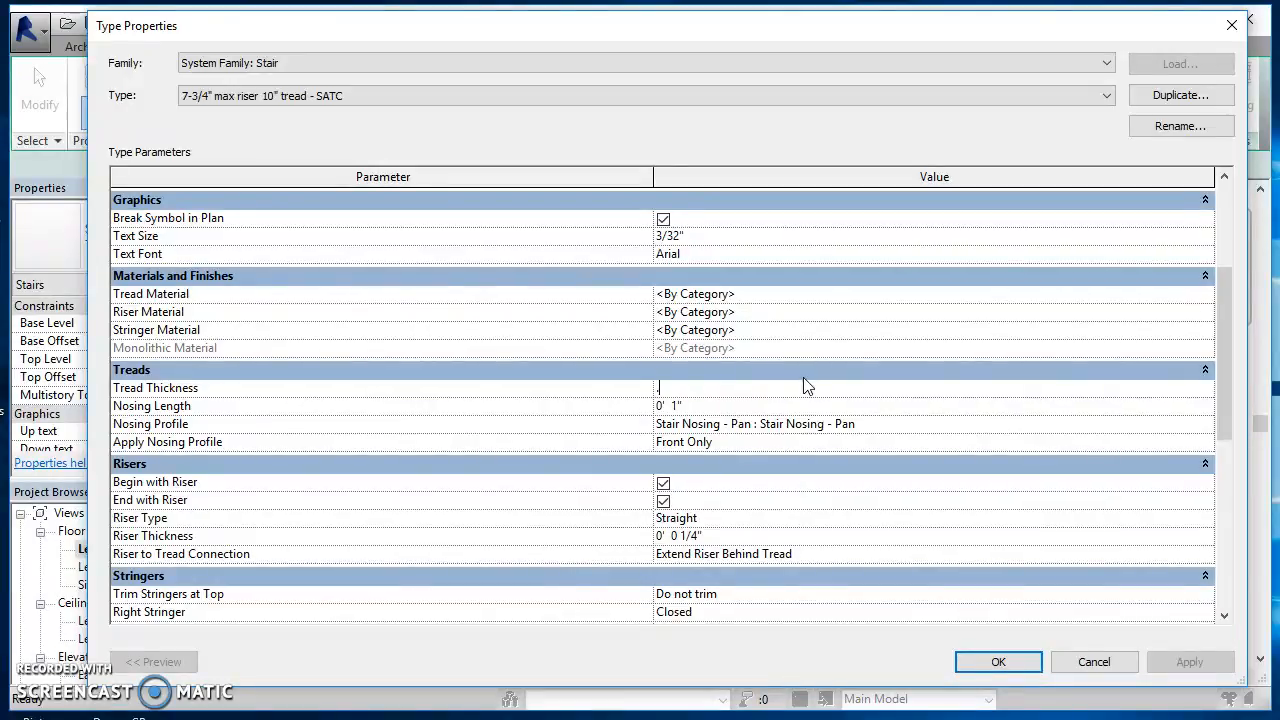
pyautogui.write('.75')
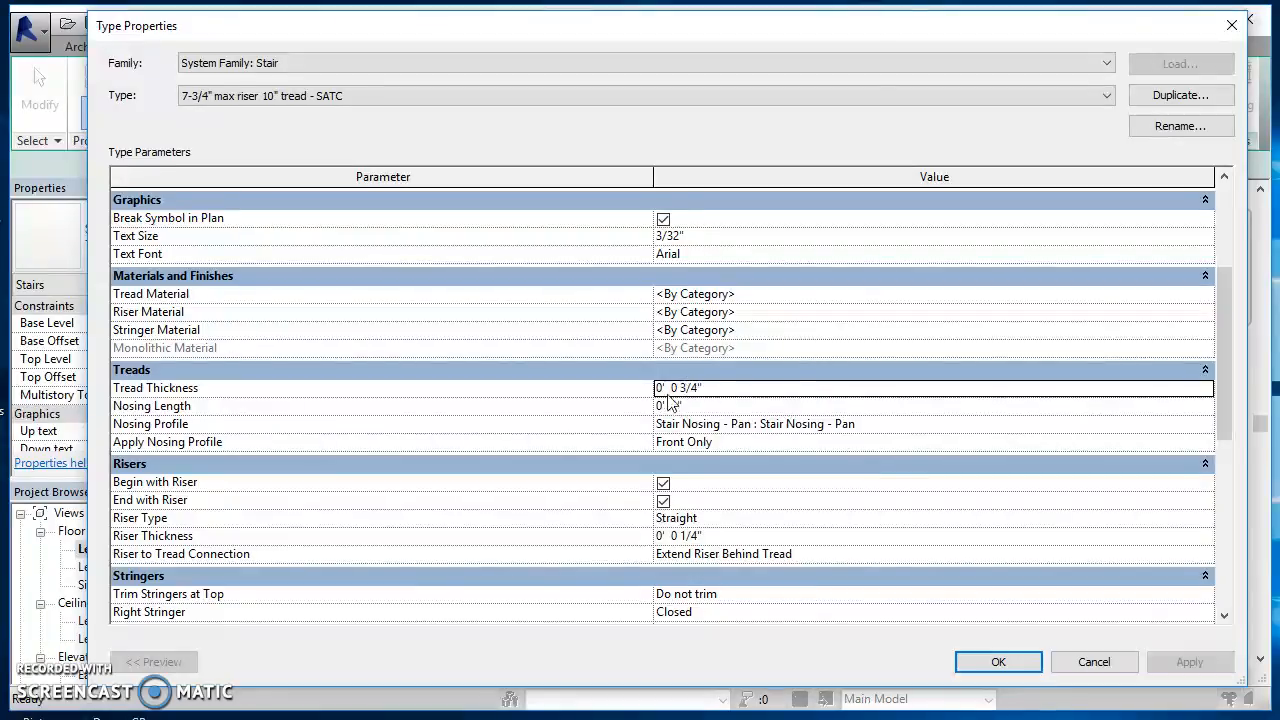
pyautogui.click(900, 406)
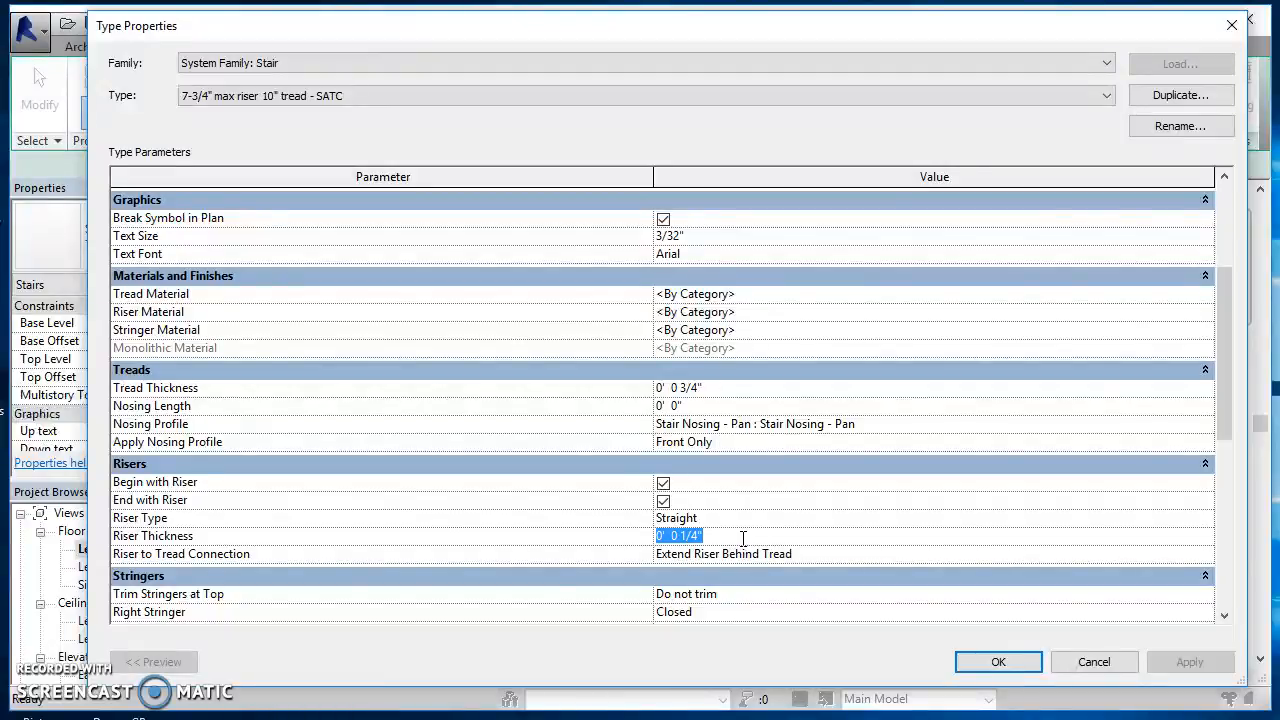
pyautogui.write('.75"')
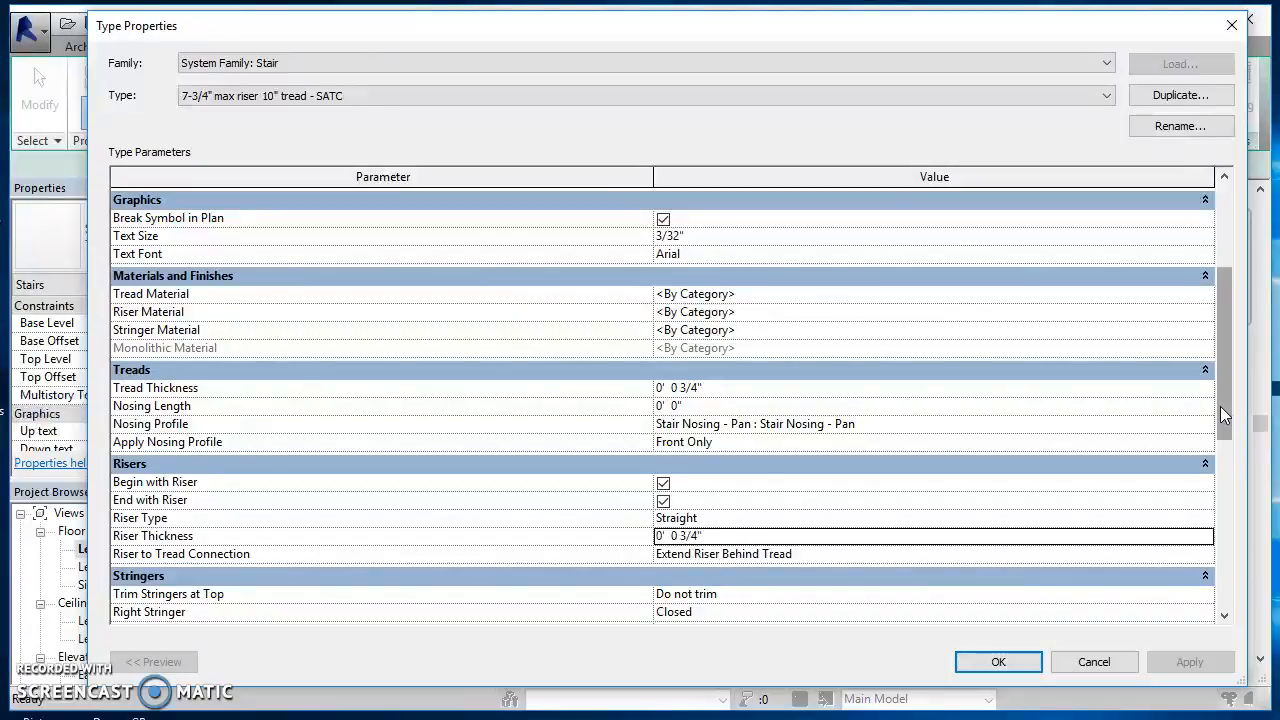
pyautogui.scroll(-3)
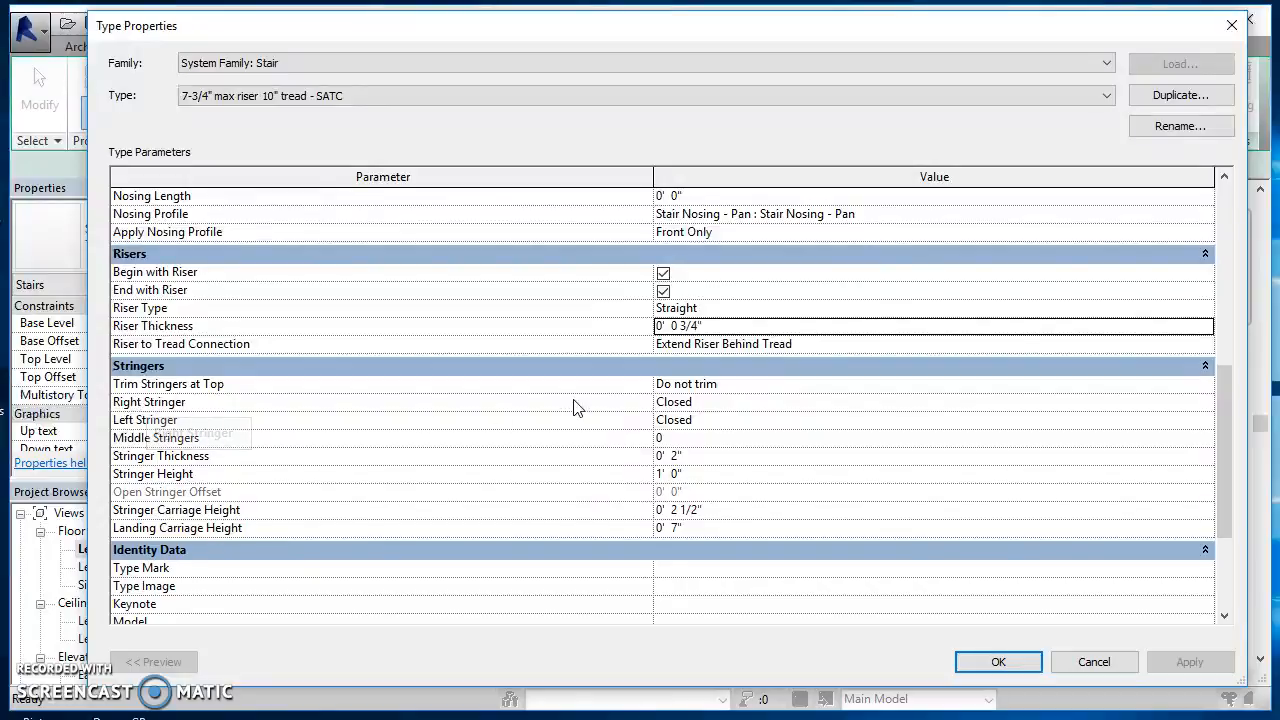
pyautogui.moveTo(748, 410)
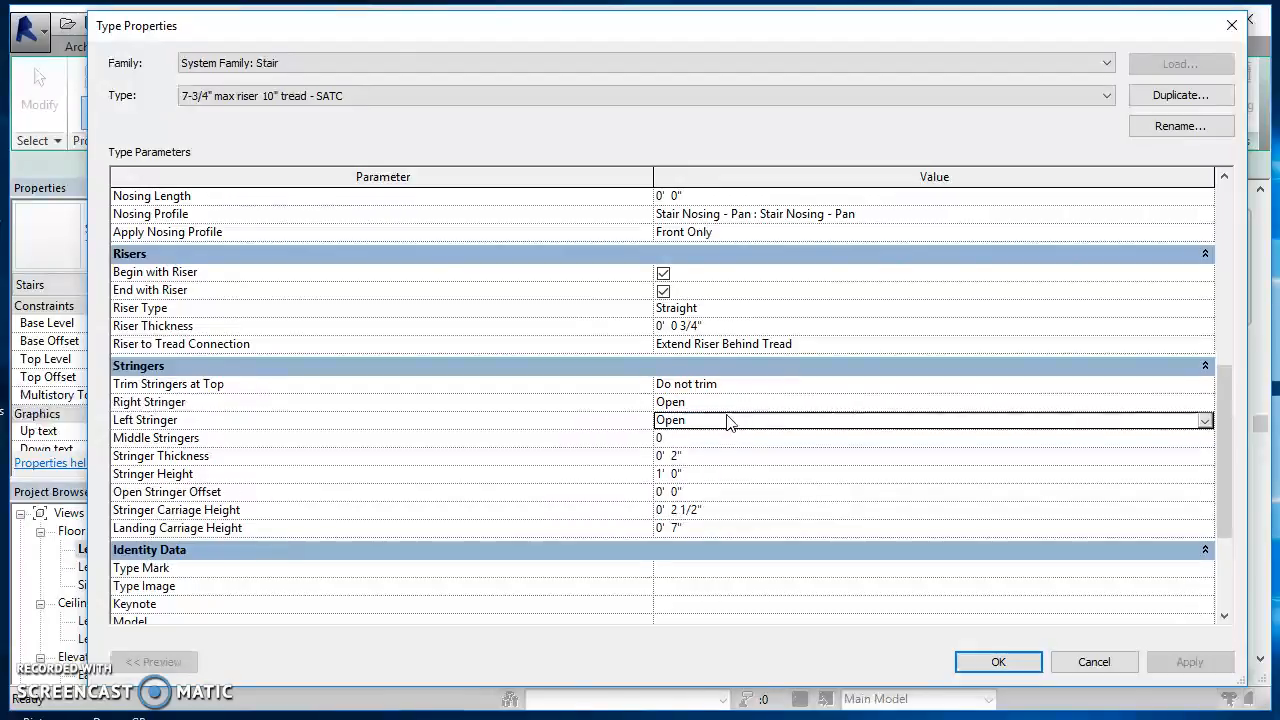
pyautogui.moveTo(704, 468)
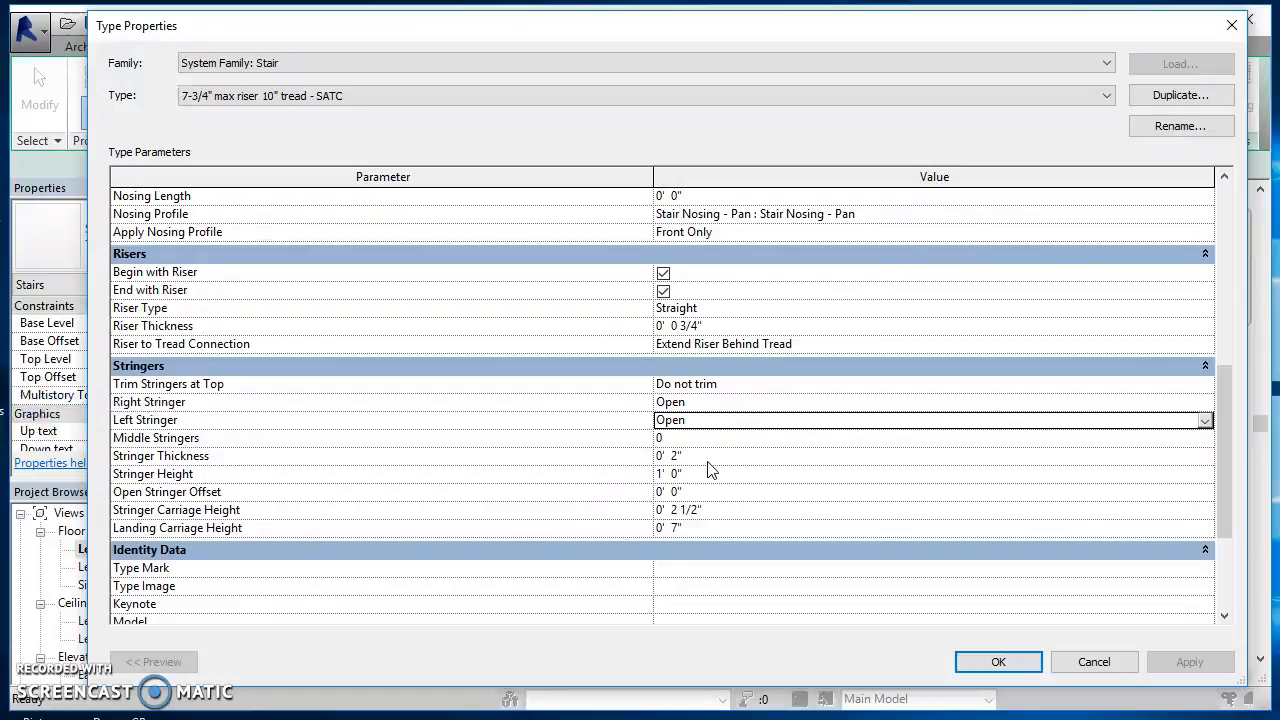
pyautogui.moveTo(728, 528)
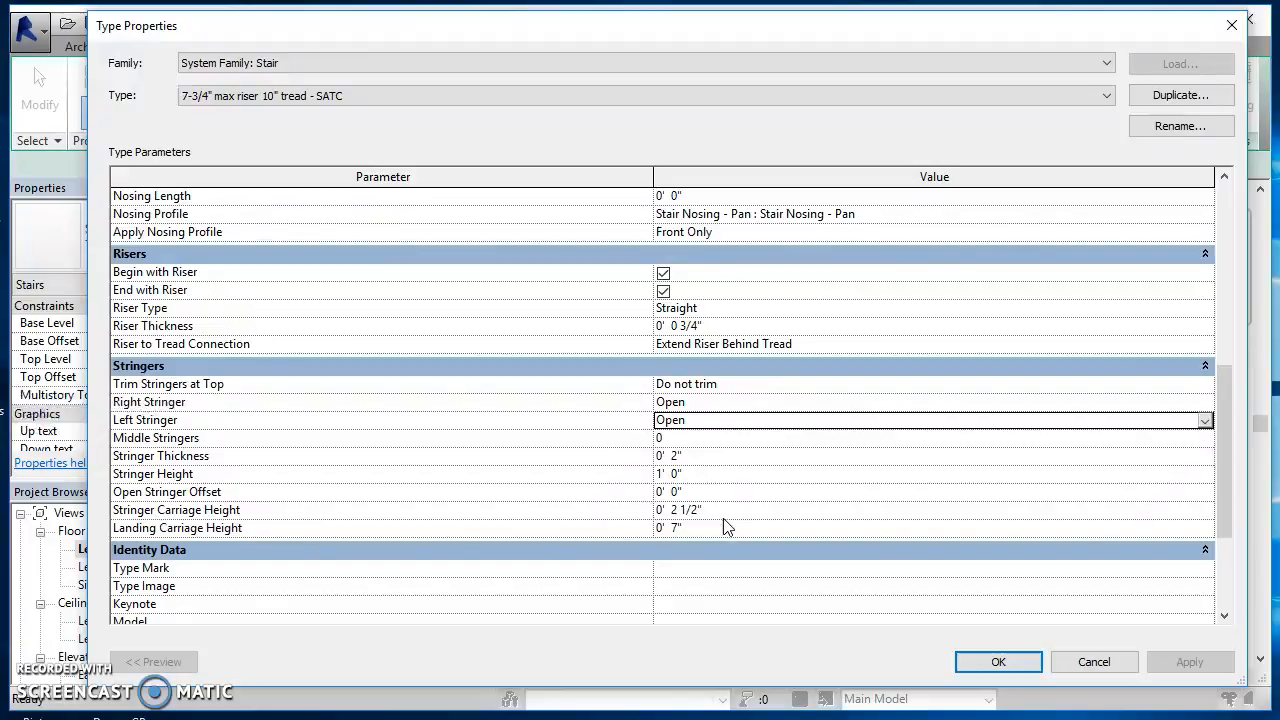
# Set both Right and Left Stringer to Open in the Stringers section
pyautogui.scroll(-3)
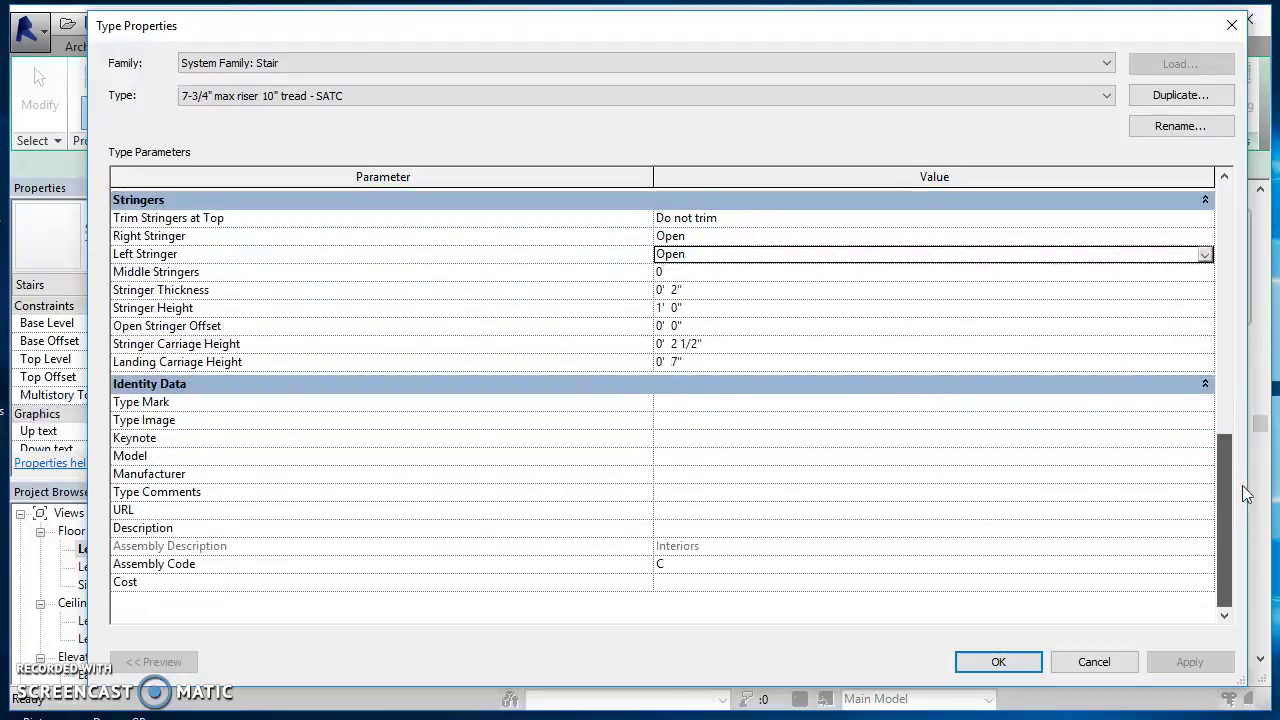
pyautogui.scroll(3)
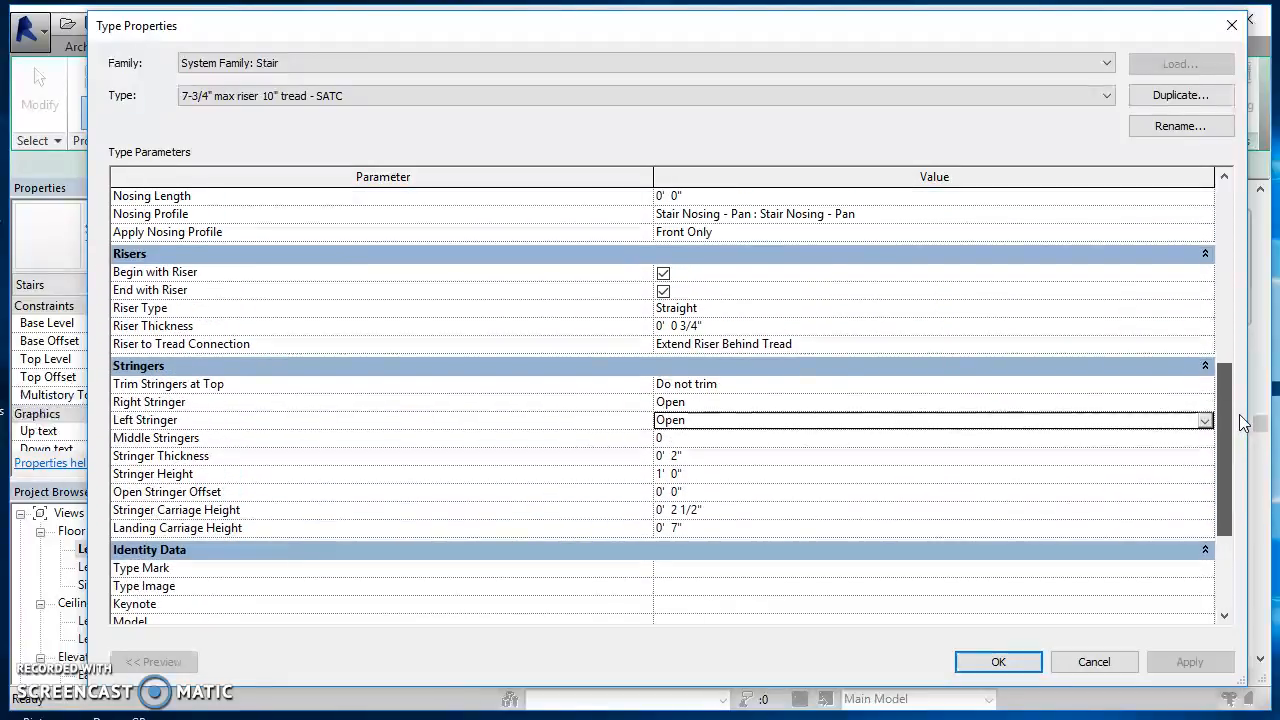
pyautogui.scroll(3)
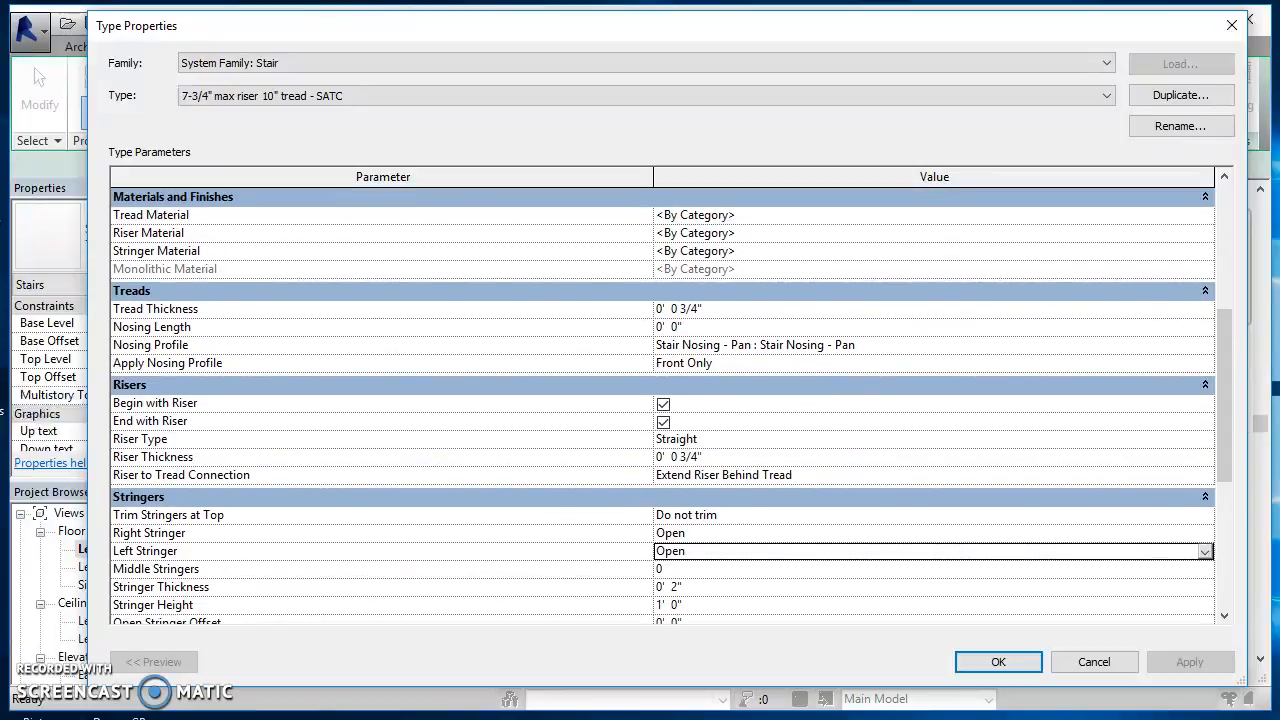
# Review the tread Nosing Profile value, still the pan stair nosing
pyautogui.click(930, 344)
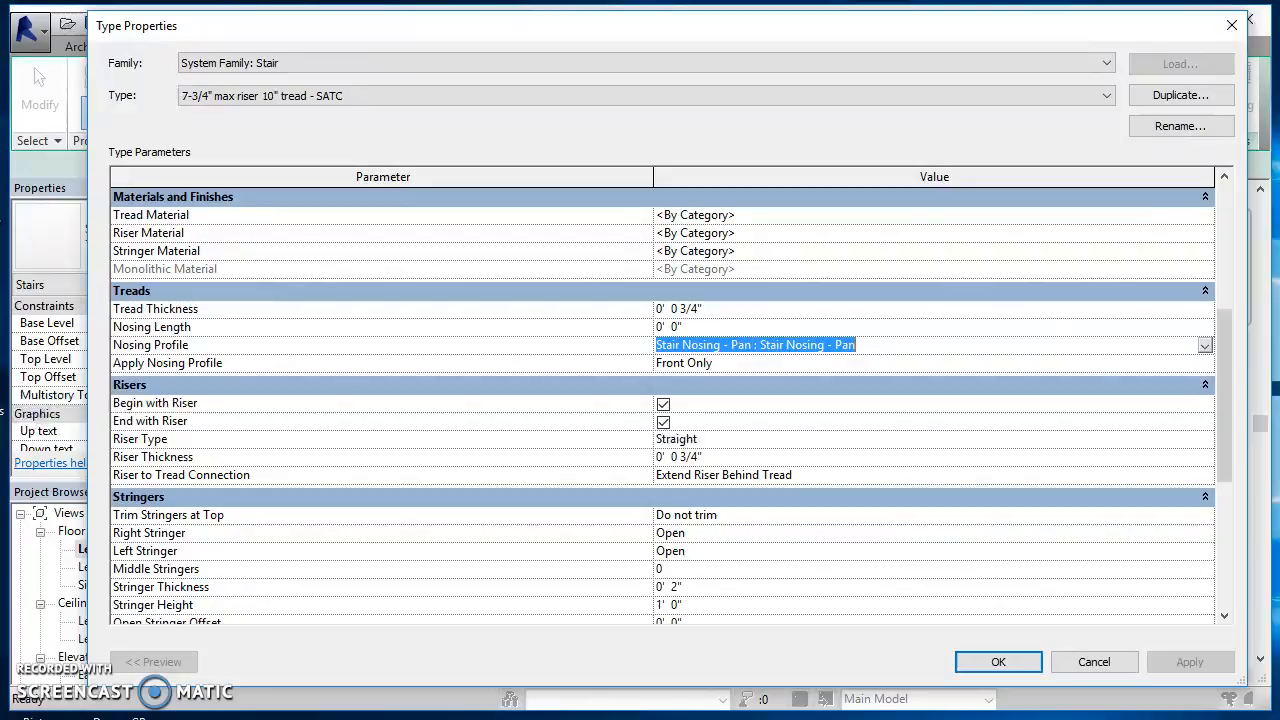
pyautogui.moveTo(712, 356)
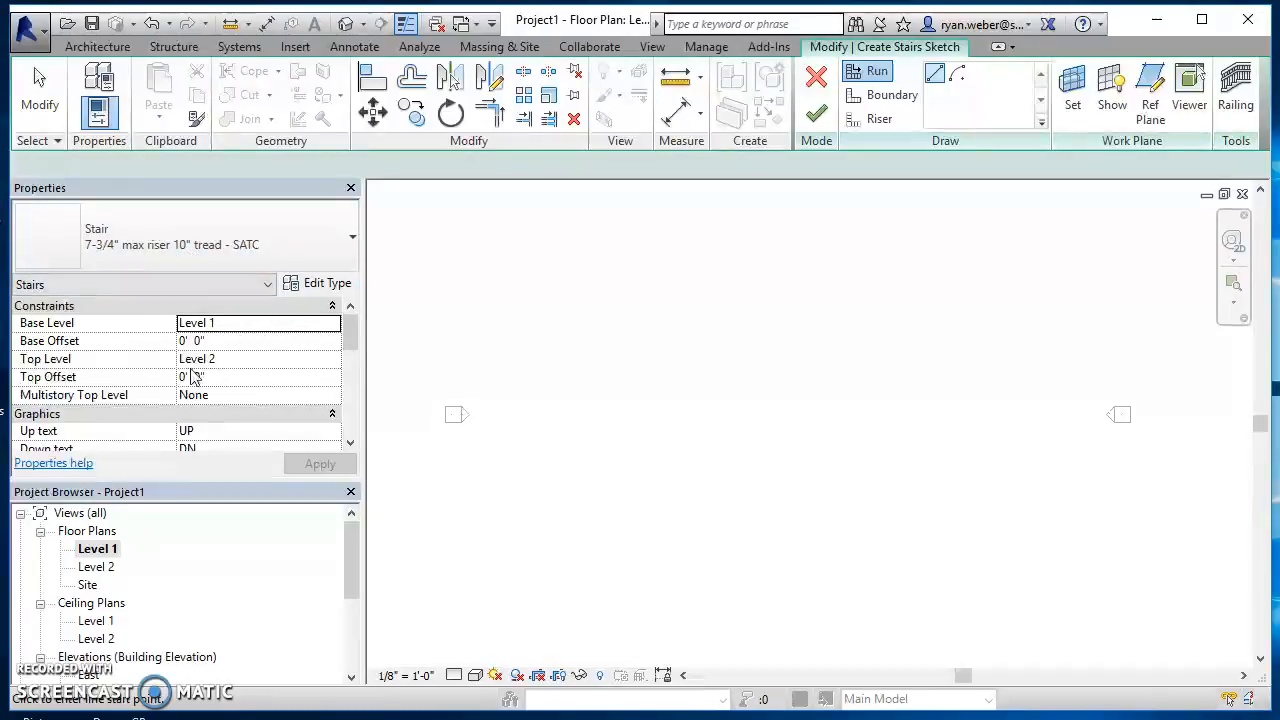
pyautogui.scroll(-3)
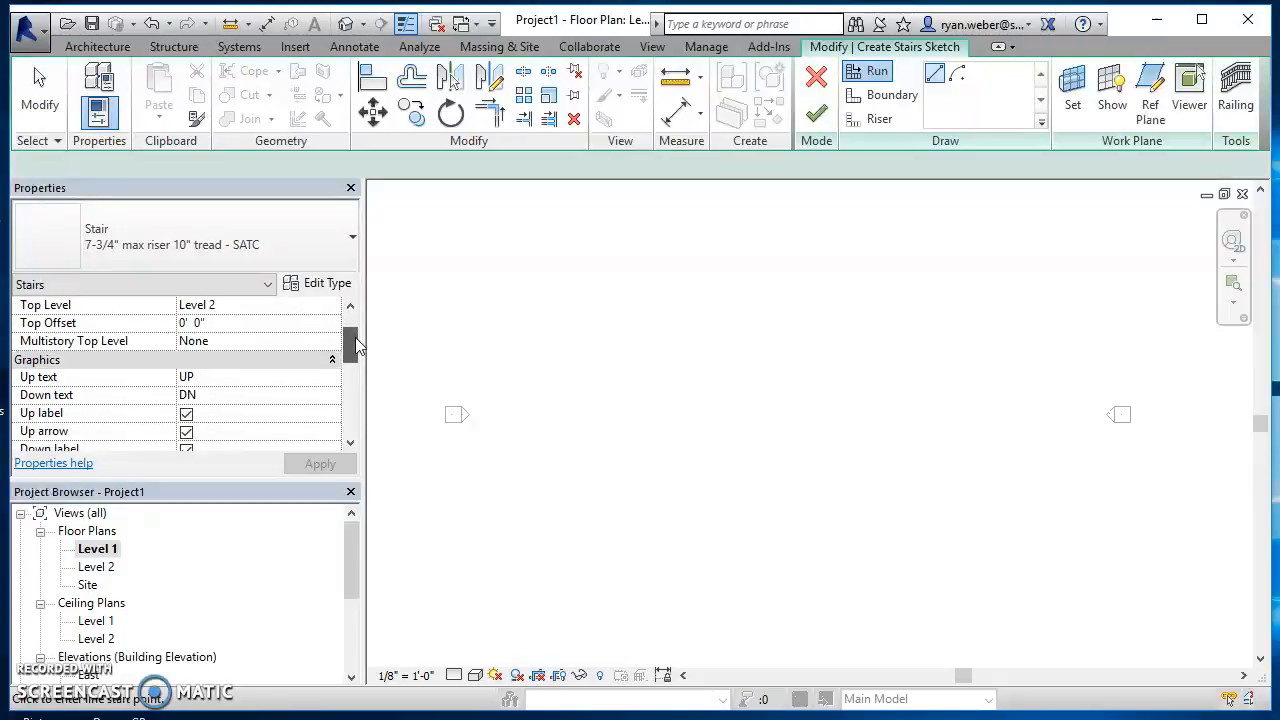
pyautogui.scroll(-3)
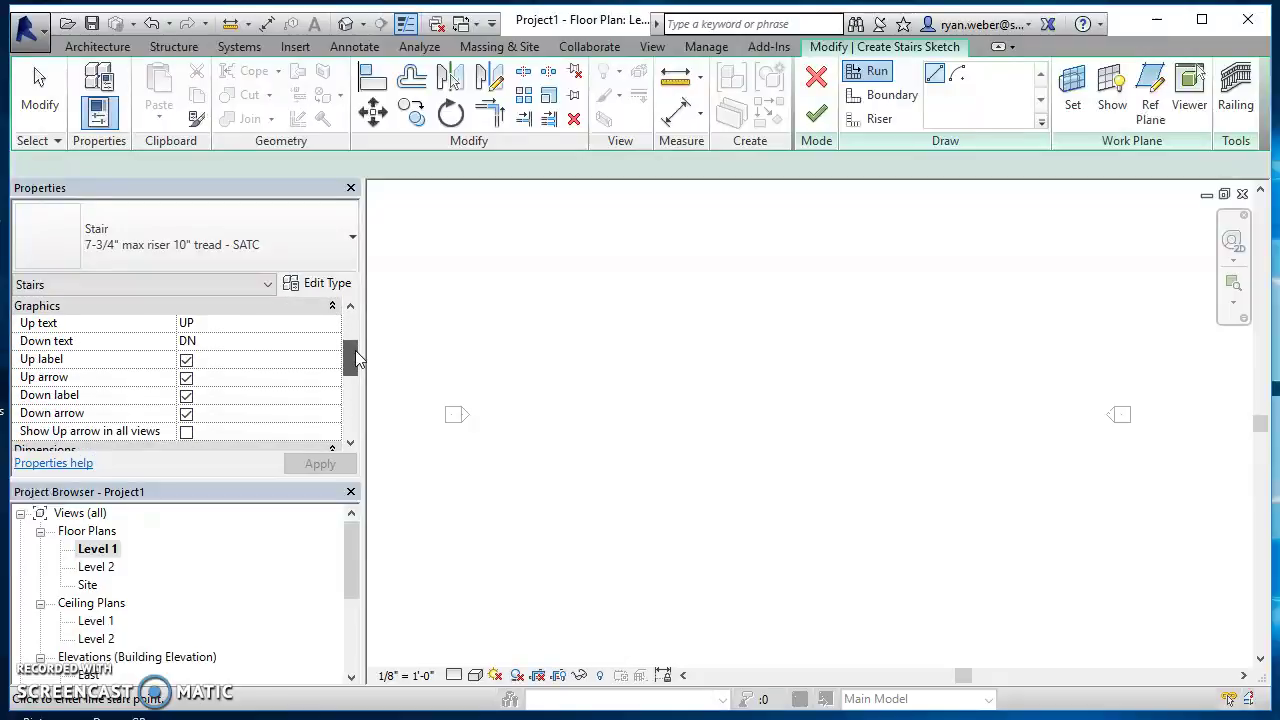
pyautogui.scroll(-3)
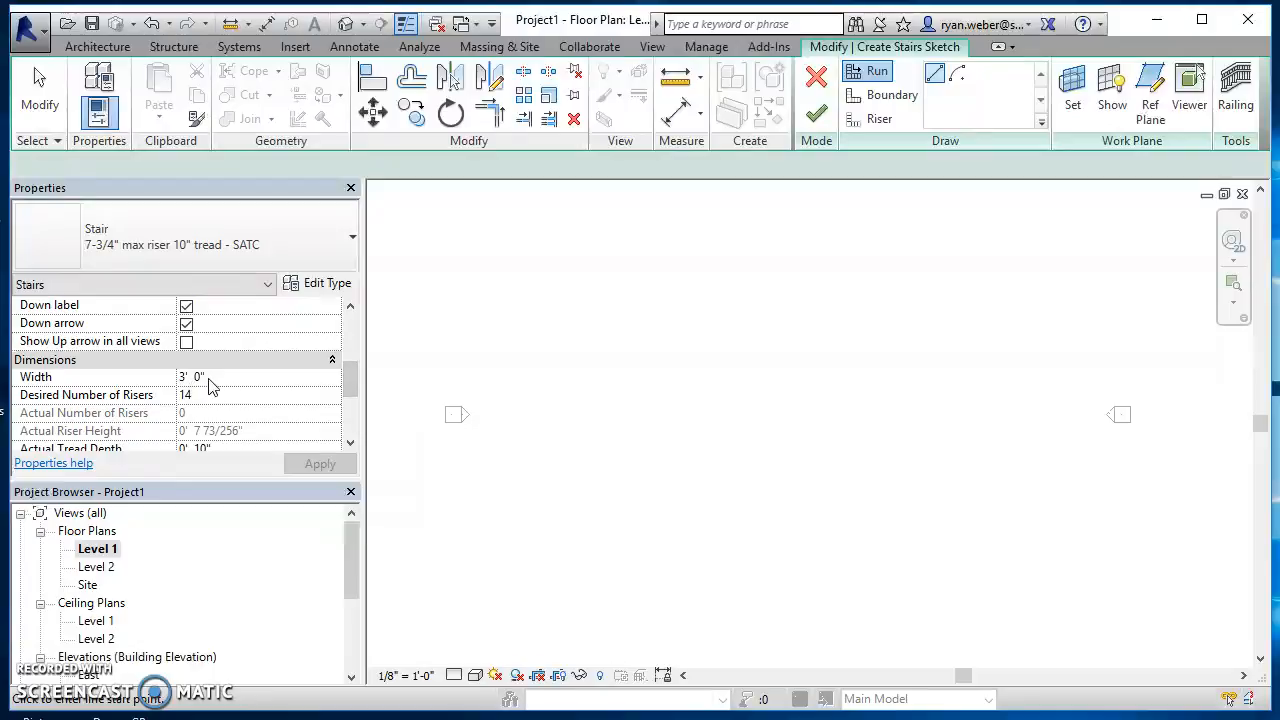
pyautogui.moveTo(320, 388)
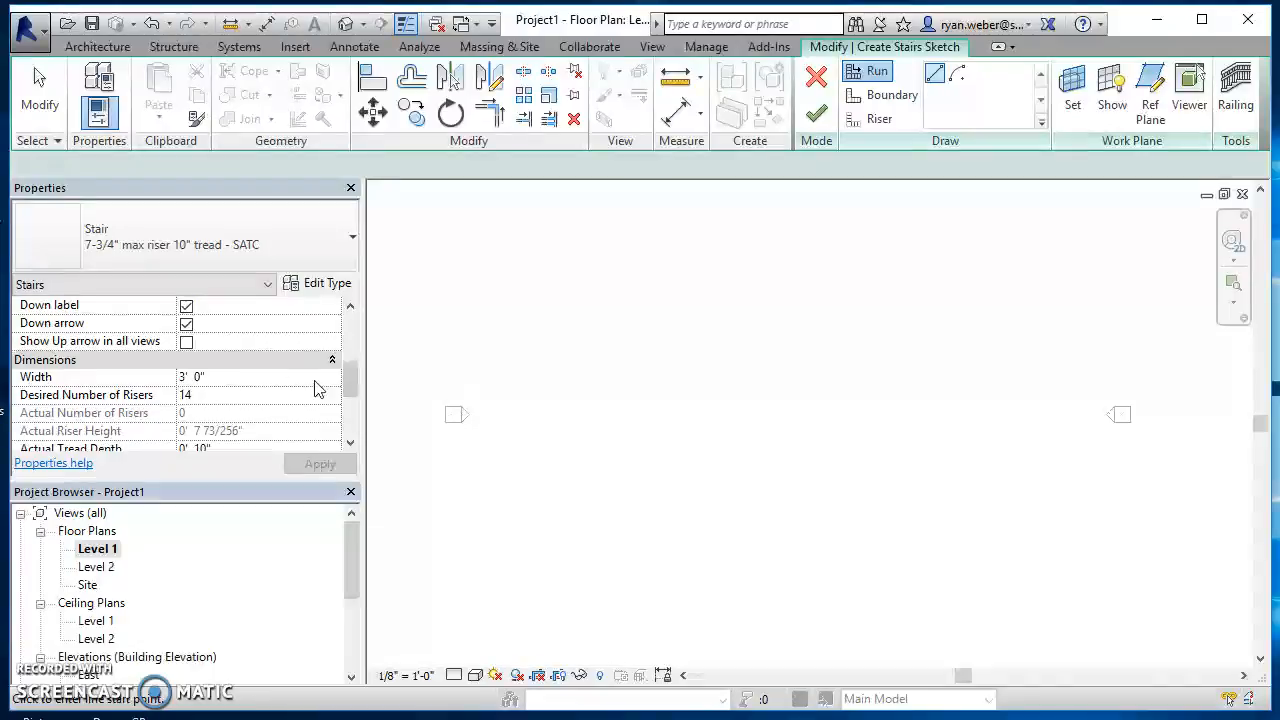
pyautogui.scroll(-3)
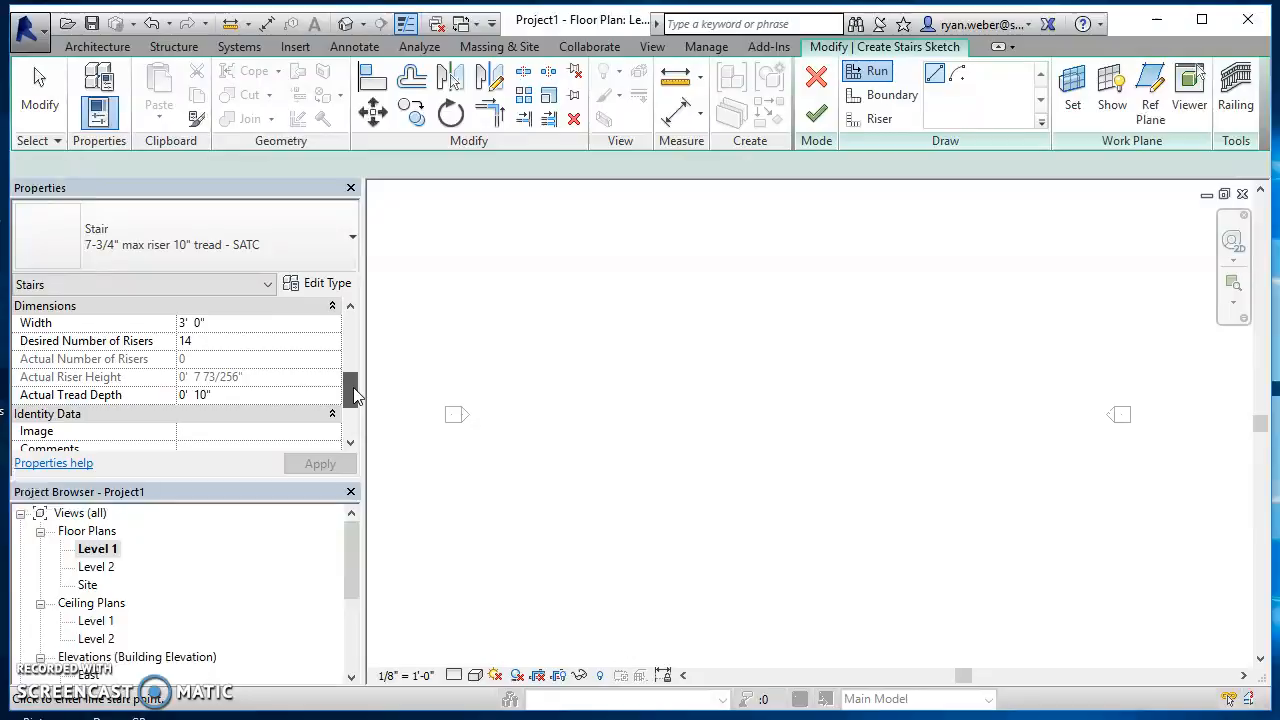
pyautogui.scroll(-3)
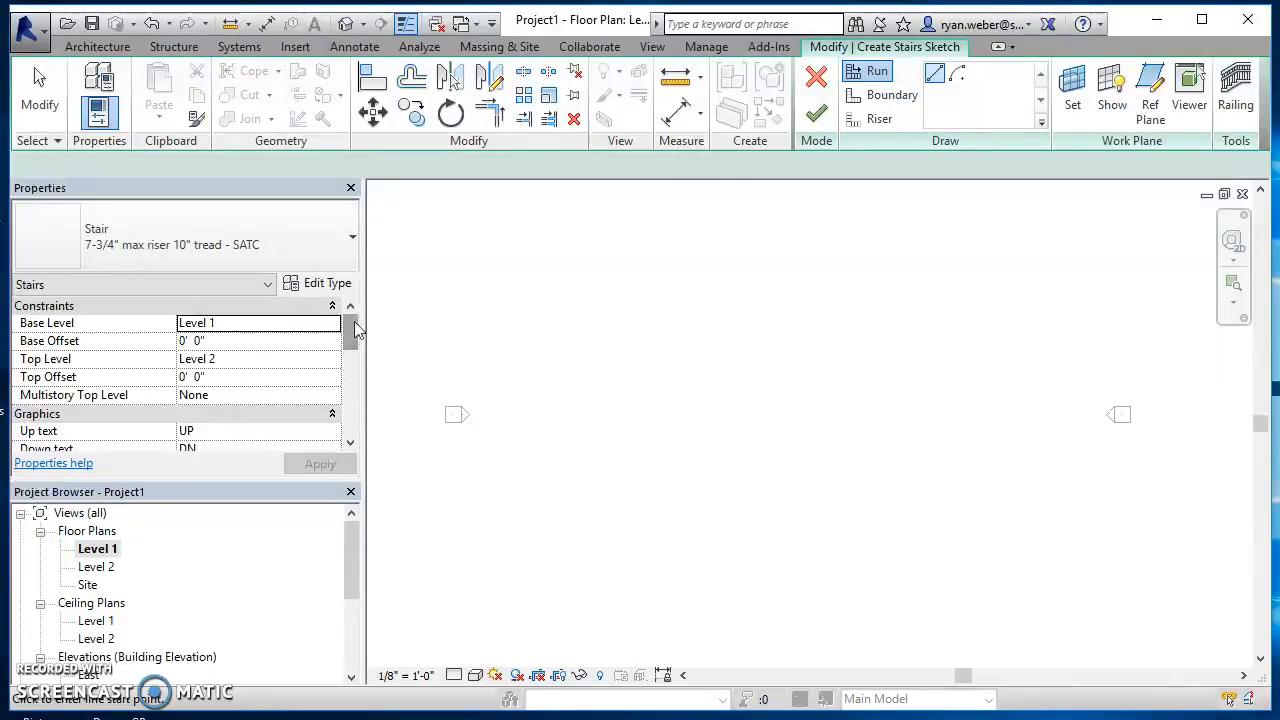
pyautogui.moveTo(768, 410)
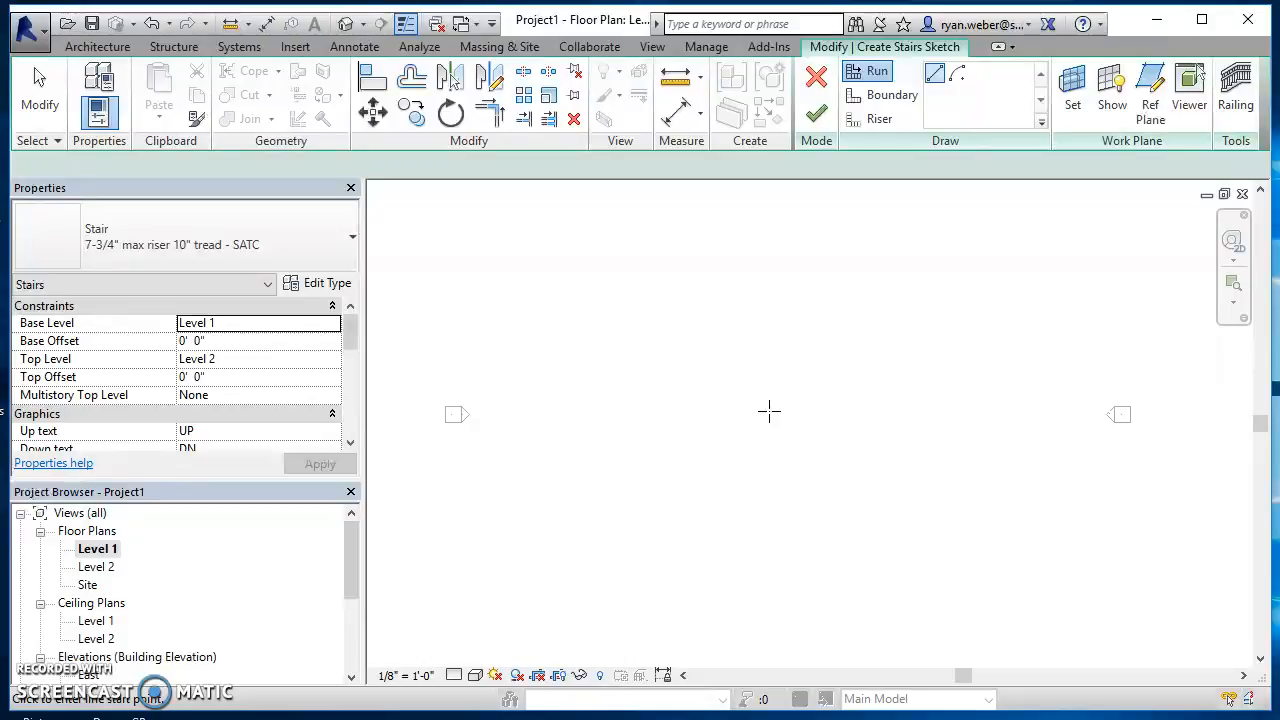
pyautogui.moveTo(670, 418)
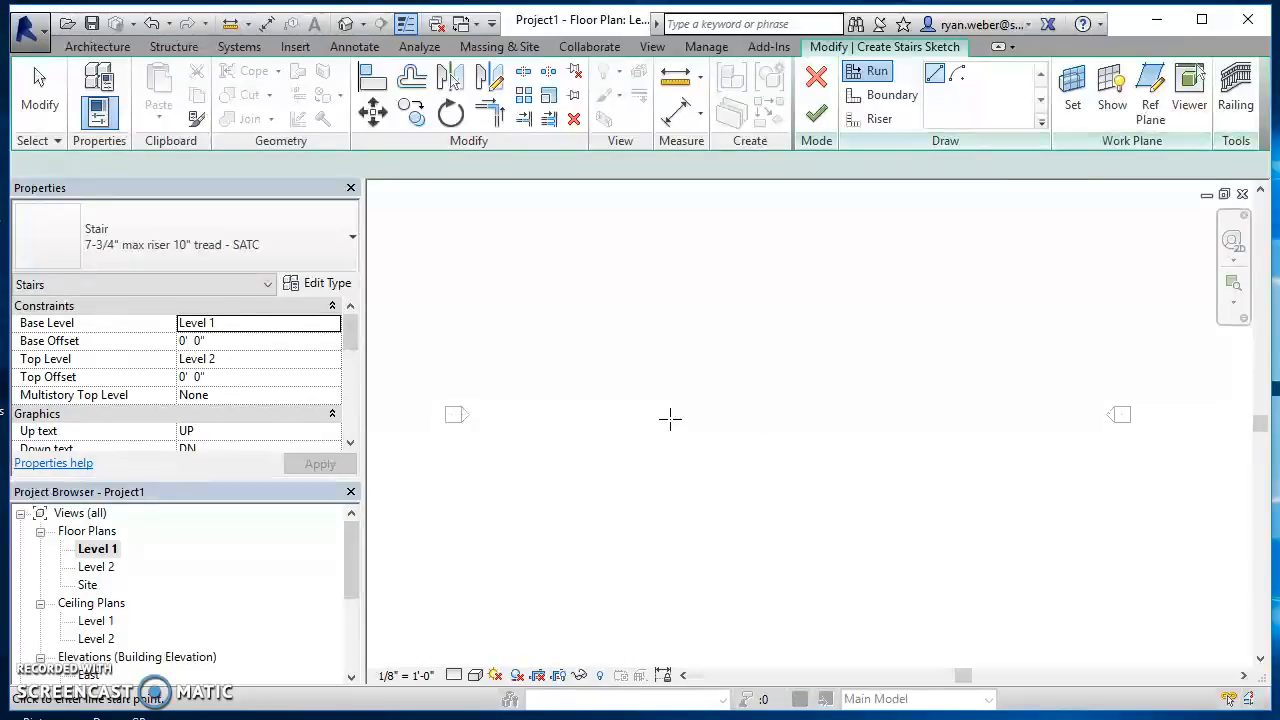
# Sketch a straight horizontal run with all 14 risers and finish the stair edit mode
pyautogui.click(670, 418)
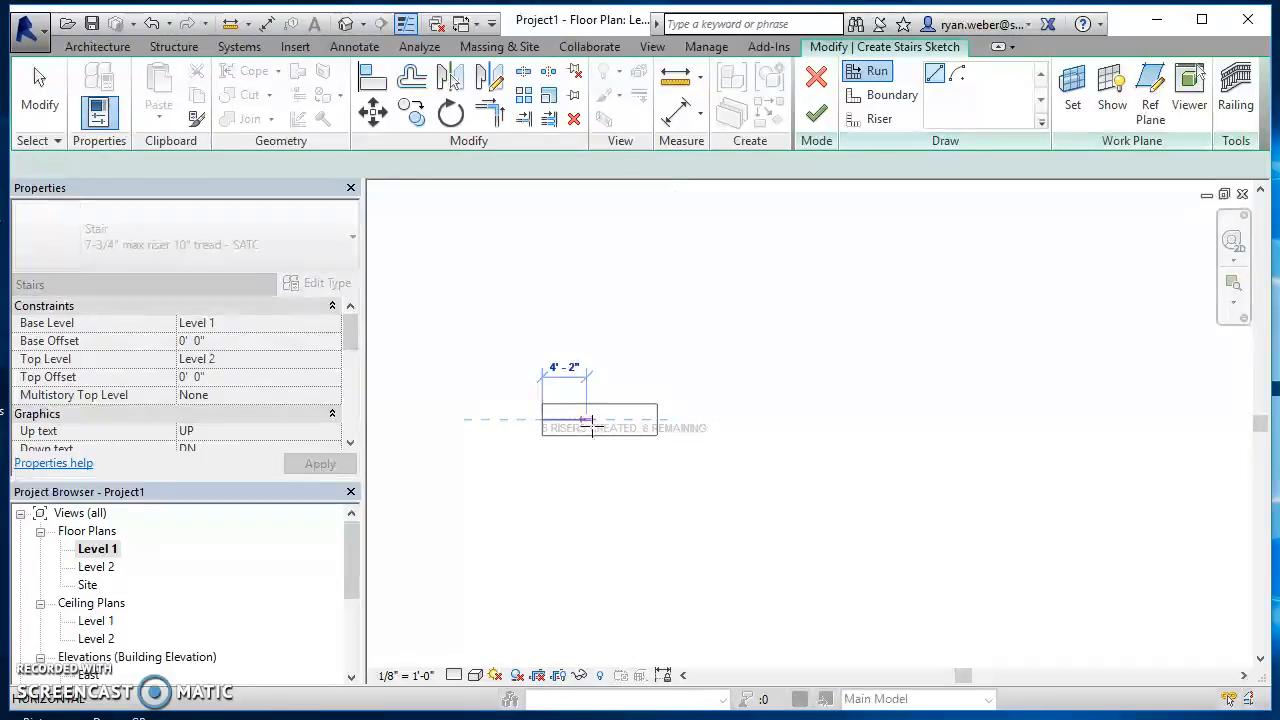
pyautogui.moveTo(570, 420); pyautogui.dragTo(770, 420)
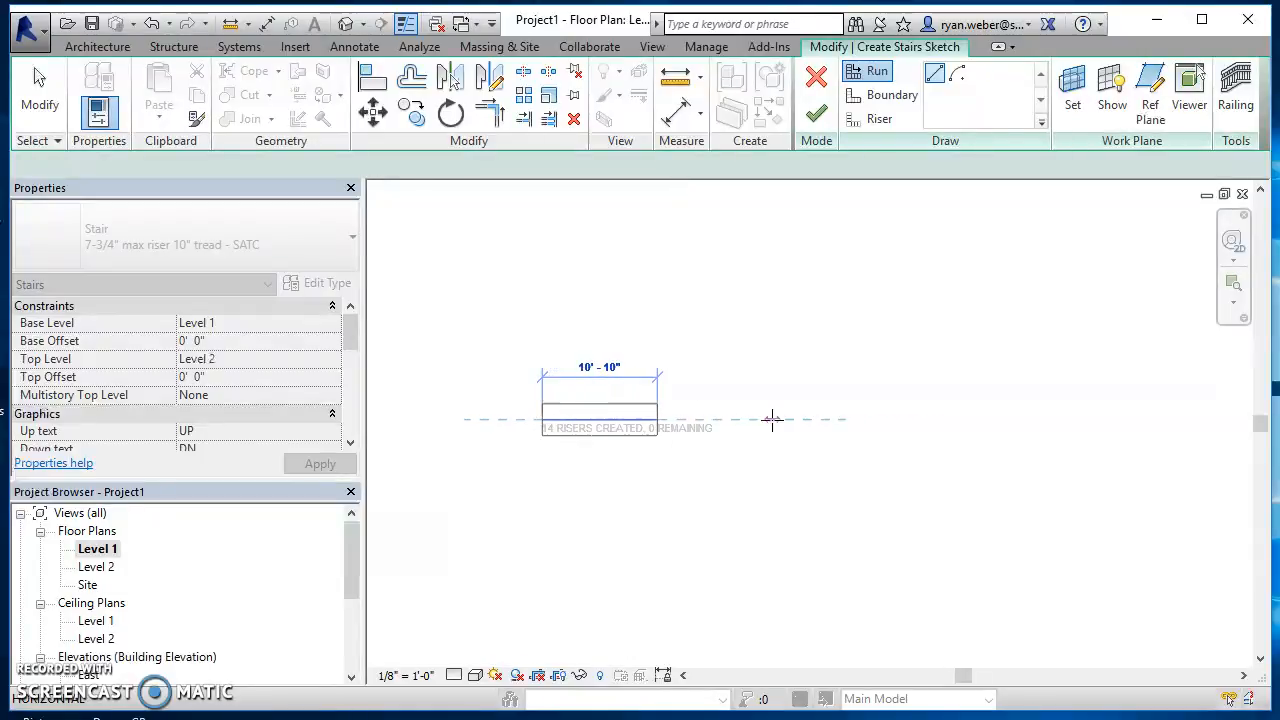
pyautogui.moveTo(948, 418)
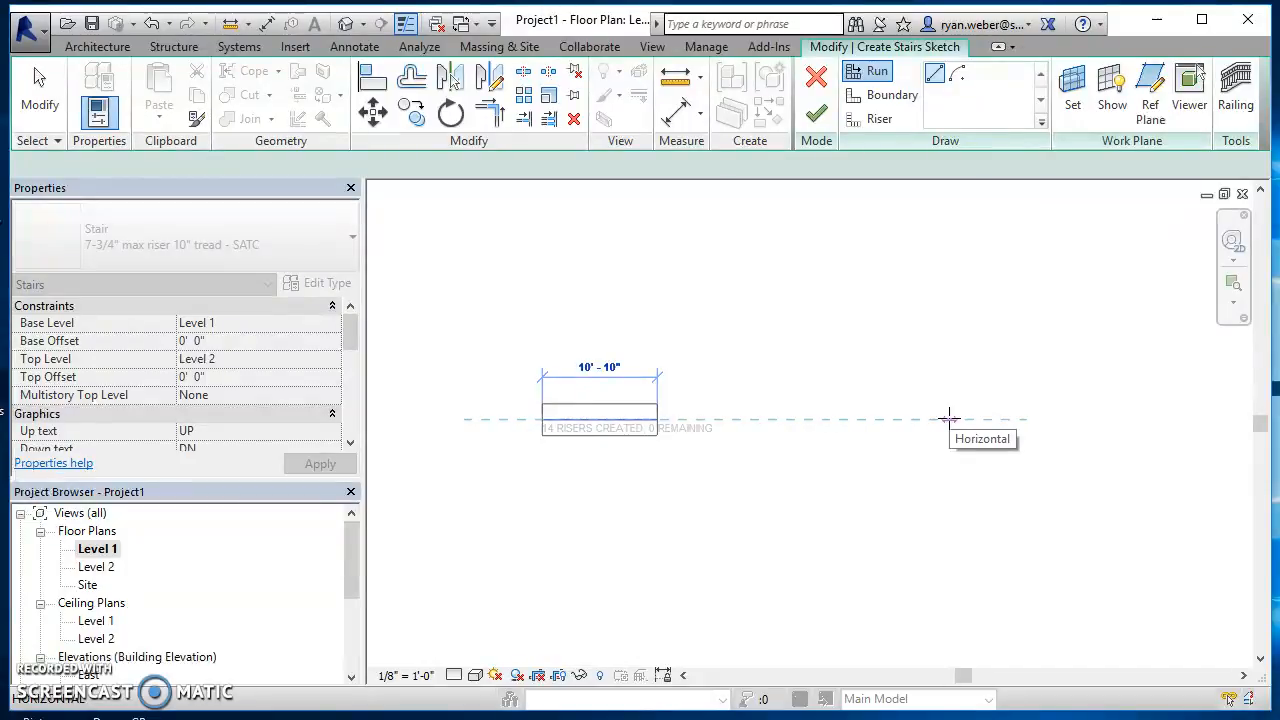
pyautogui.click(948, 418)
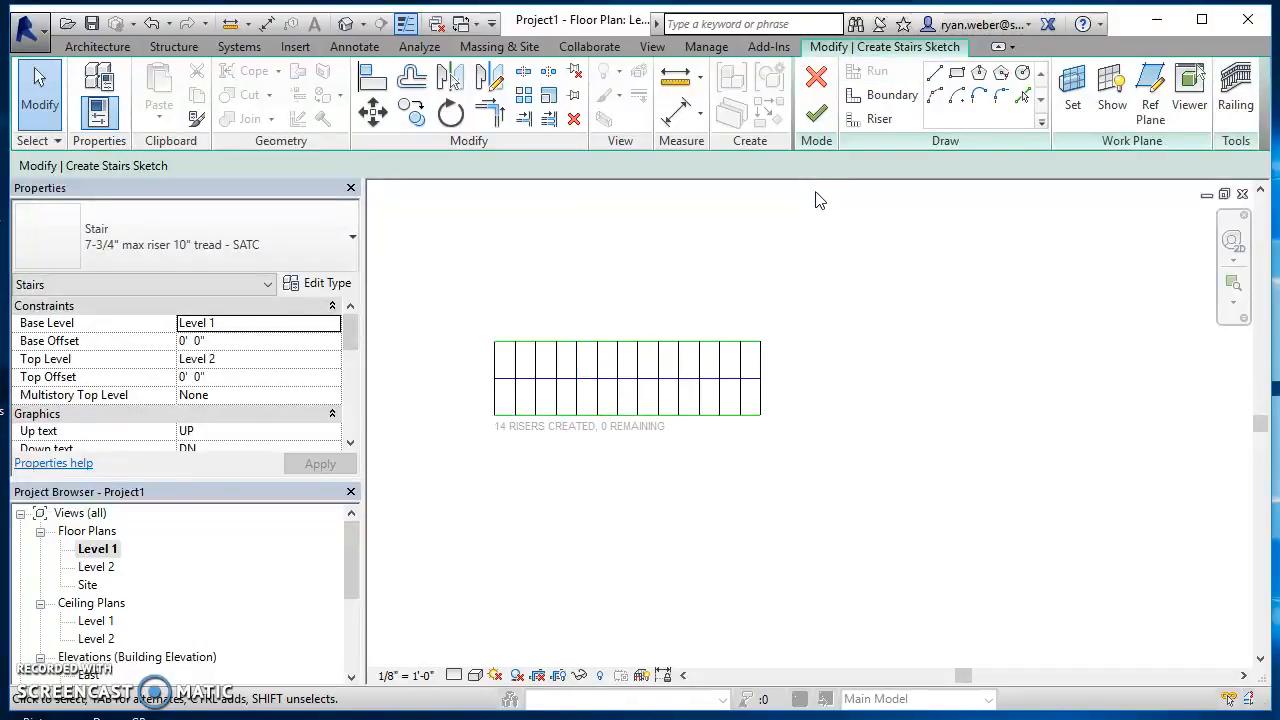
pyautogui.click(816, 112)
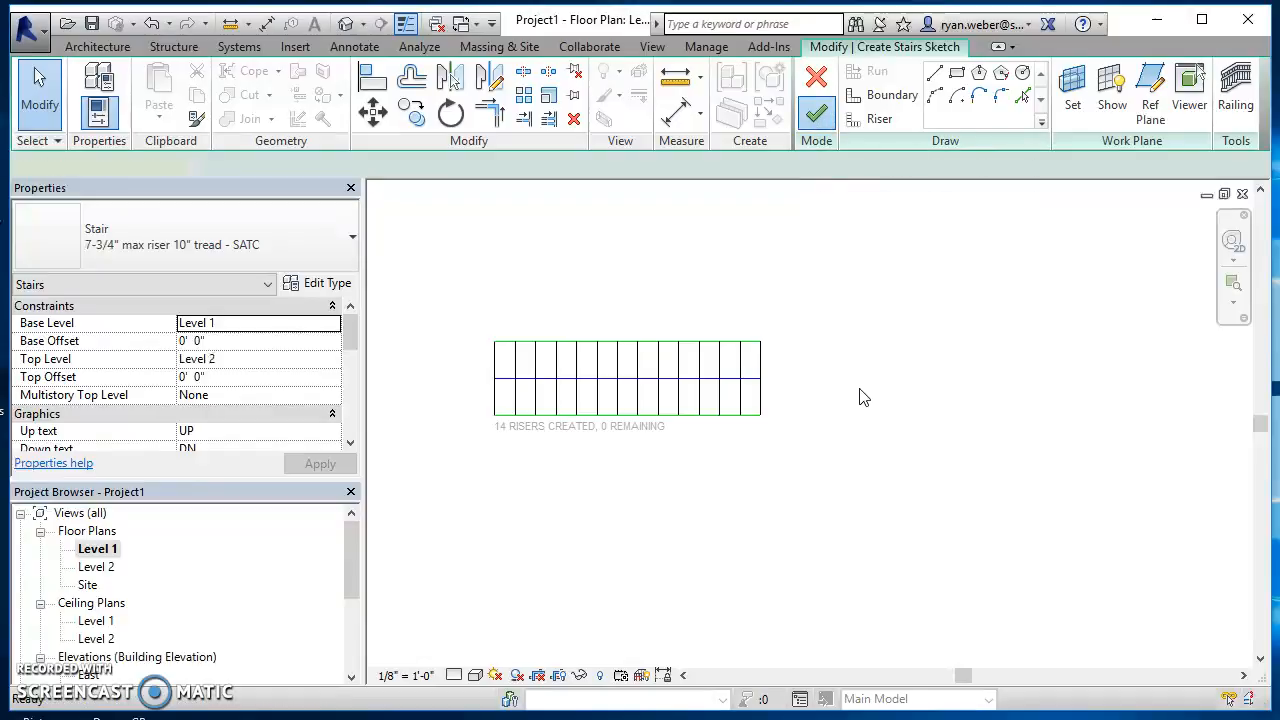
pyautogui.click(816, 114)
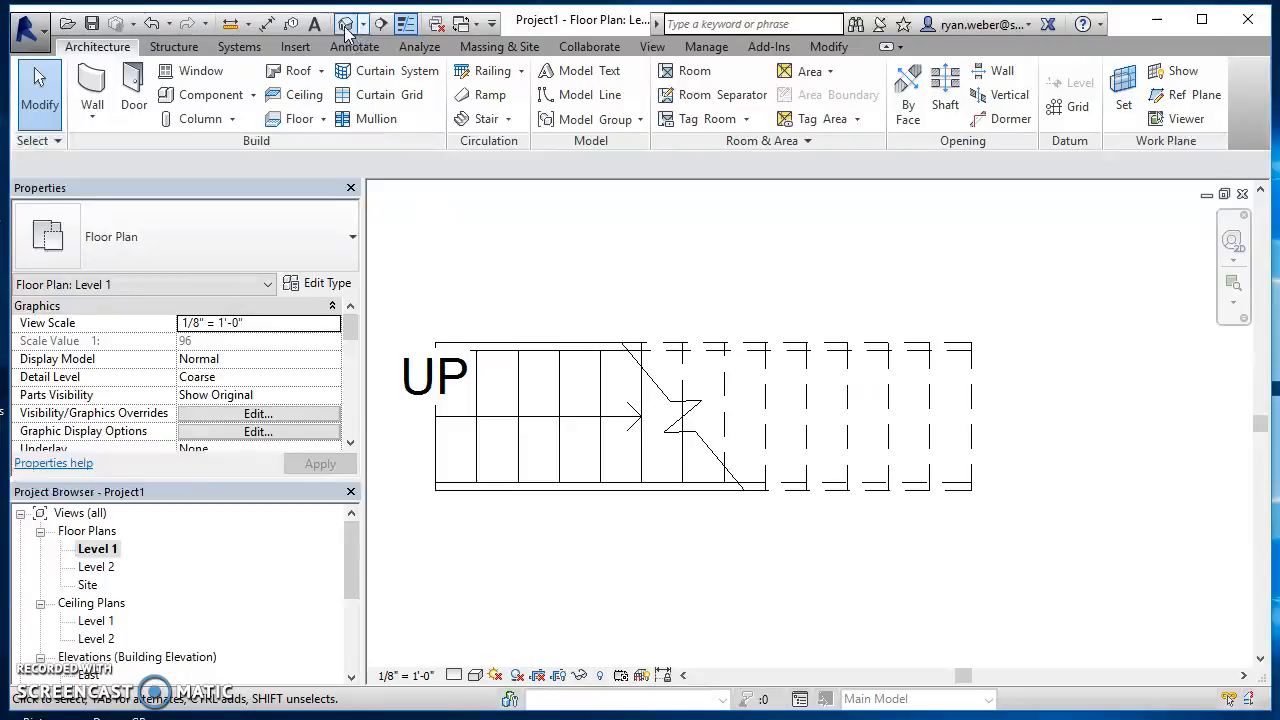
# Show the finished stair with railings in the default 3D view, zoomed out to fit
pyautogui.click(352, 24)
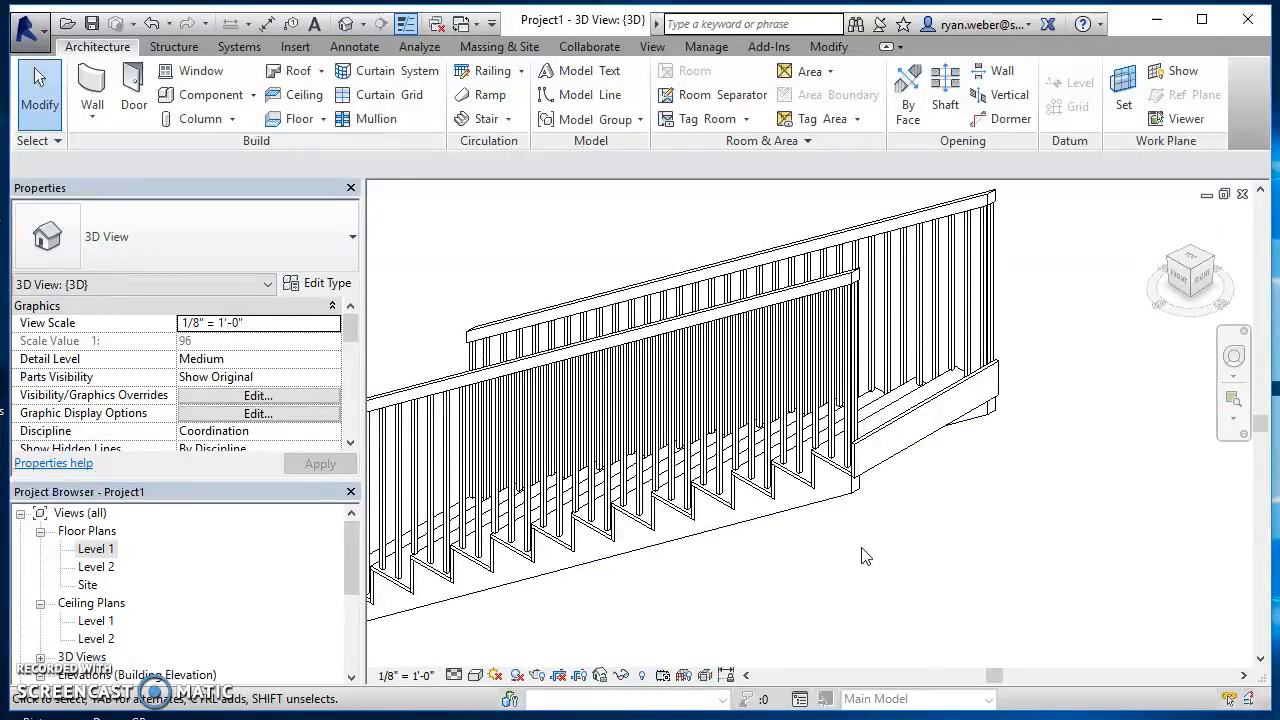
pyautogui.moveTo(864, 556); pyautogui.dragTo(630, 544)
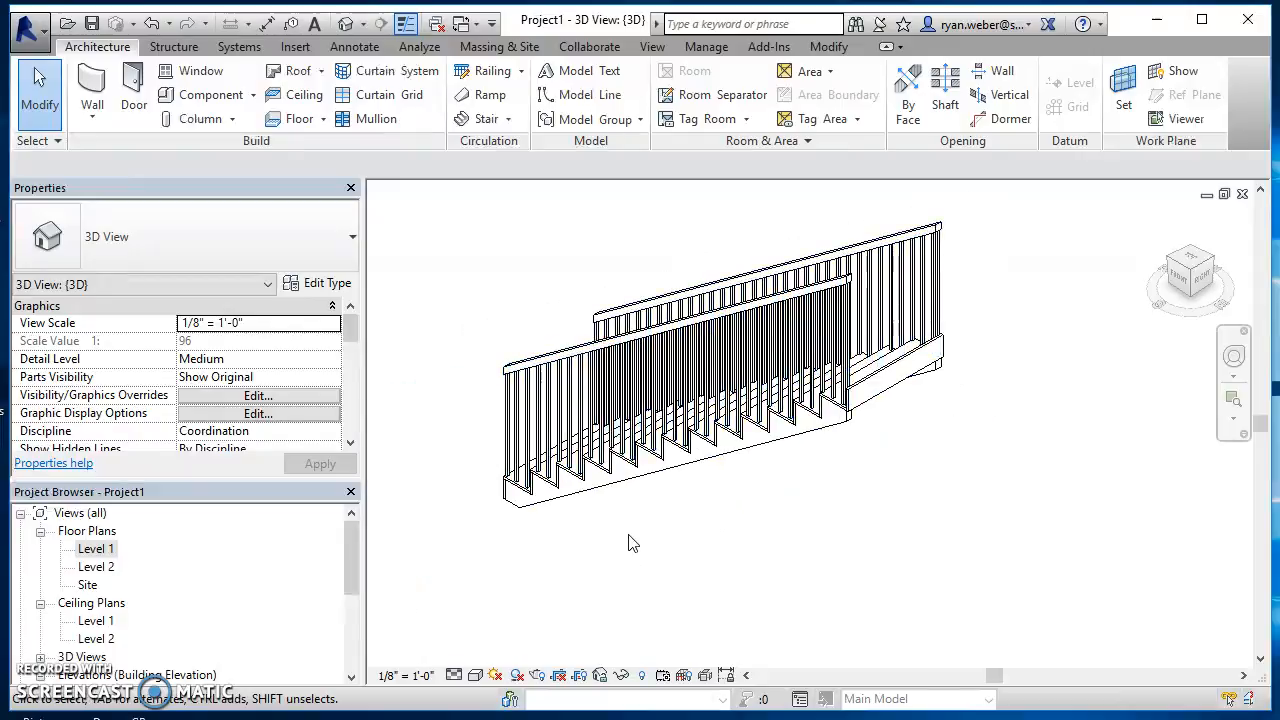
pyautogui.moveTo(744, 456)
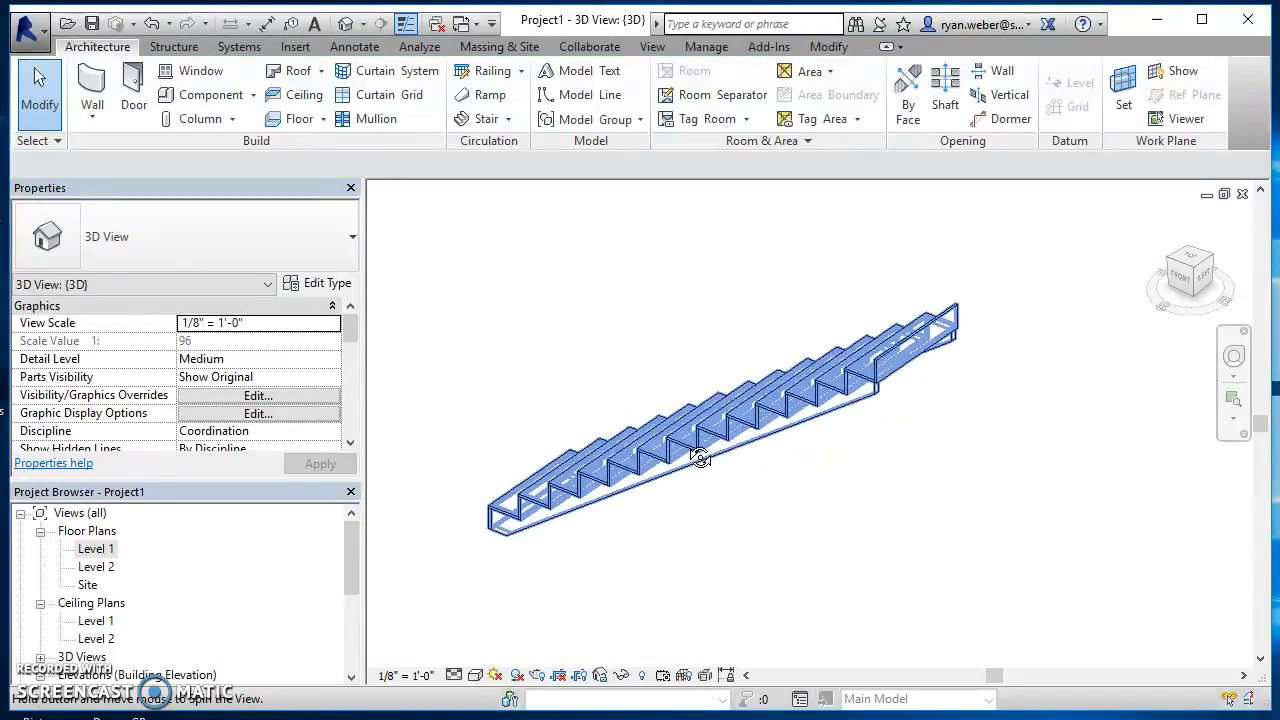
# Orbit the 3D view to see the bare stair's stepped side profile
pyautogui.moveTo(700, 458); pyautogui.dragTo(810, 440)
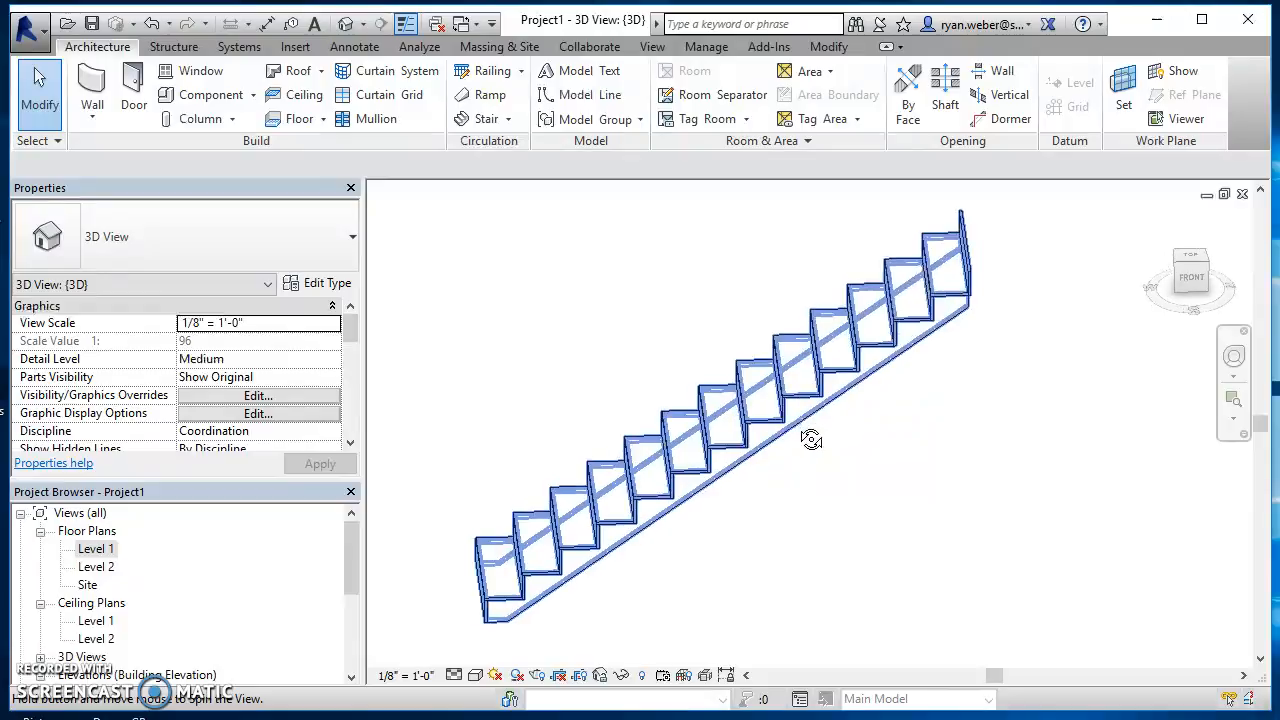
pyautogui.moveTo(810, 438); pyautogui.dragTo(736, 476)
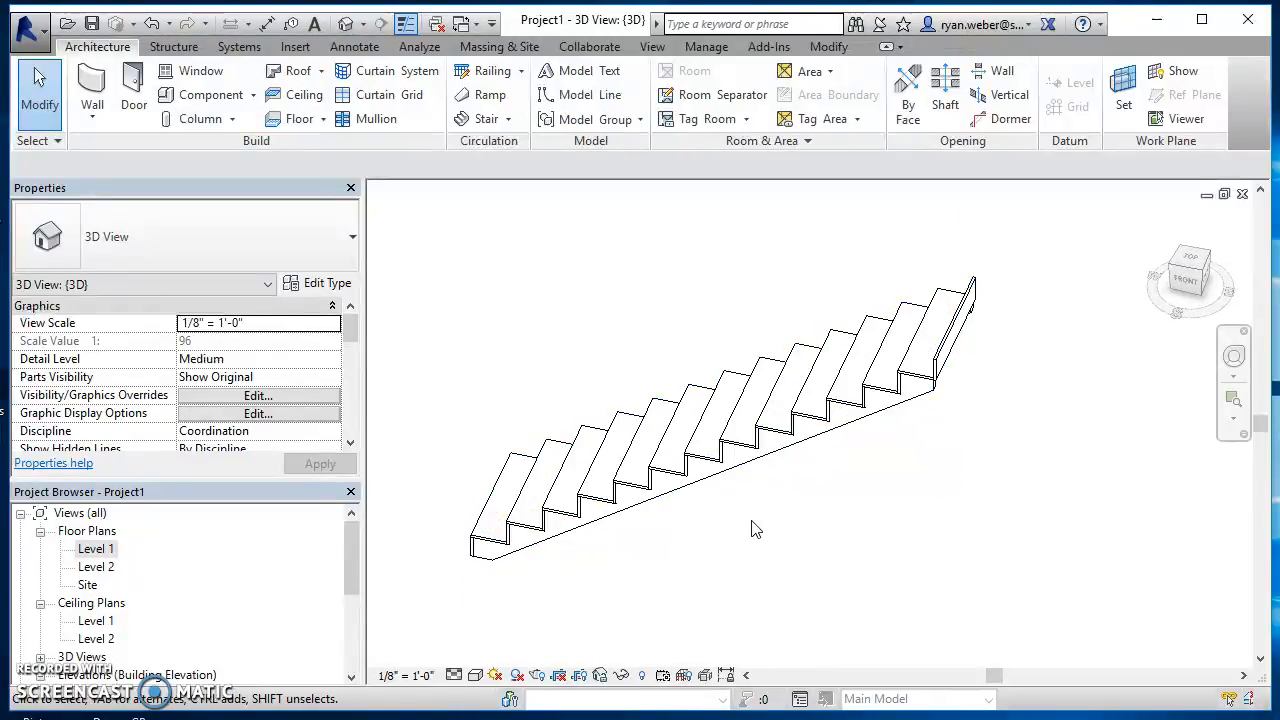
pyautogui.moveTo(610, 356)
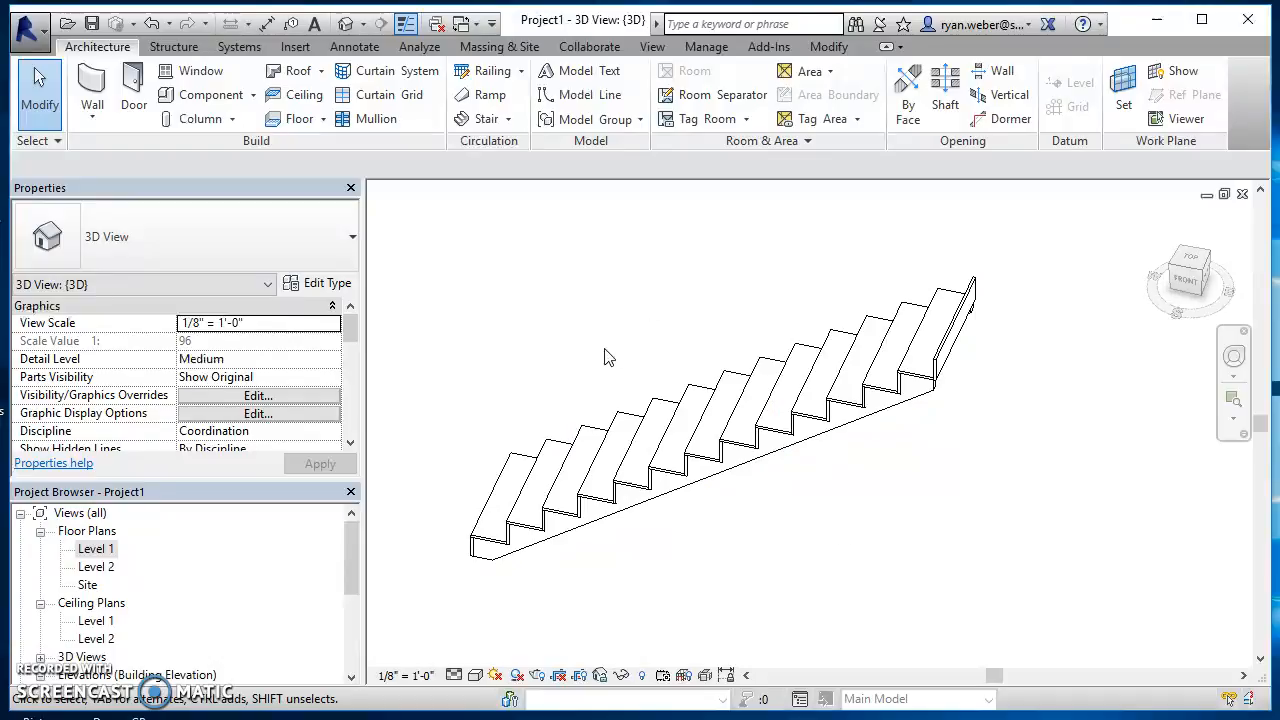
pyautogui.moveTo(570, 374)
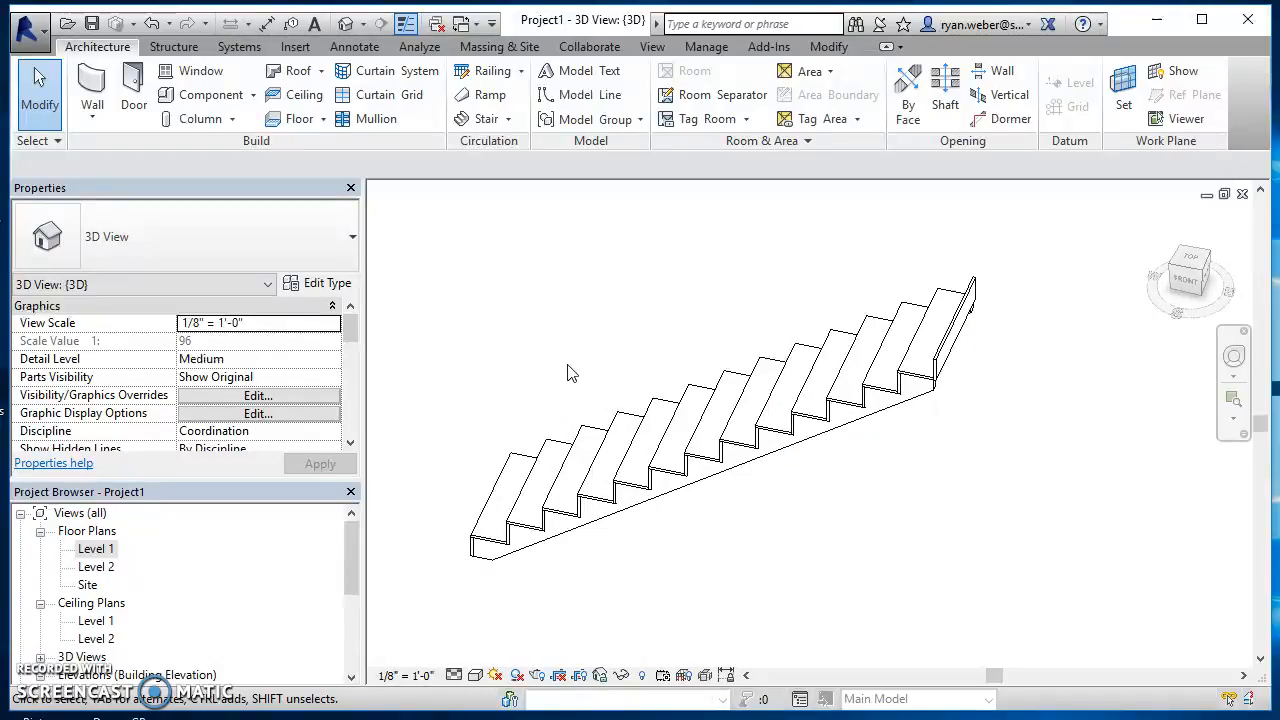
pyautogui.moveTo(558, 382)
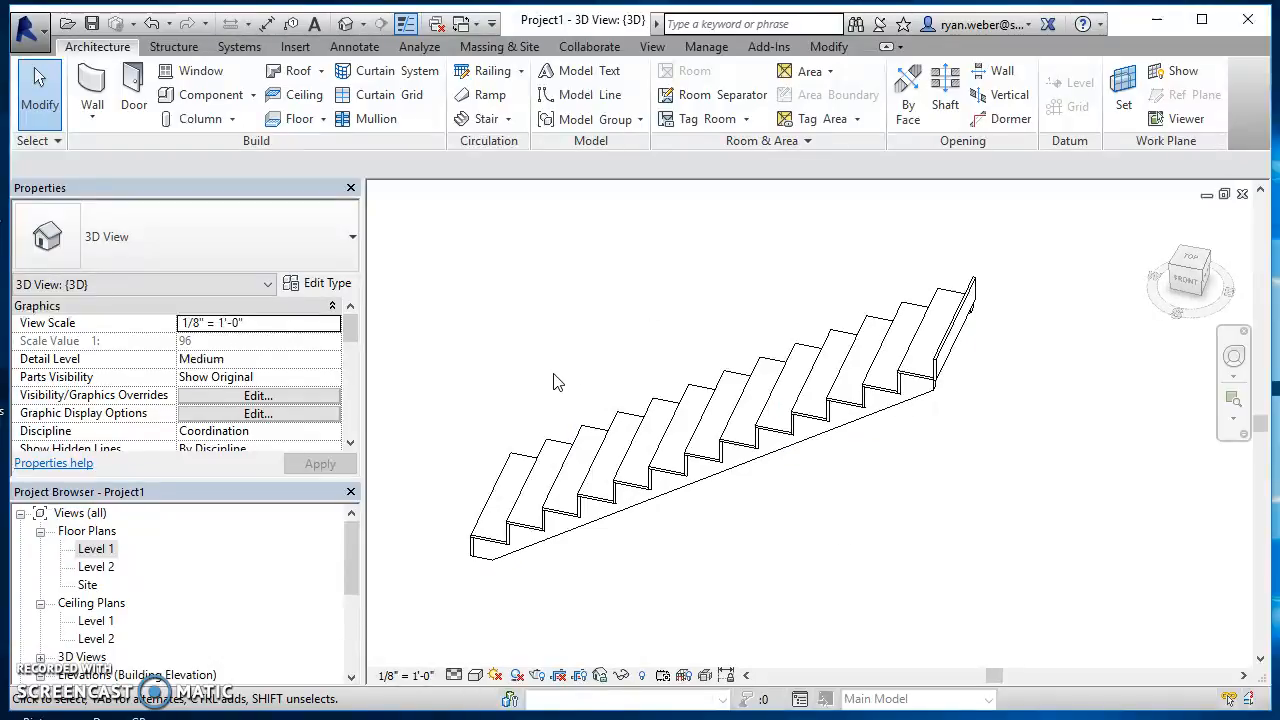